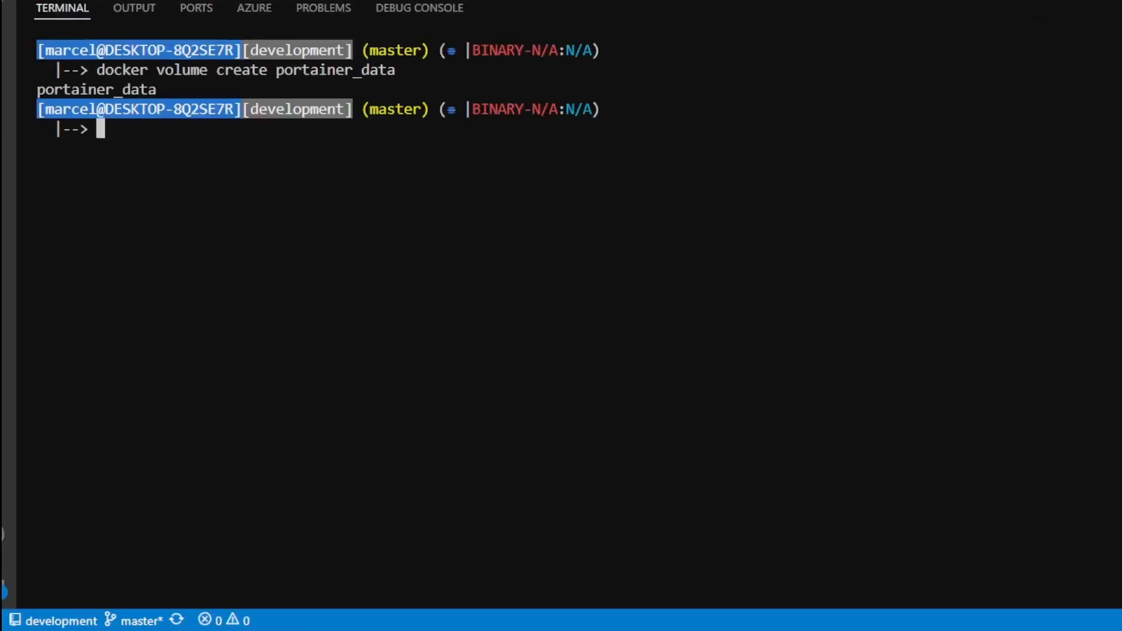
Step: Begin the docker run command for a detached Portainer container publishing ports 9443 and 8000
{"action": "type", "text": "docker run -d -p 9443:9443 -p 8000:8000 --name portainer \\"}
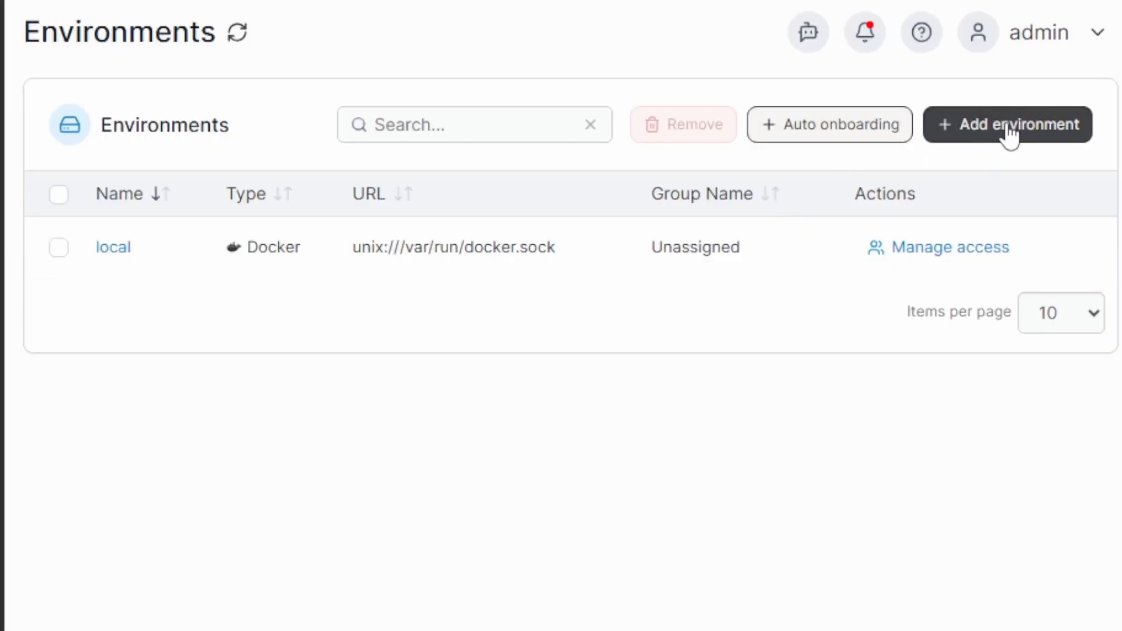
Step: Add a Kubernetes agent environment named kubernetes-dev at 172.20.0.3:30778
{"action": "left_click", "coordinate": [1006, 125]}
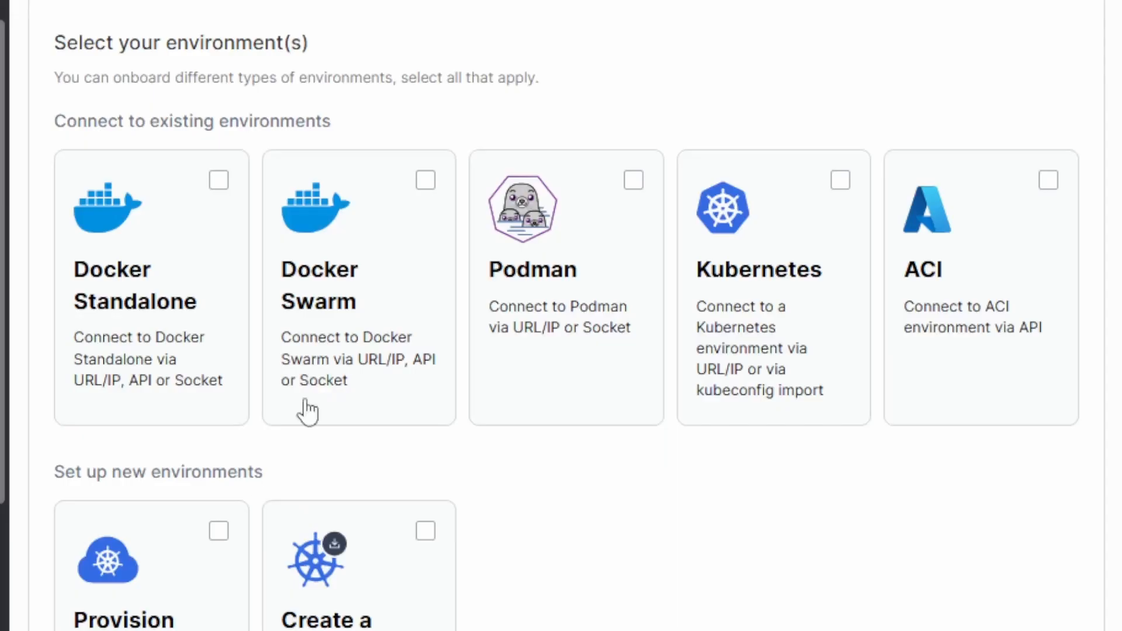
{"action": "mouse_move", "coordinate": [190, 309]}
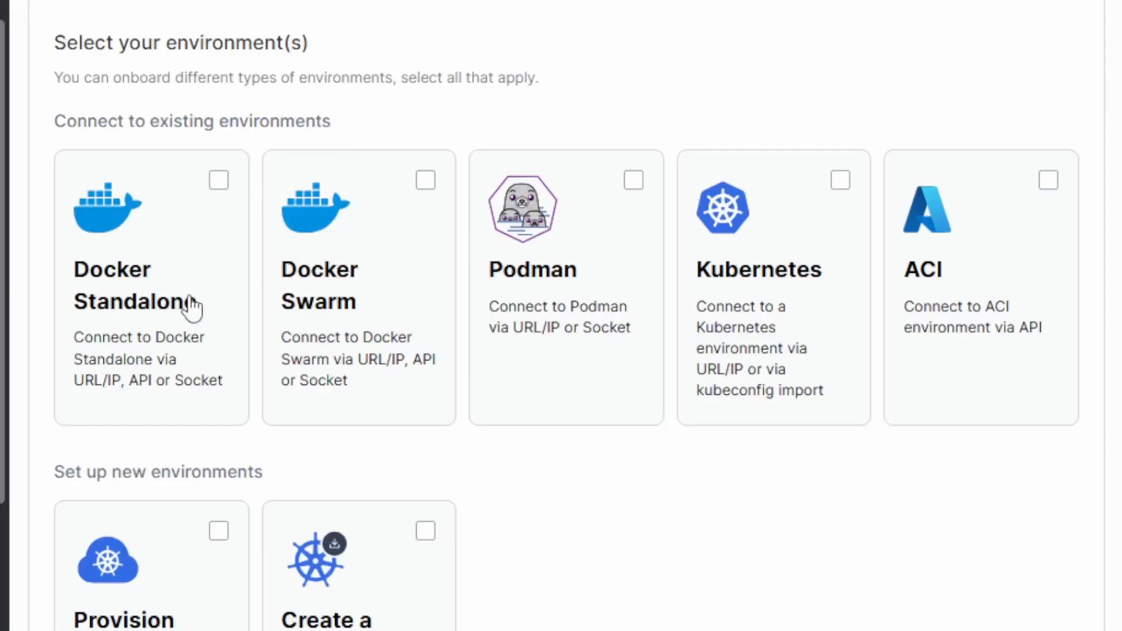
{"action": "mouse_move", "coordinate": [447, 219]}
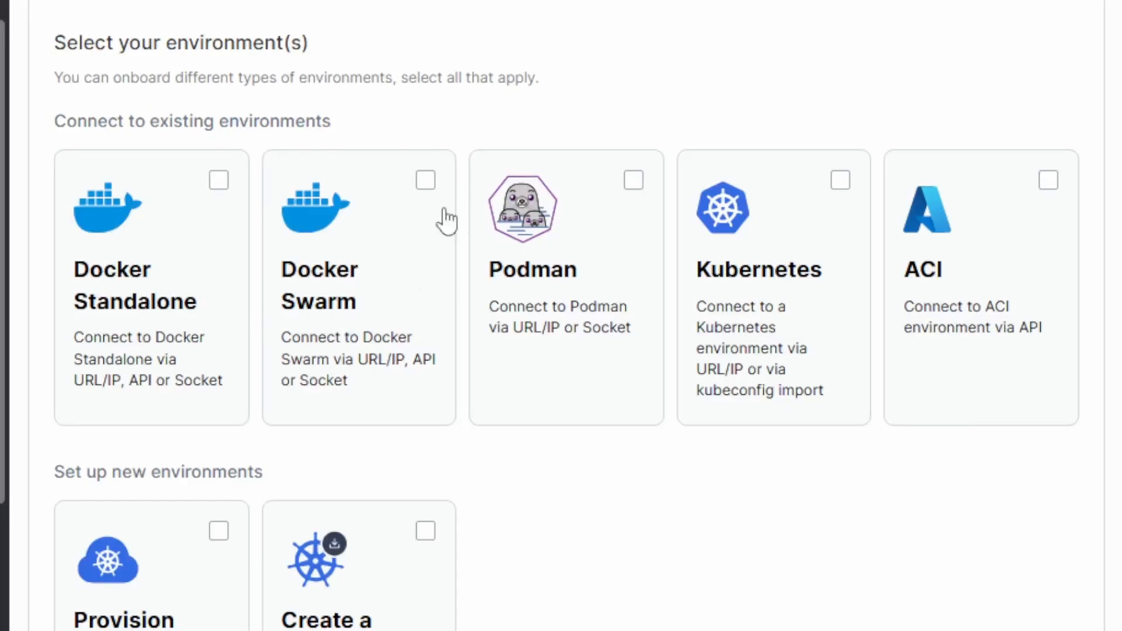
{"action": "mouse_move", "coordinate": [501, 417]}
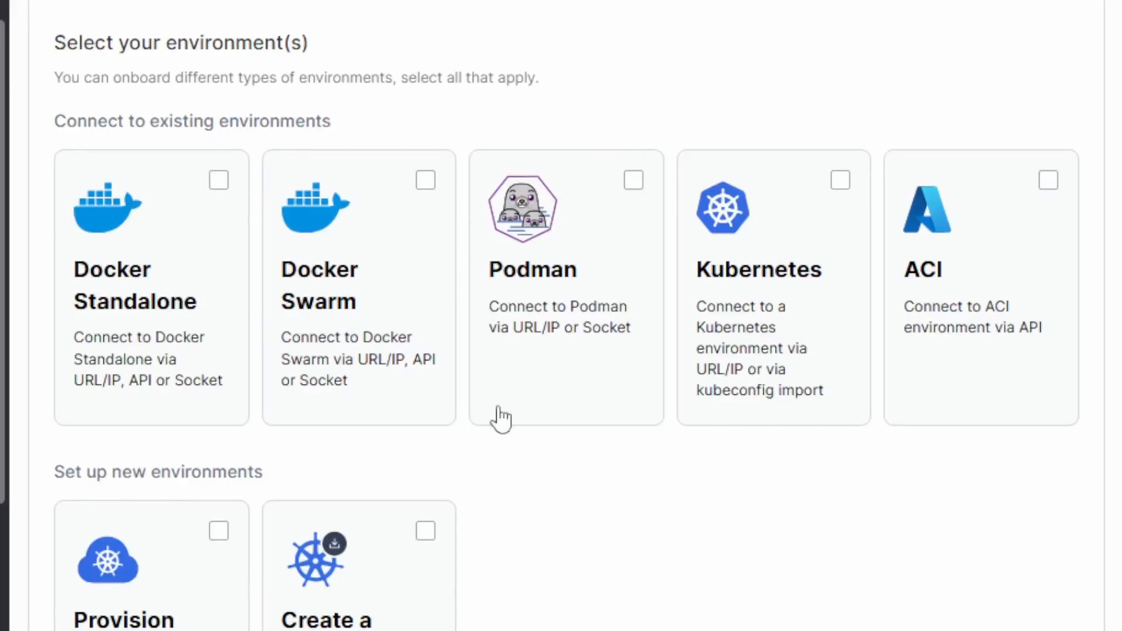
{"action": "scroll", "scroll_direction": "down", "scroll_amount": 3}
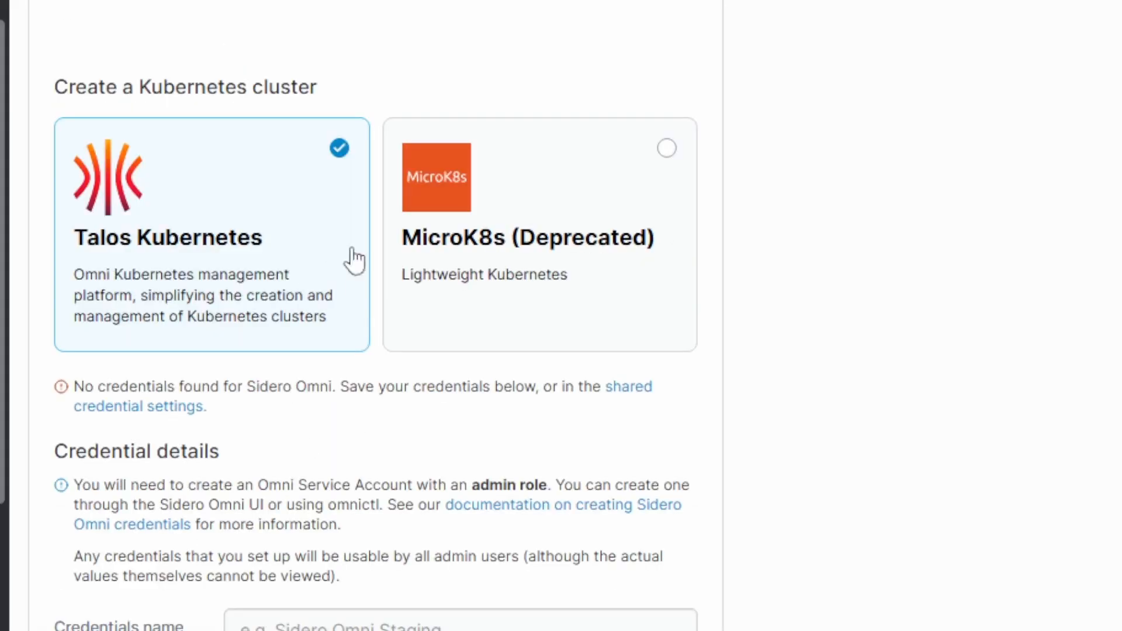
{"action": "scroll", "scroll_direction": "down", "scroll_amount": 3}
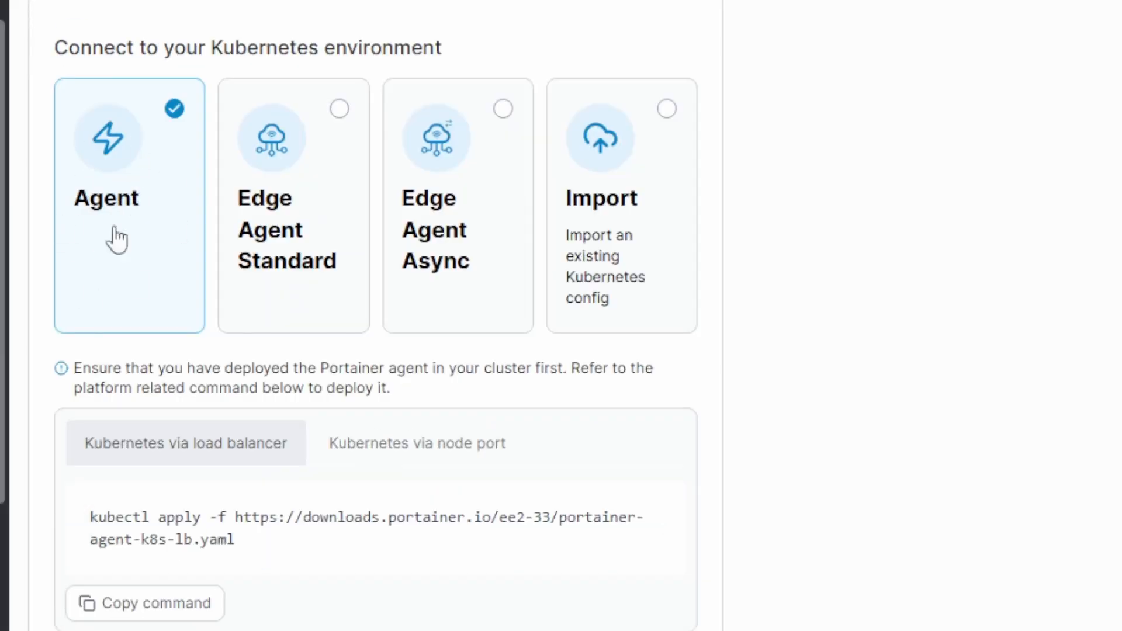
{"action": "mouse_move", "coordinate": [104, 225]}
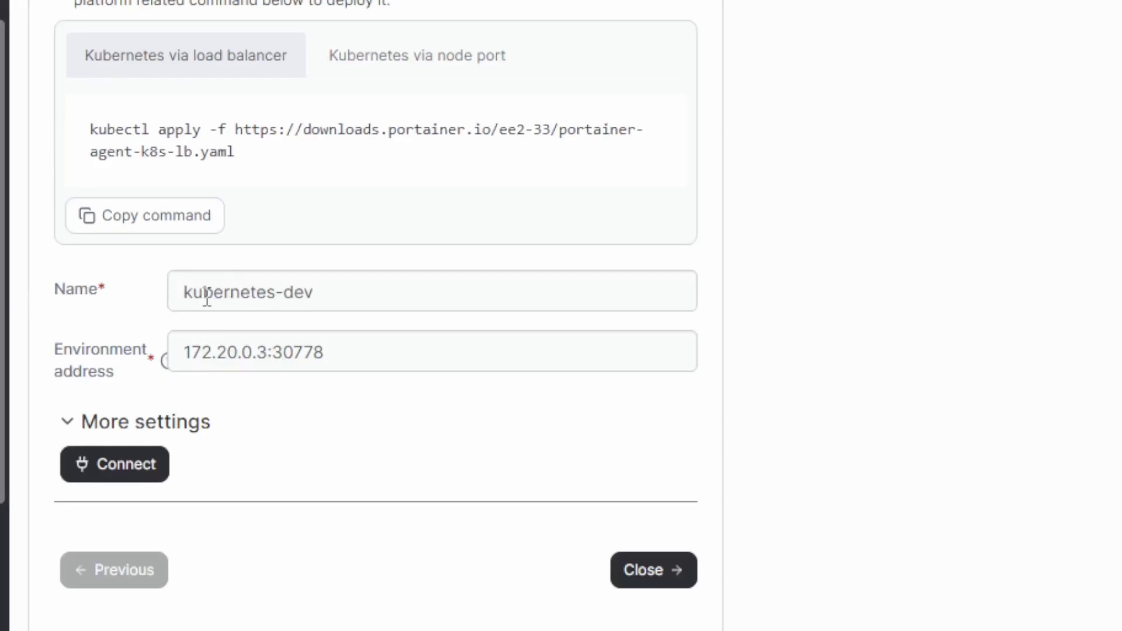
{"action": "double_click", "coordinate": [250, 291]}
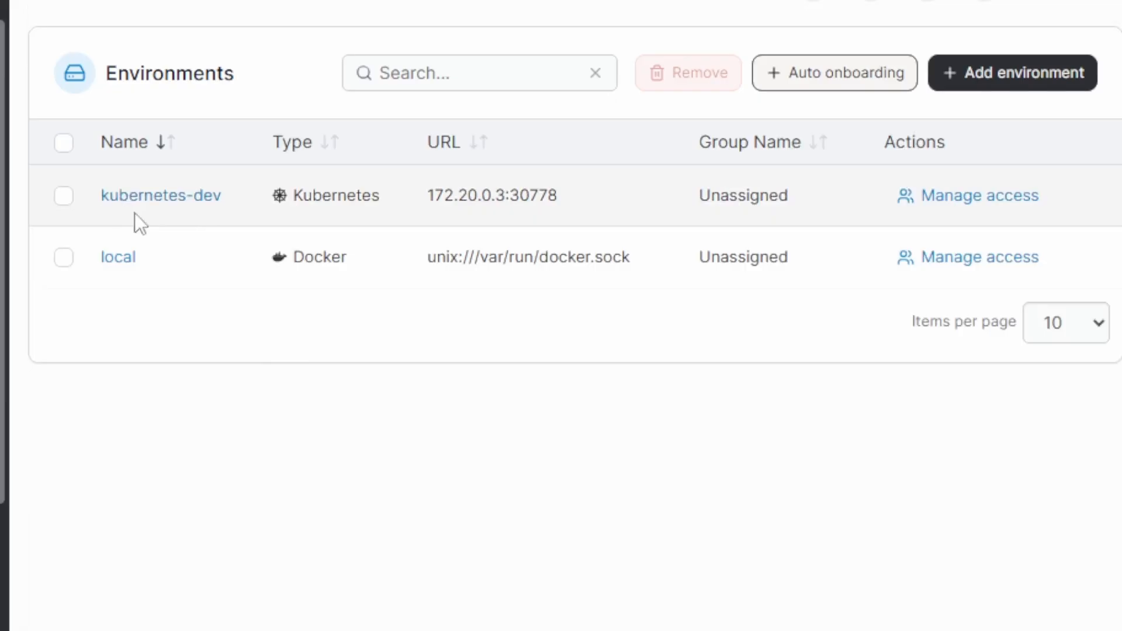
{"action": "mouse_move", "coordinate": [397, 256]}
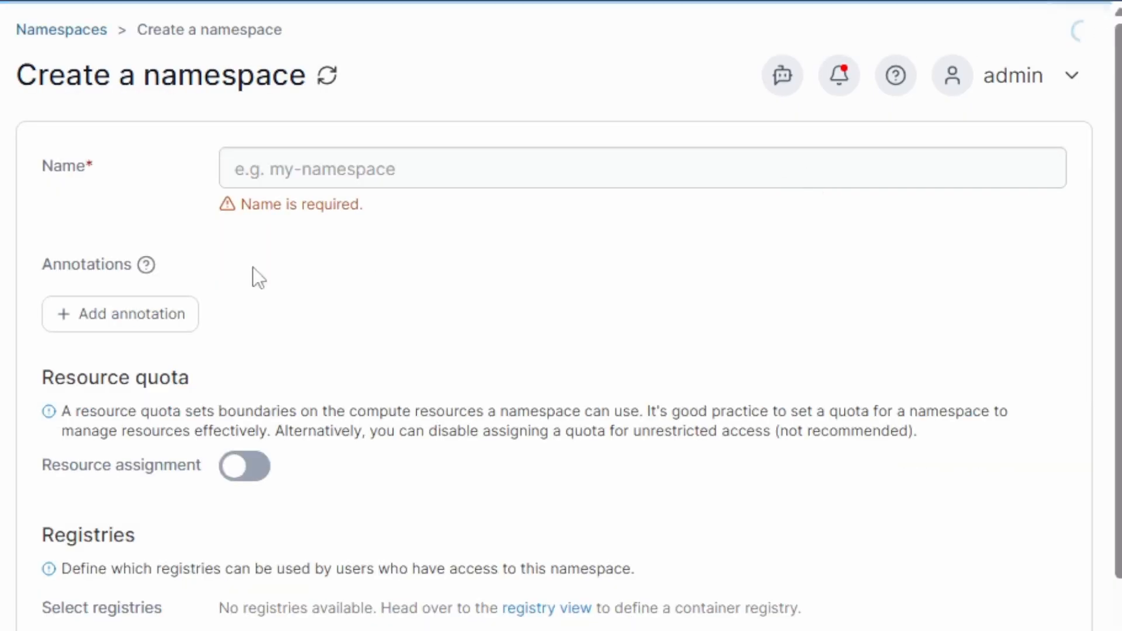
Step: Enable resource assignment on the apps namespace to expose its resource limit sliders
{"action": "scroll", "scroll_direction": "down", "scroll_amount": 3}
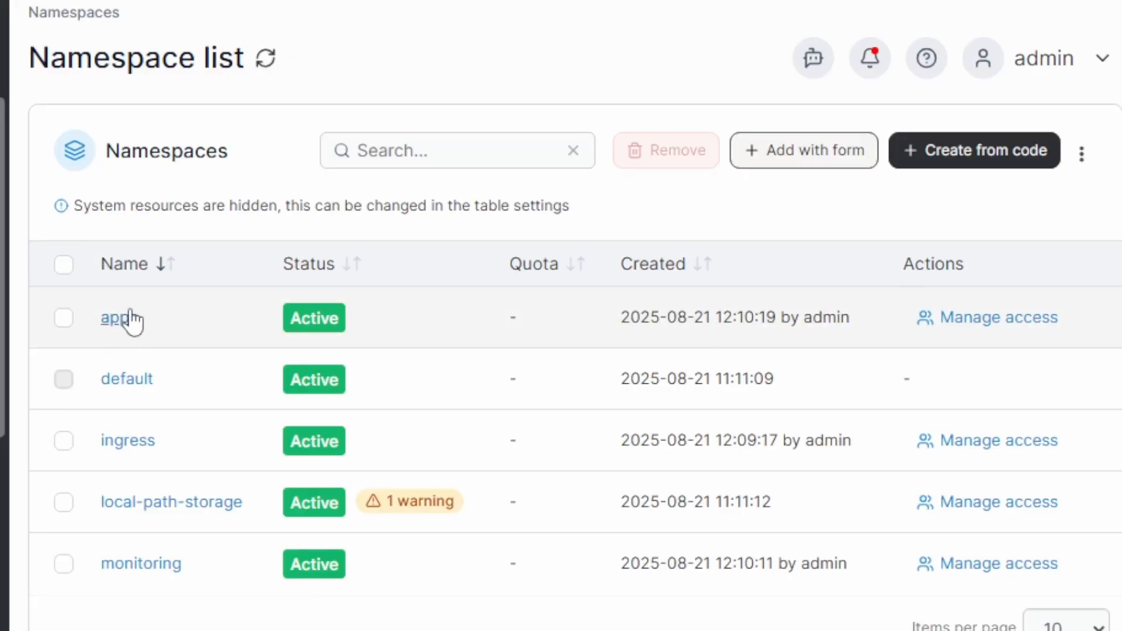
{"action": "mouse_move", "coordinate": [121, 333]}
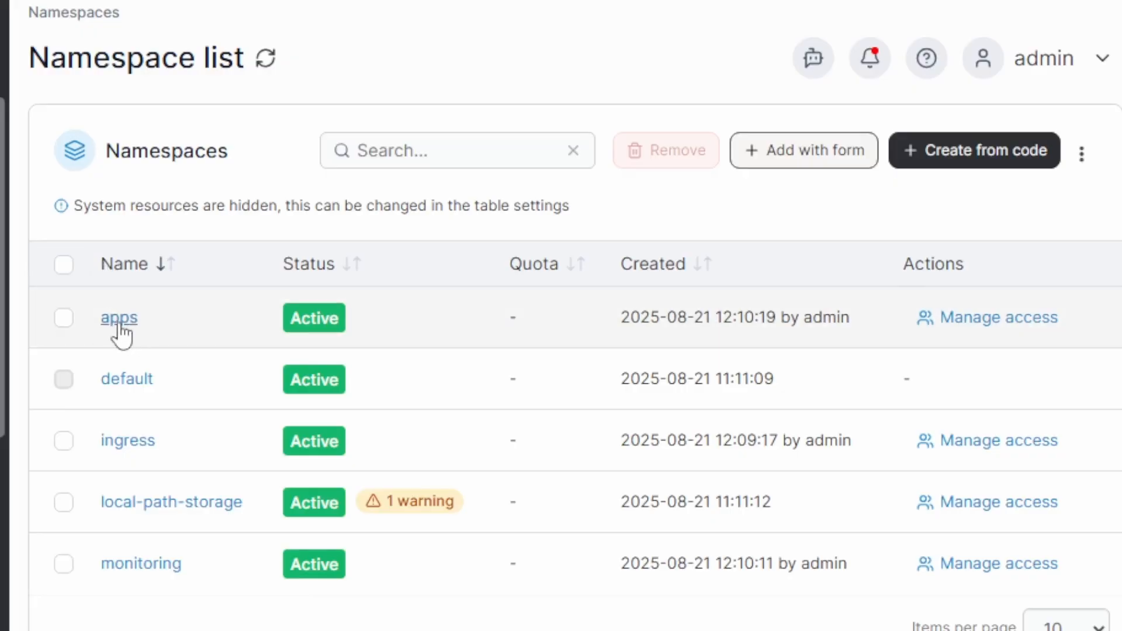
{"action": "left_click", "coordinate": [119, 317]}
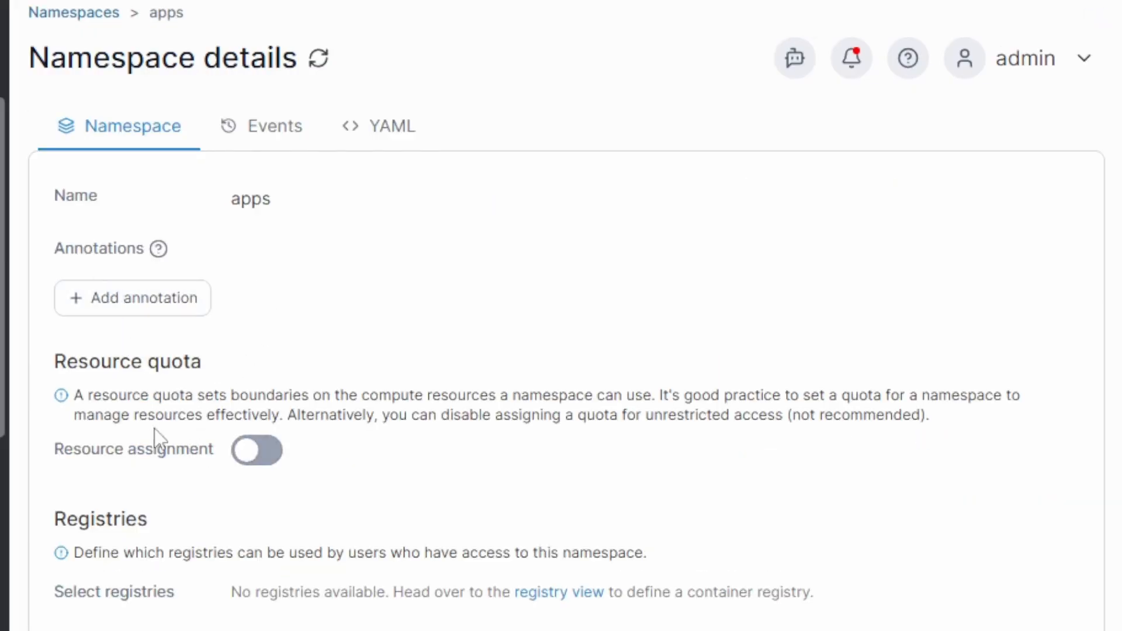
{"action": "left_click", "coordinate": [256, 449]}
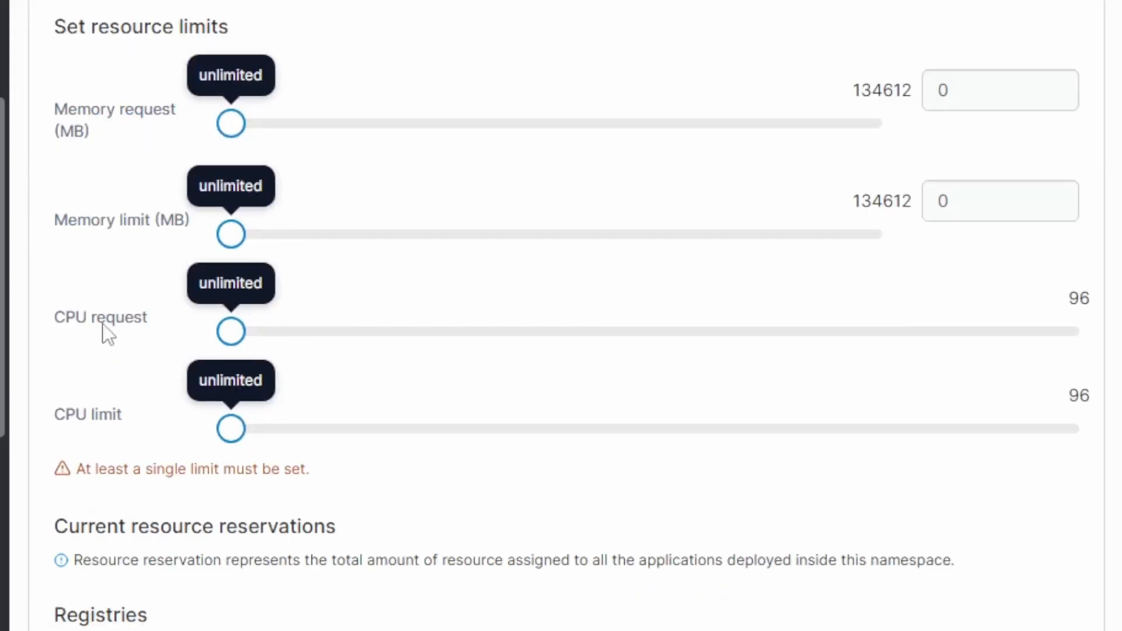
{"action": "scroll", "scroll_direction": "down", "scroll_amount": 3}
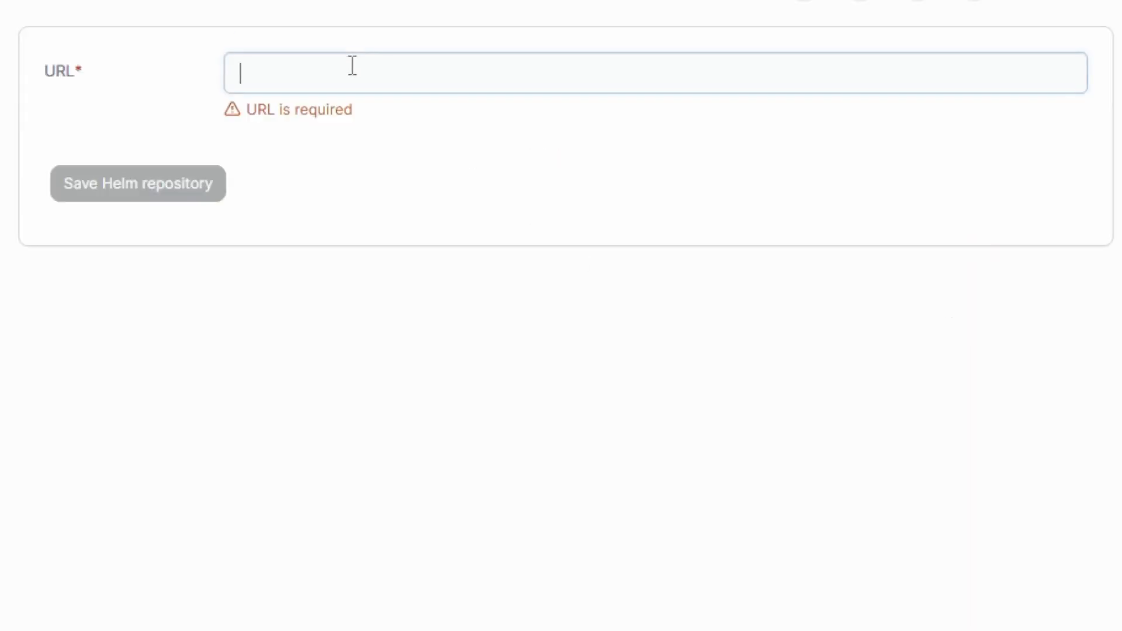
Step: Save the ingress-nginx and grafana helm-charts URLs as Helm repositories
{"action": "type", "text": "https://kubernetes.github.io/ingress-nginx"}
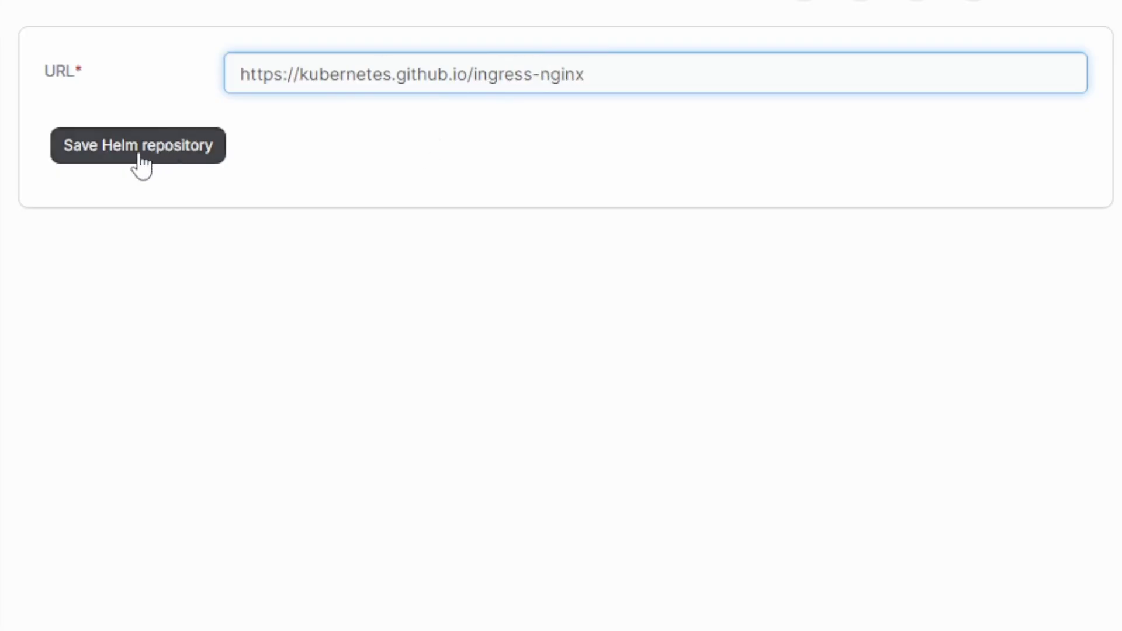
{"action": "type", "text": "https://grafana.github.io/helm-charts"}
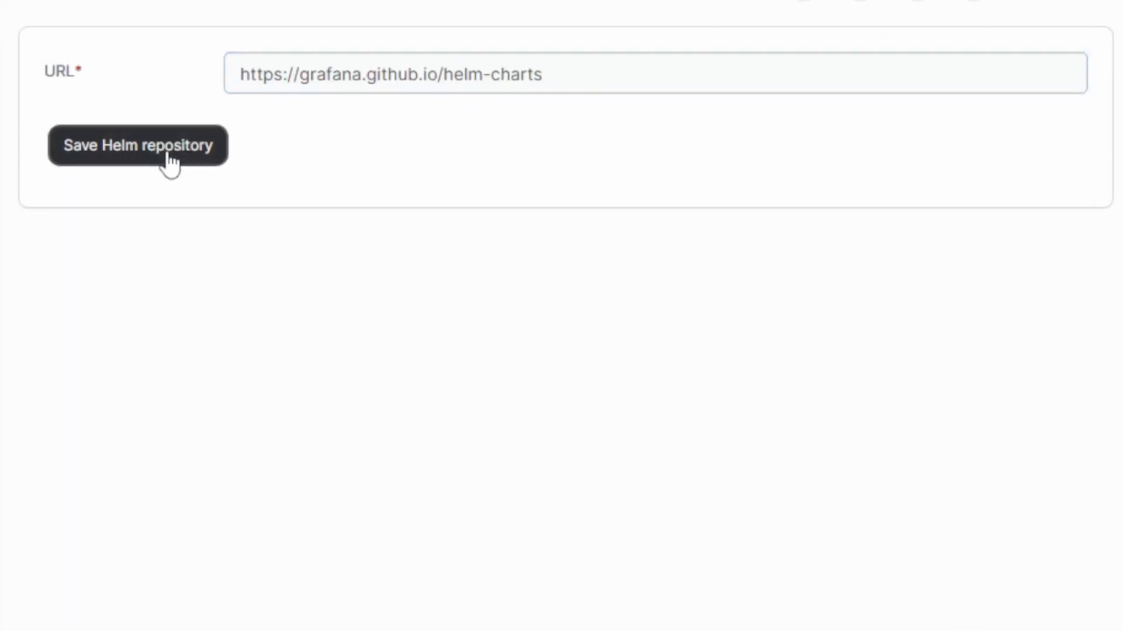
{"action": "left_click", "coordinate": [138, 145]}
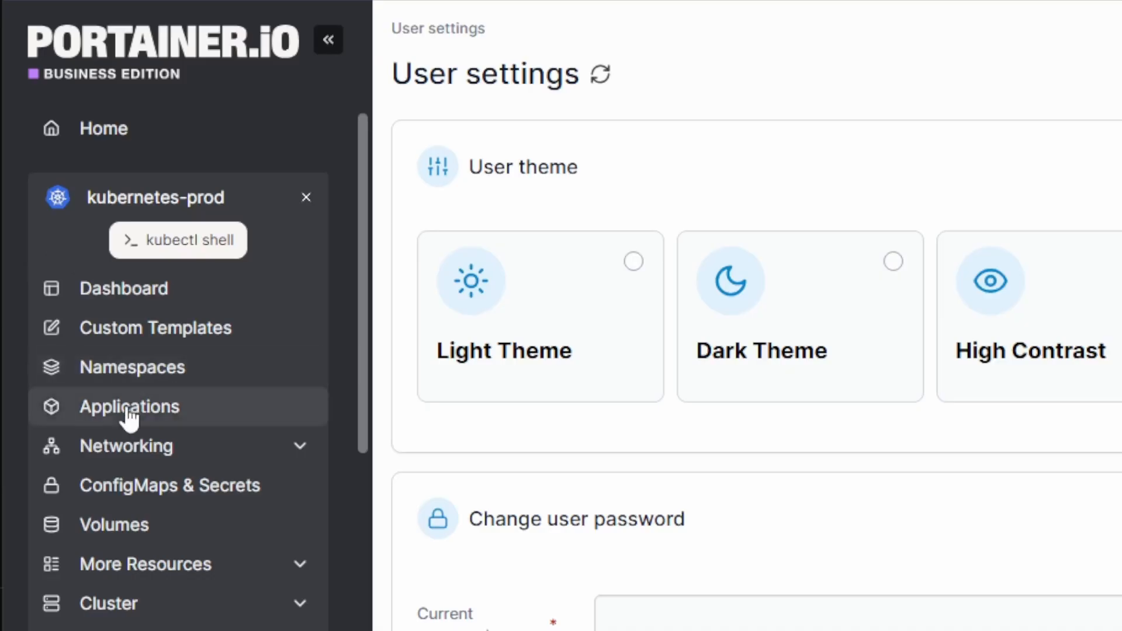
Step: Start a Create-from-code deployment and enter 'controller:' in the values editor
{"action": "left_click", "coordinate": [128, 407]}
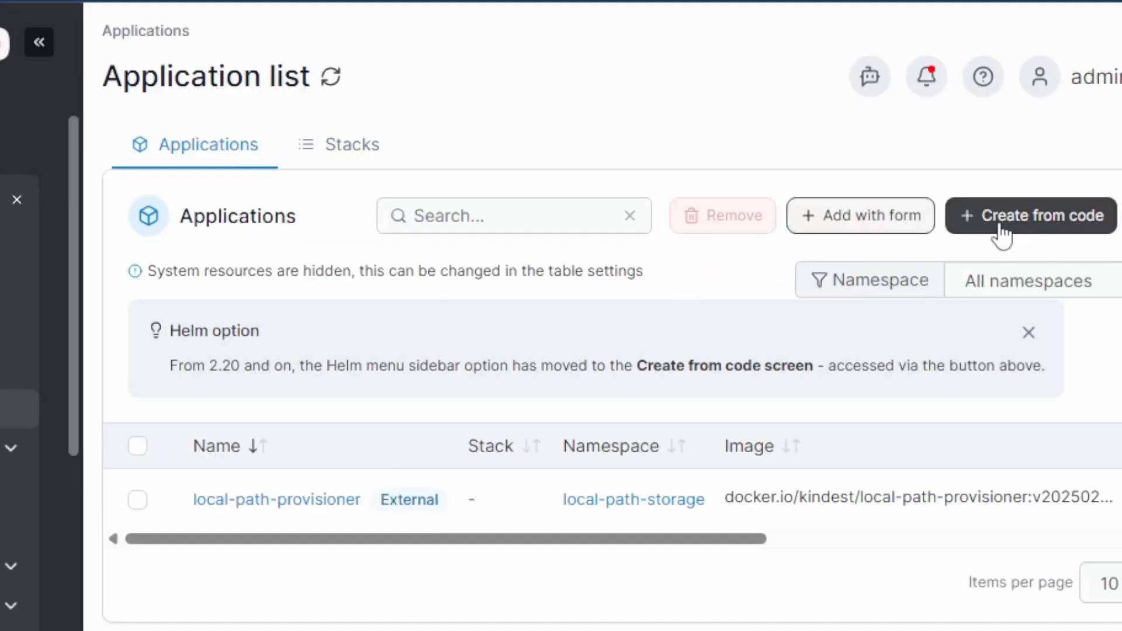
{"action": "left_click", "coordinate": [1031, 215]}
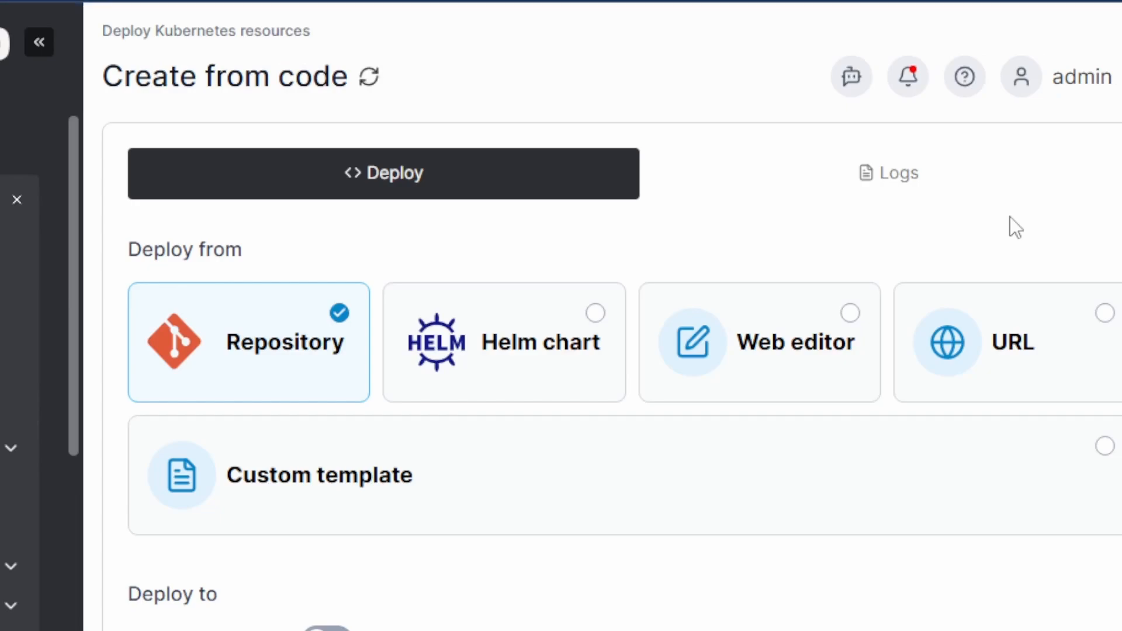
{"action": "left_click", "coordinate": [502, 342]}
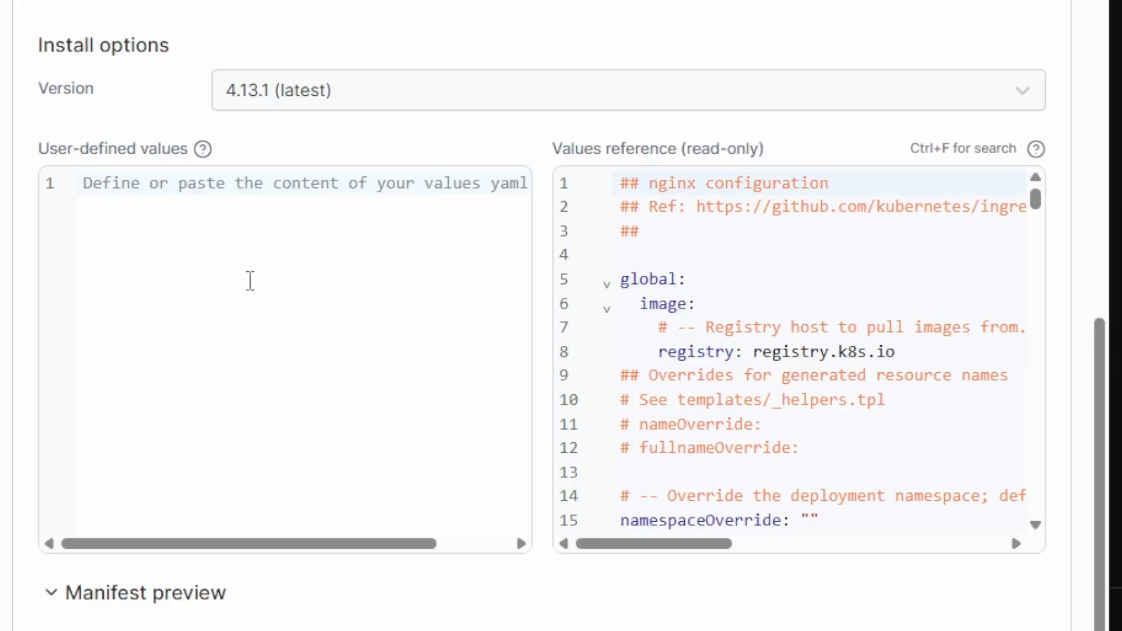
{"action": "type", "text": "controller:"}
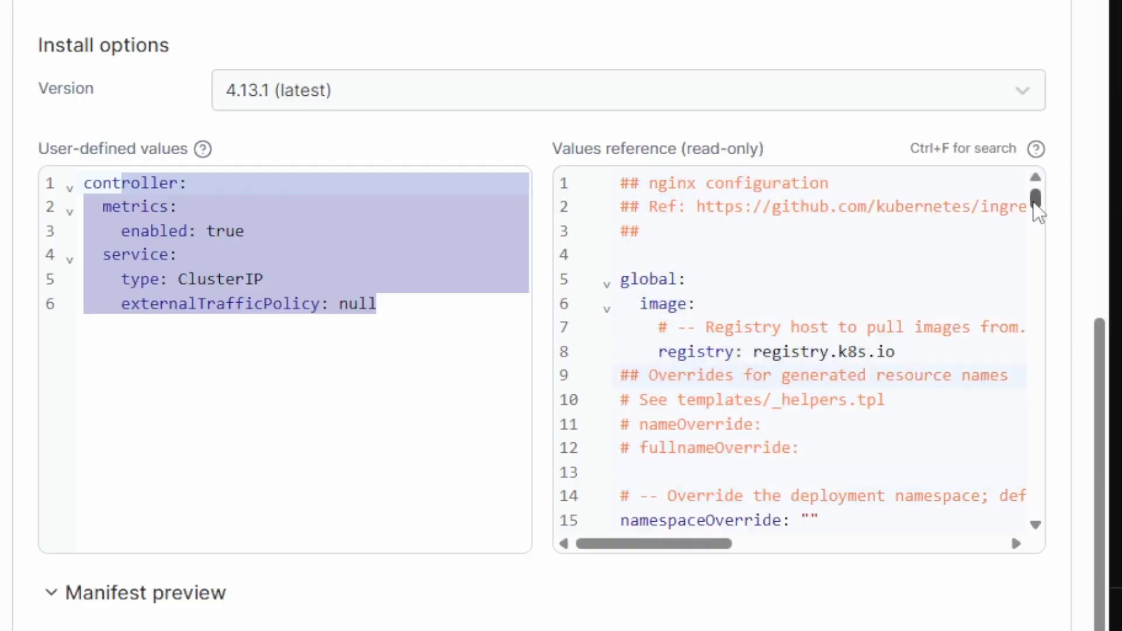
{"action": "scroll", "scroll_direction": "down", "scroll_amount": 3}
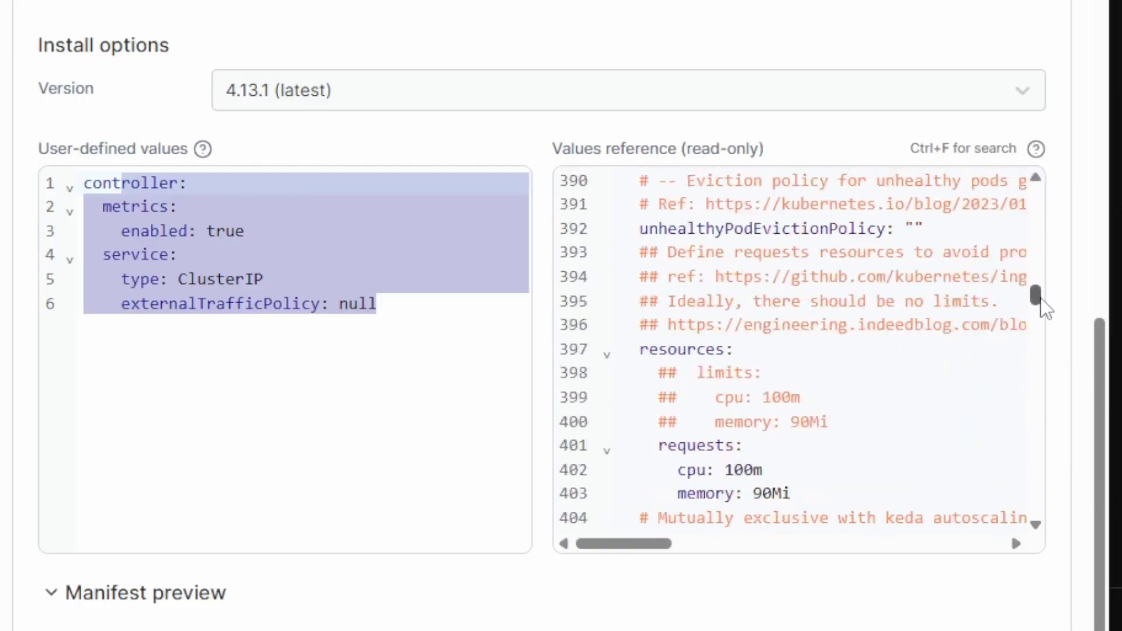
{"action": "scroll", "scroll_direction": "down", "scroll_amount": 3}
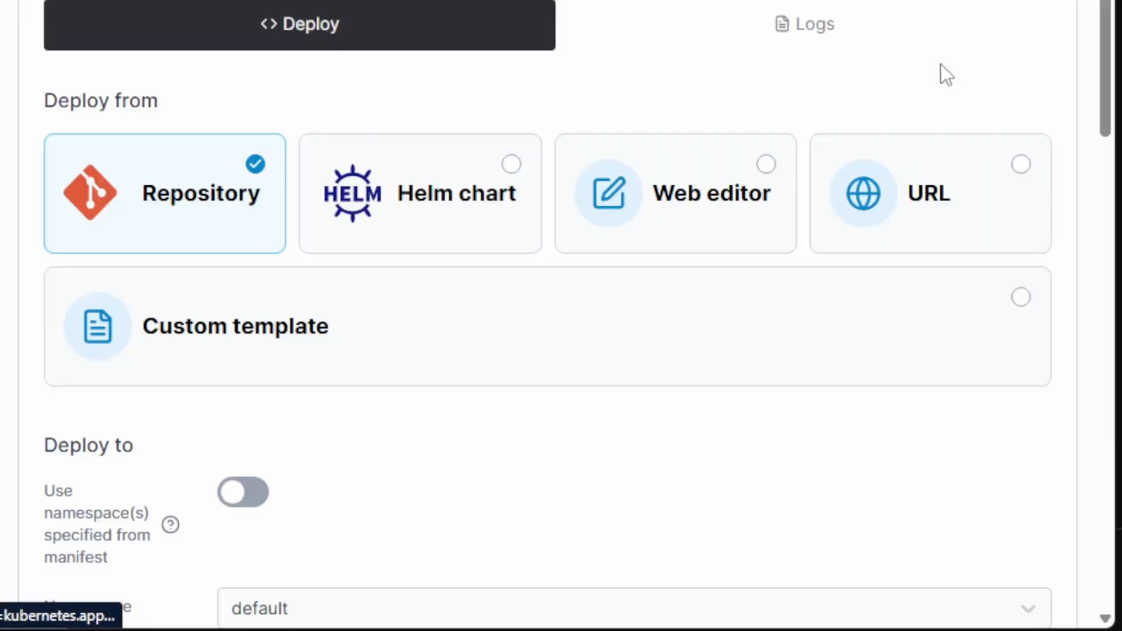
Step: Switch to Helm chart deployment and pick the chart from the selected repository source
{"action": "left_click", "coordinate": [420, 192]}
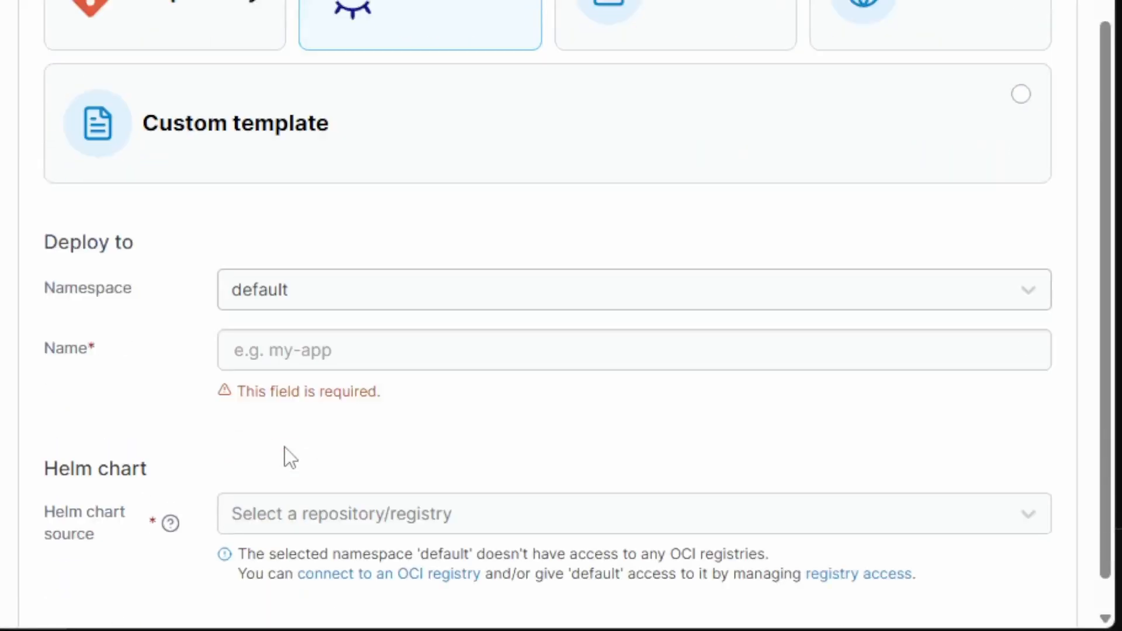
{"action": "left_click", "coordinate": [632, 289]}
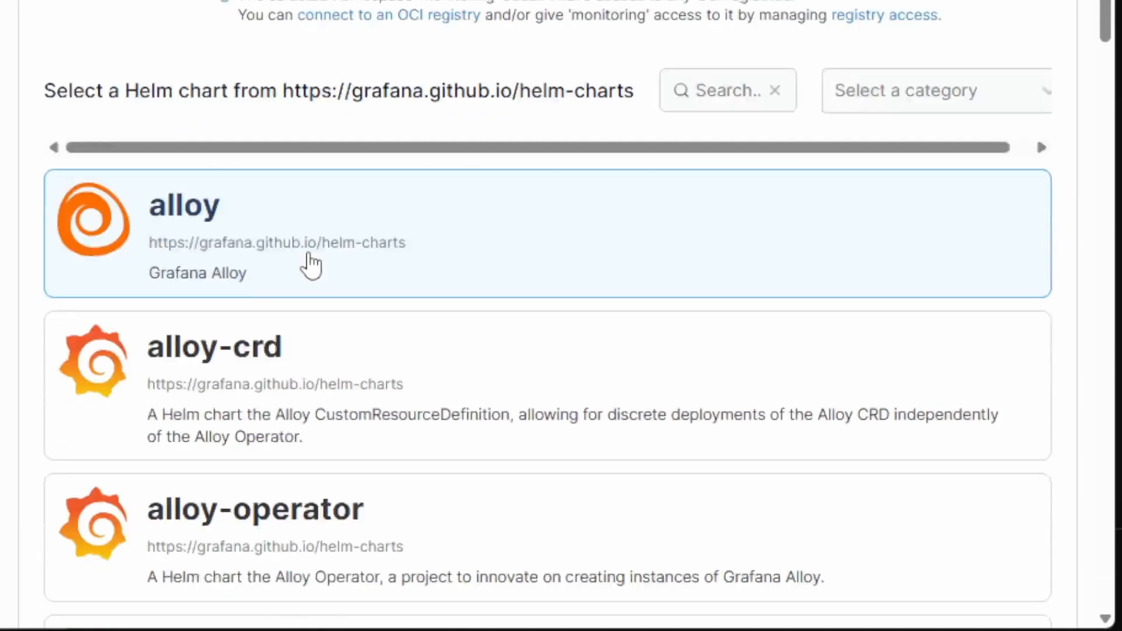
{"action": "scroll", "scroll_direction": "down", "scroll_amount": 3}
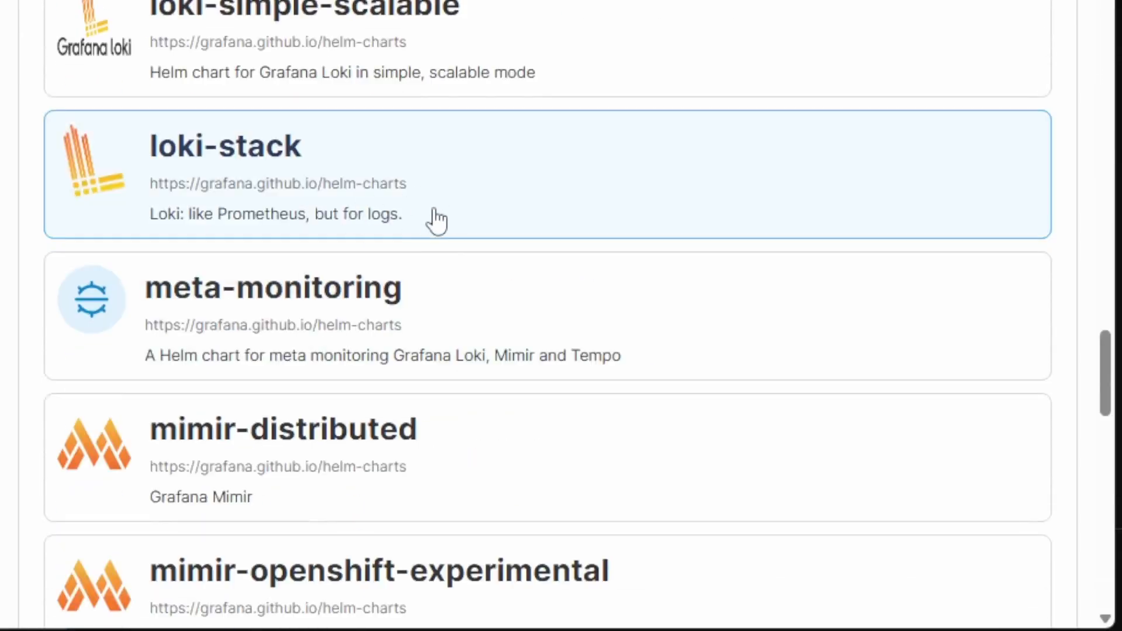
{"action": "left_click", "coordinate": [225, 146]}
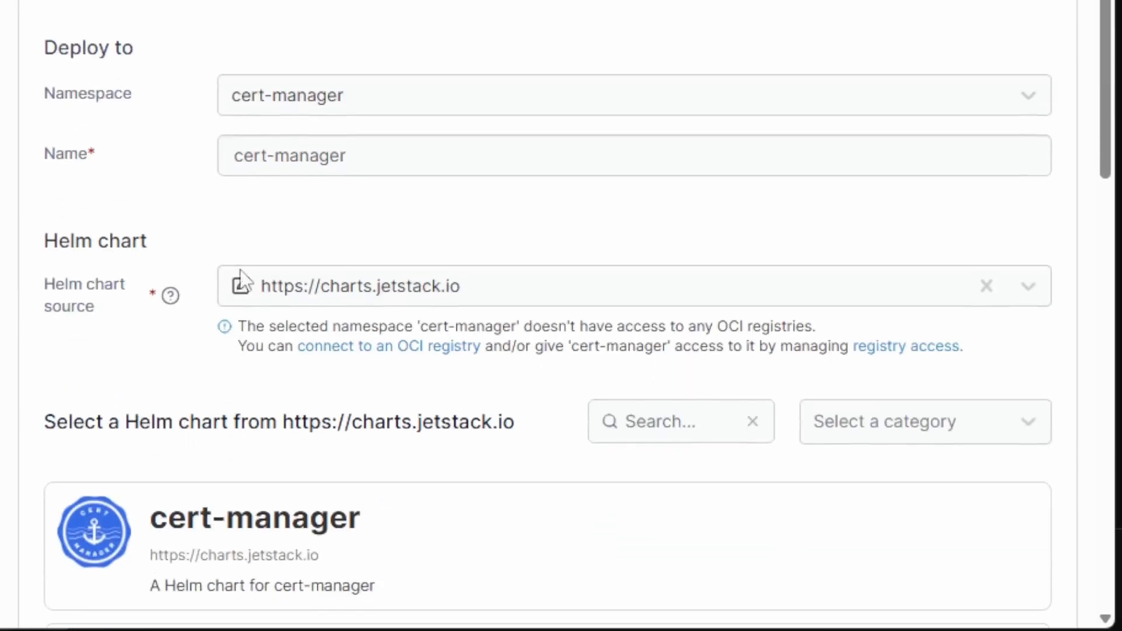
{"action": "scroll", "scroll_direction": "down", "scroll_amount": 3}
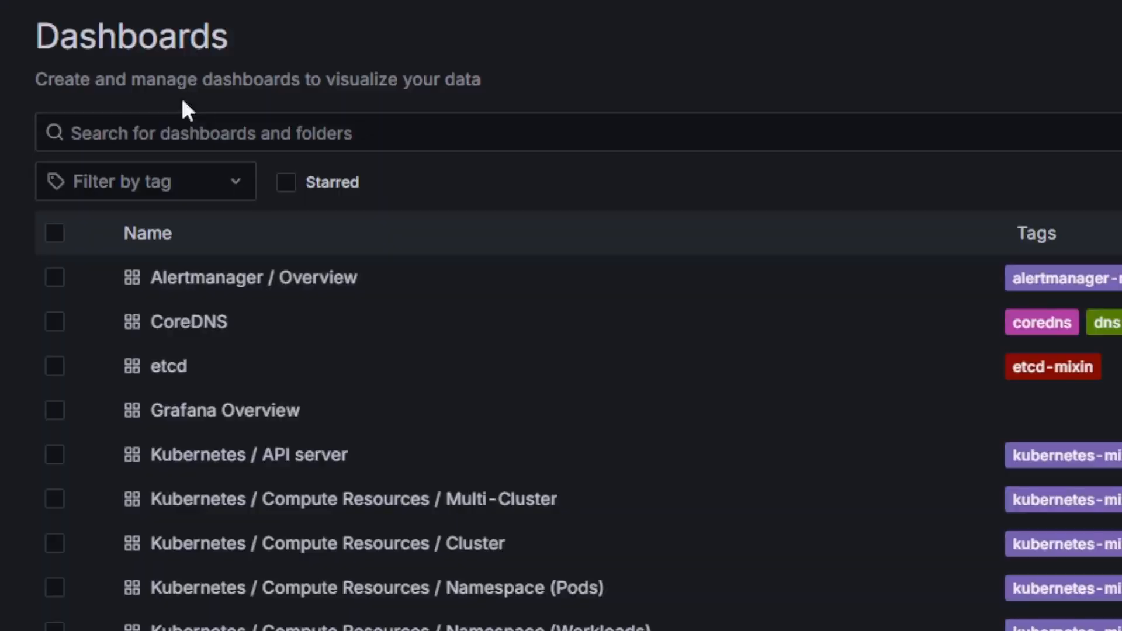
Step: Scroll the Kubernetes compute resources dashboard charting the alertmanager pod in monitoring
{"action": "scroll", "scroll_direction": "down", "scroll_amount": 3}
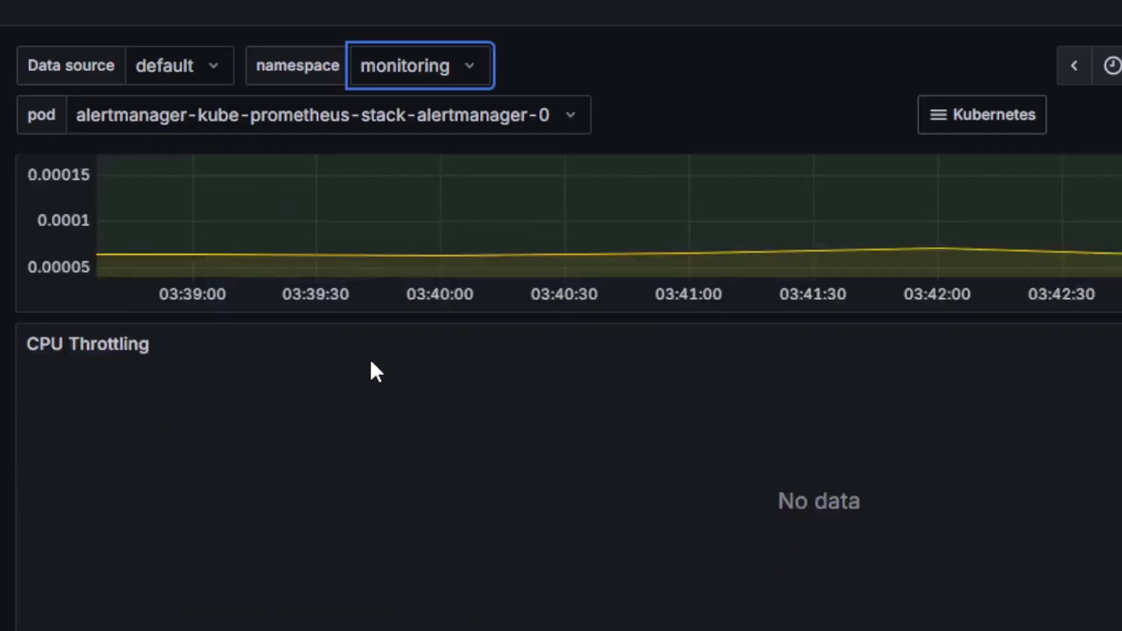
{"action": "scroll", "scroll_direction": "down", "scroll_amount": 3}
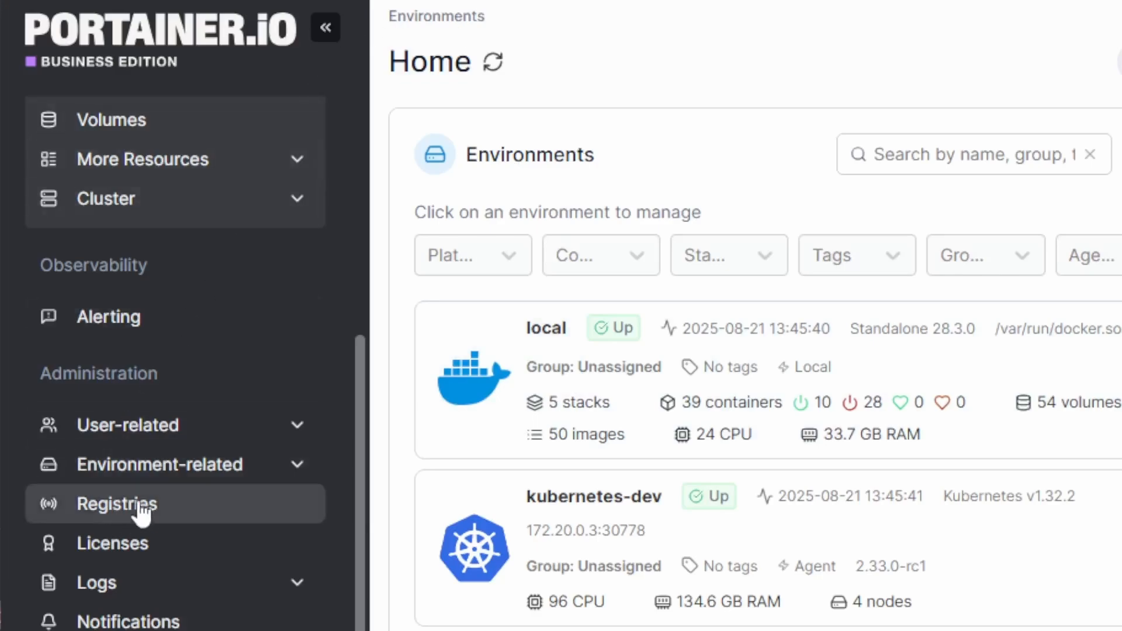
Step: Create and save a basic-auth git credential named github with username and token
{"action": "left_click", "coordinate": [117, 504]}
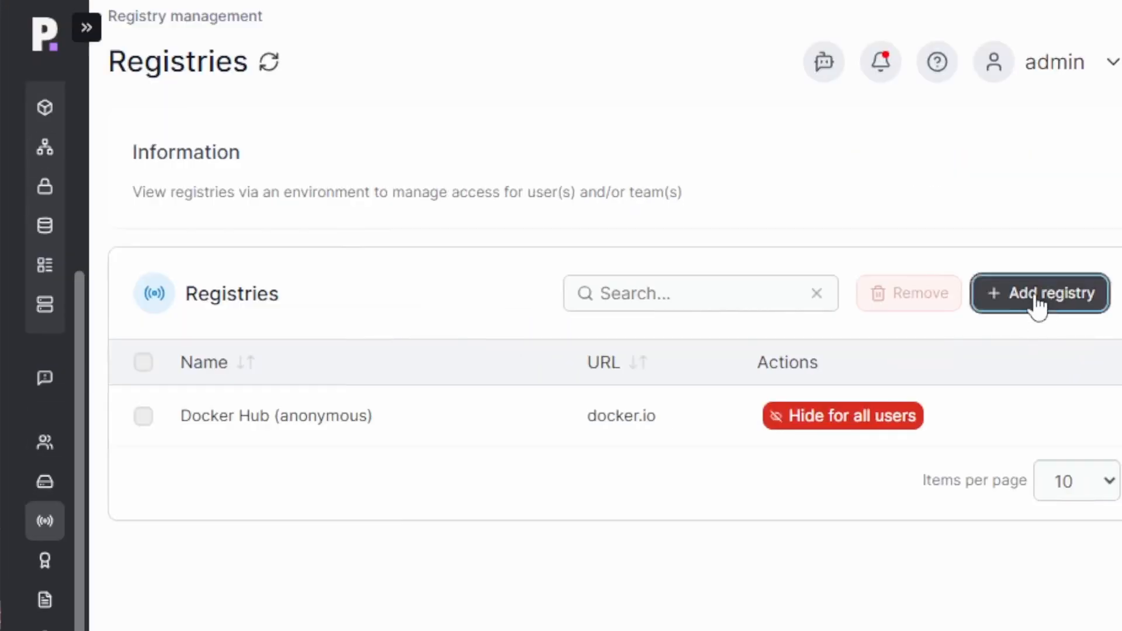
{"action": "left_click", "coordinate": [1038, 294]}
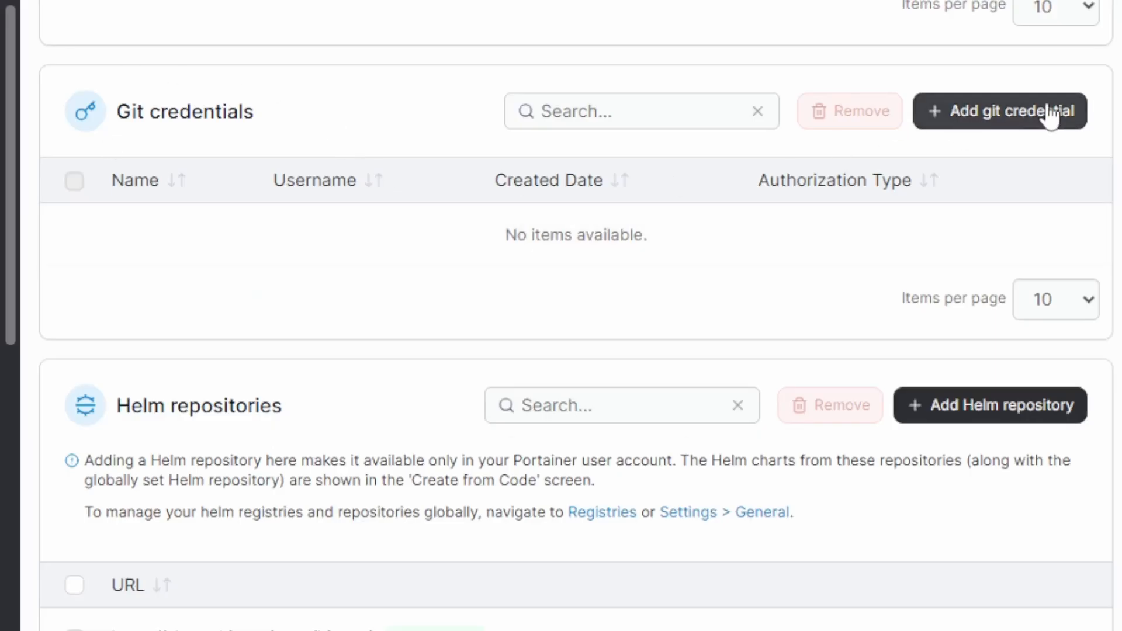
{"action": "left_click", "coordinate": [999, 111]}
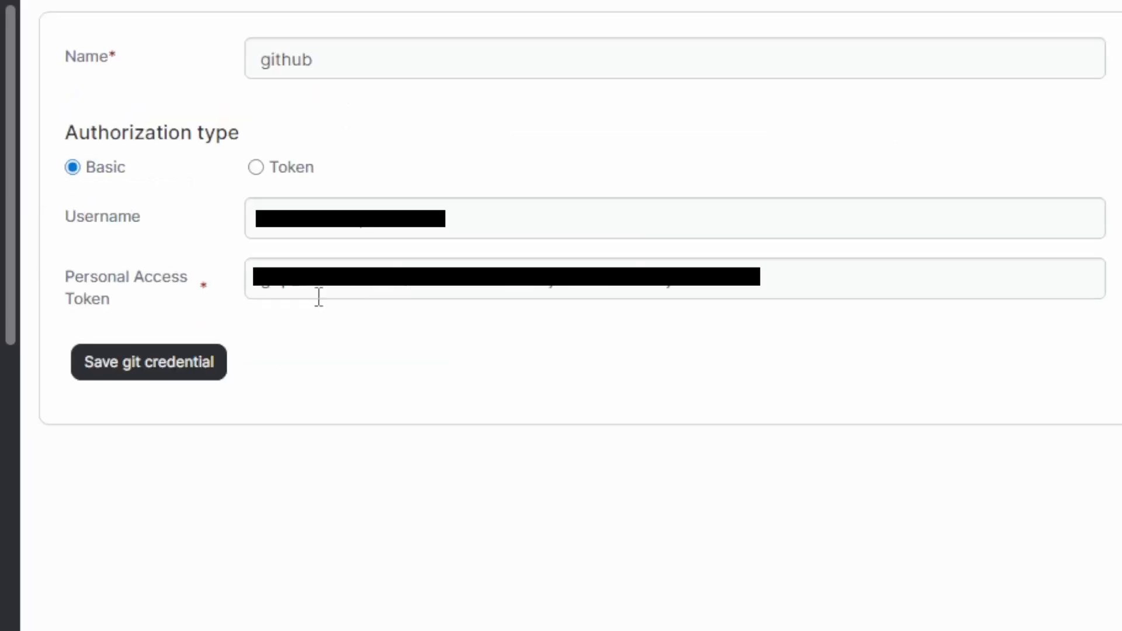
{"action": "left_click", "coordinate": [149, 361]}
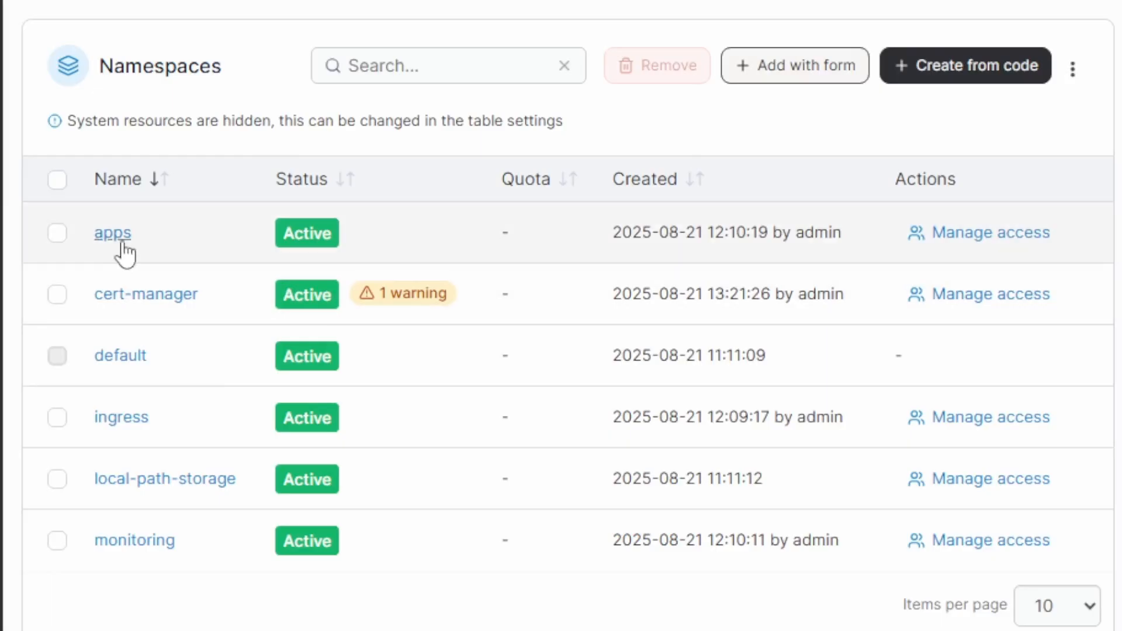
{"action": "mouse_move", "coordinate": [990, 231]}
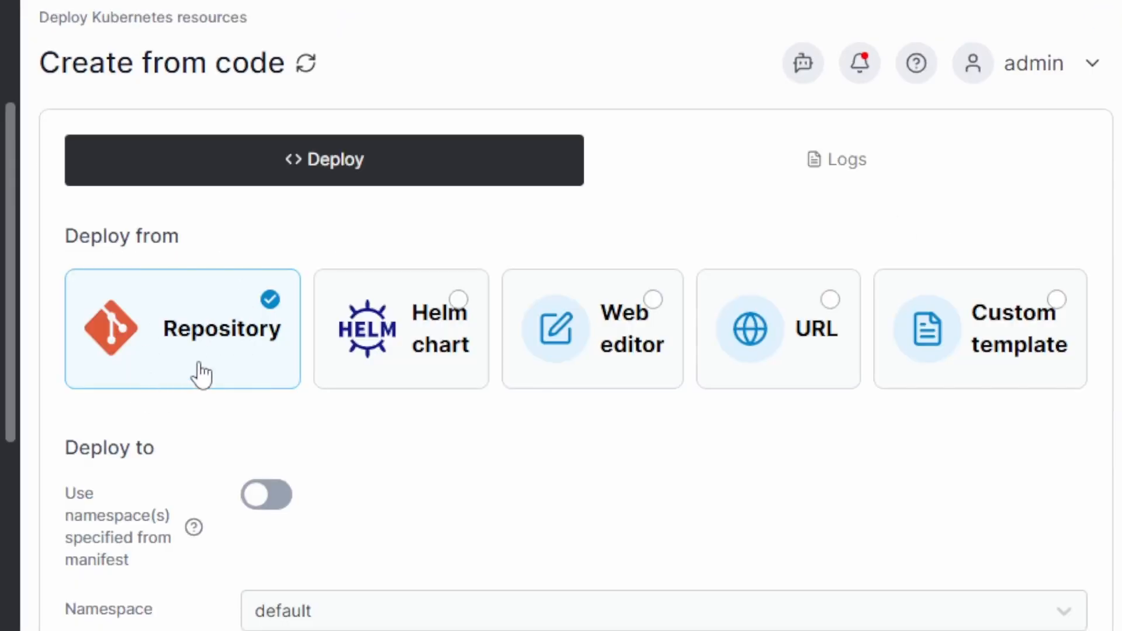
Step: Authenticate with the github credential and target deployment.yaml in the marcel-dempers/marcel-id repository
{"action": "scroll", "scroll_direction": "down", "scroll_amount": 3}
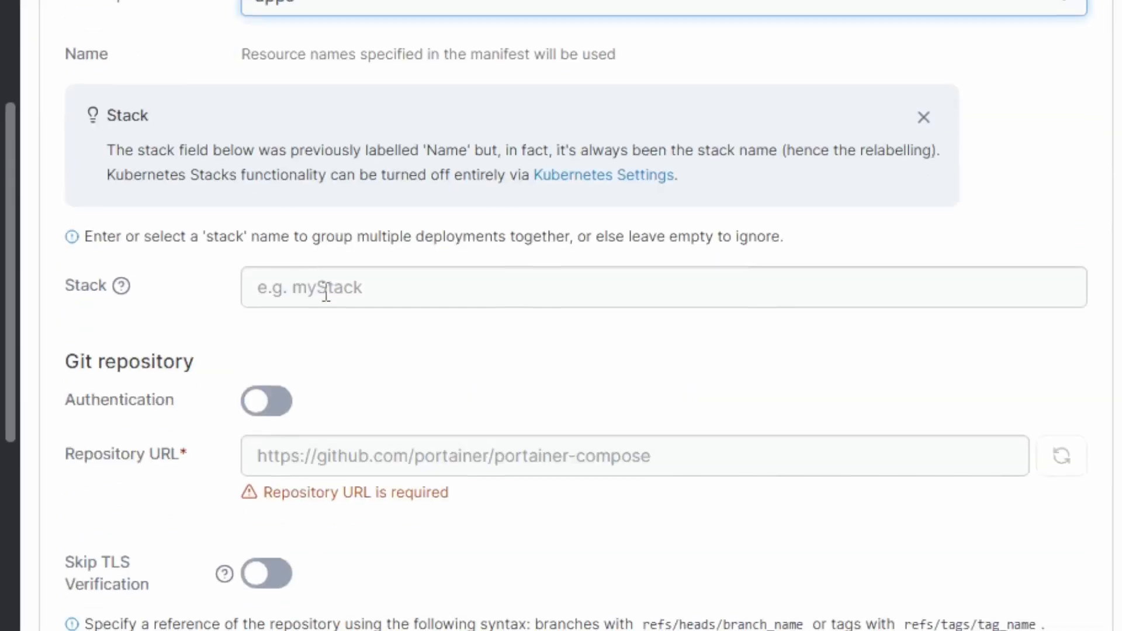
{"action": "left_click", "coordinate": [267, 401]}
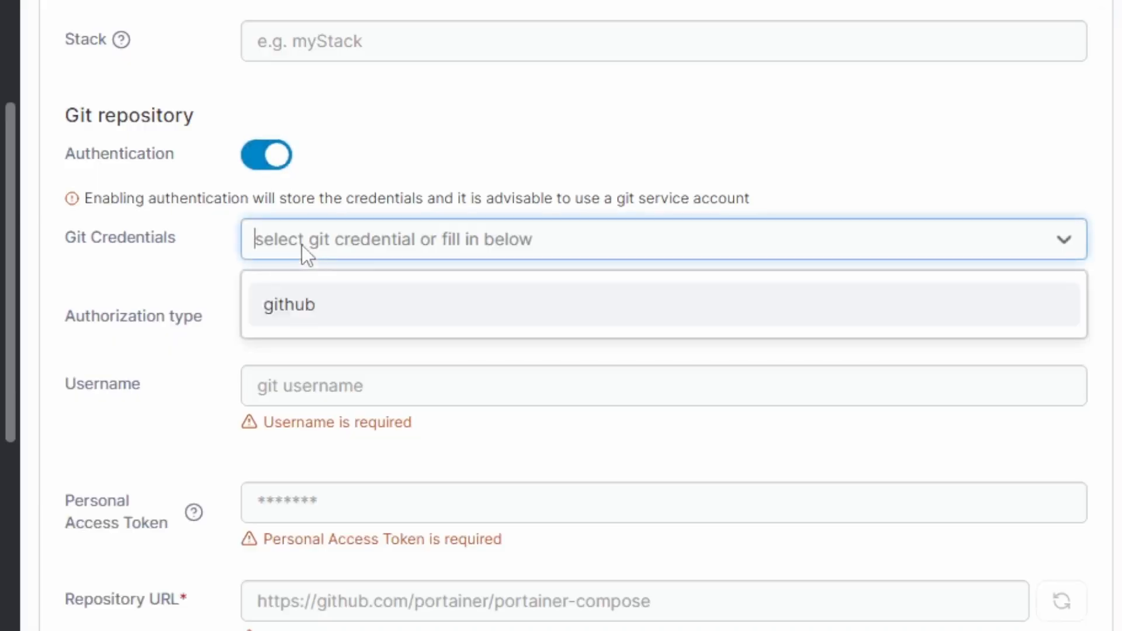
{"action": "scroll", "scroll_direction": "down", "scroll_amount": 3}
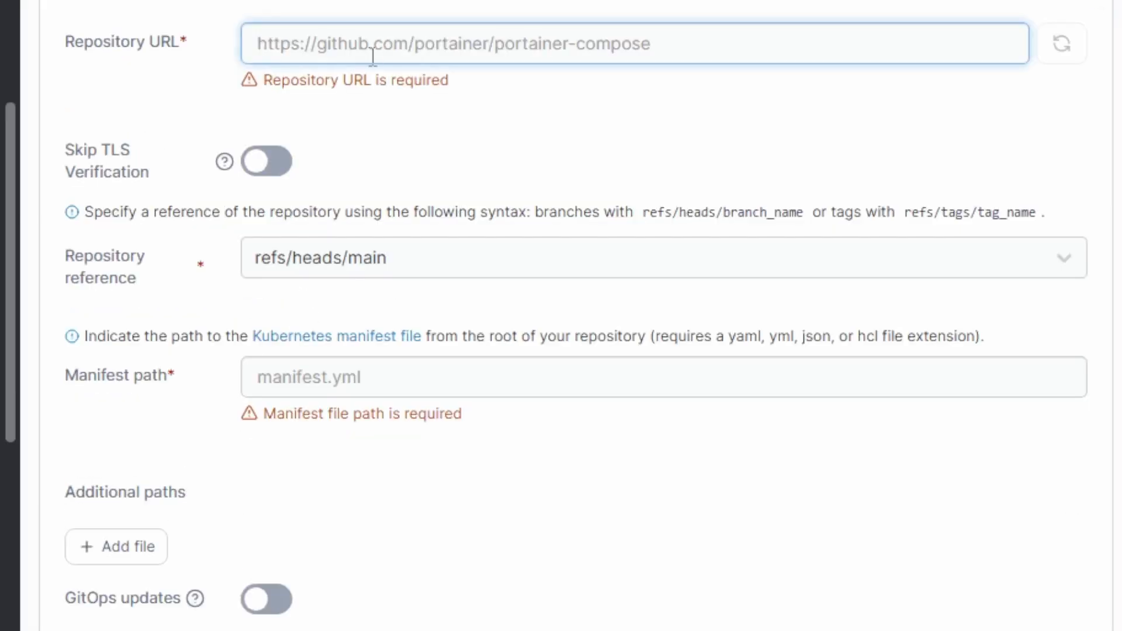
{"action": "type", "text": "https://github.com/marcel-dempers/marcel-id"}
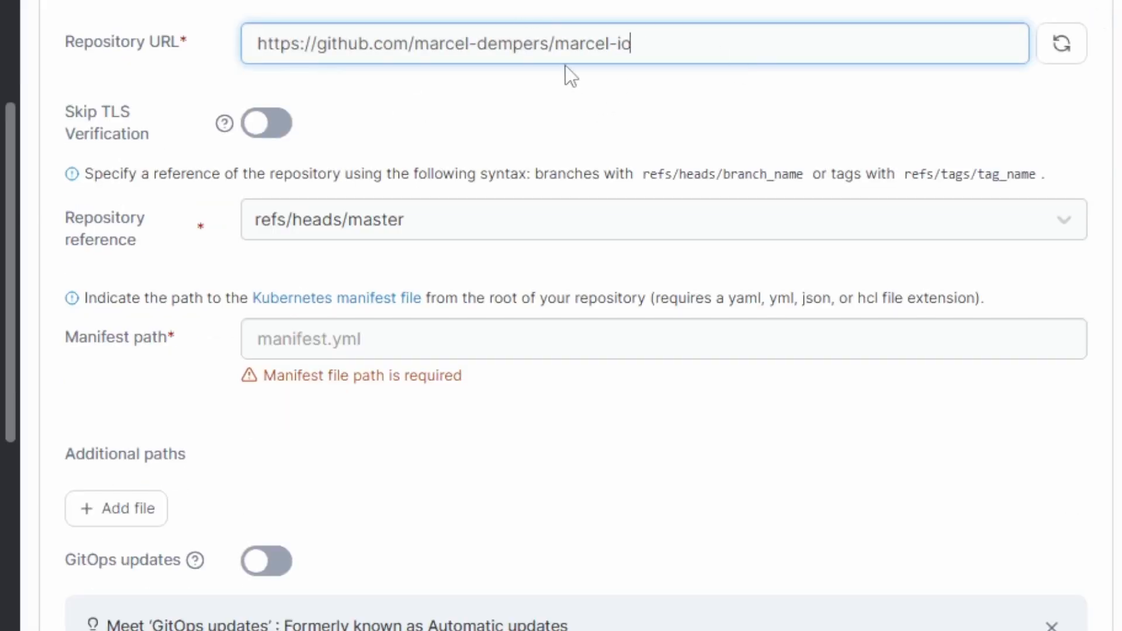
{"action": "type", "text": "deployment.yaml"}
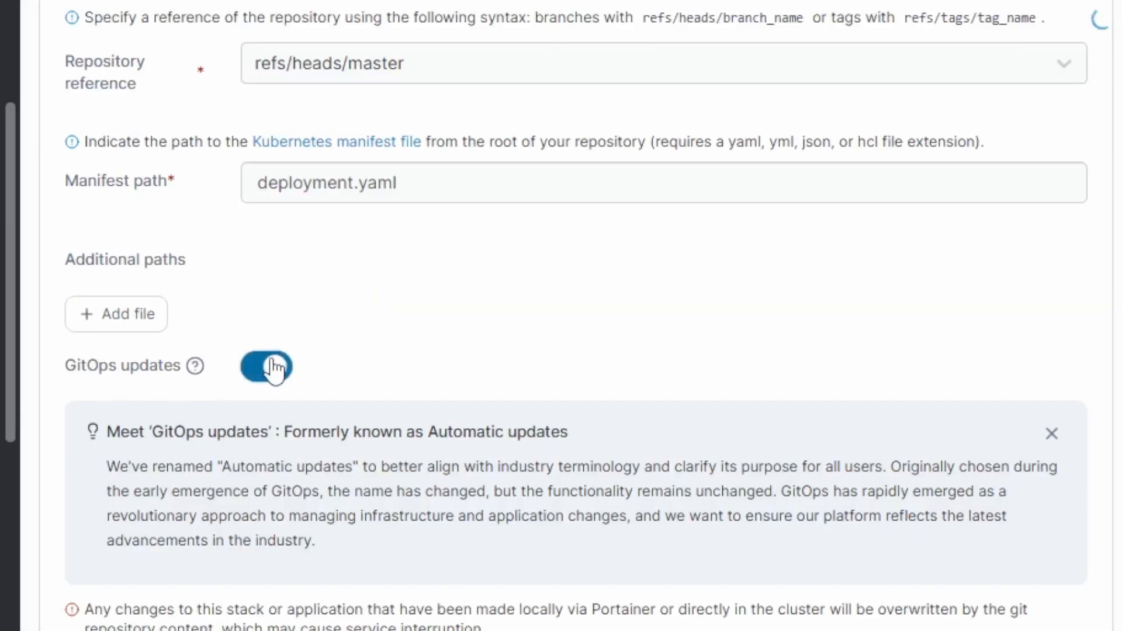
Step: Enable GitOps updates with a polling fetch interval for the deployment
{"action": "left_click", "coordinate": [266, 365]}
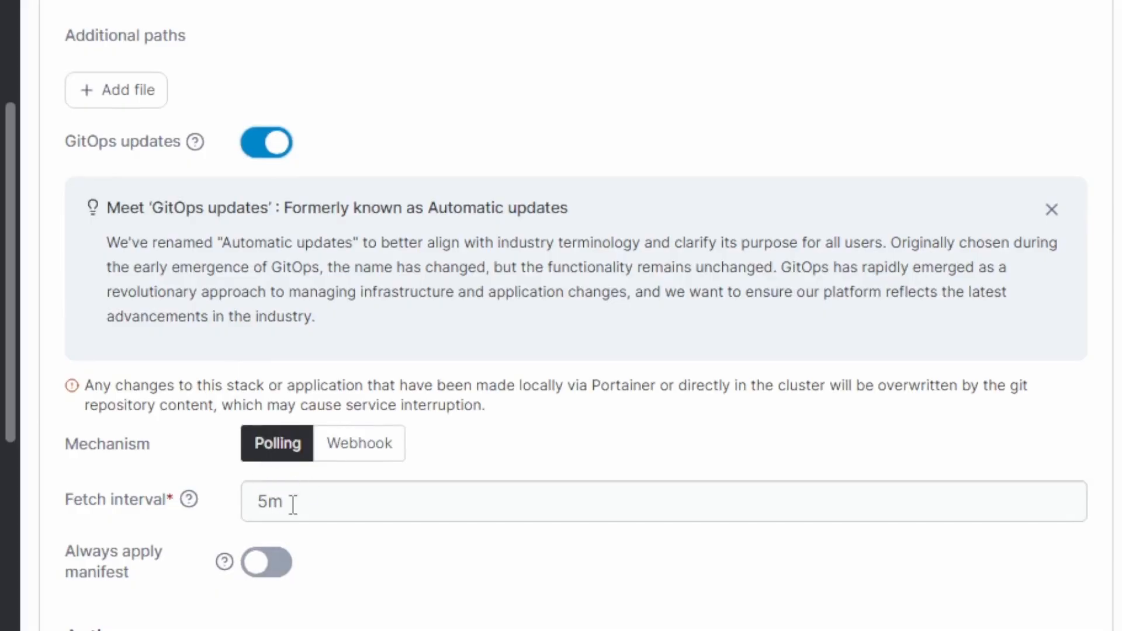
{"action": "left_click", "coordinate": [265, 562]}
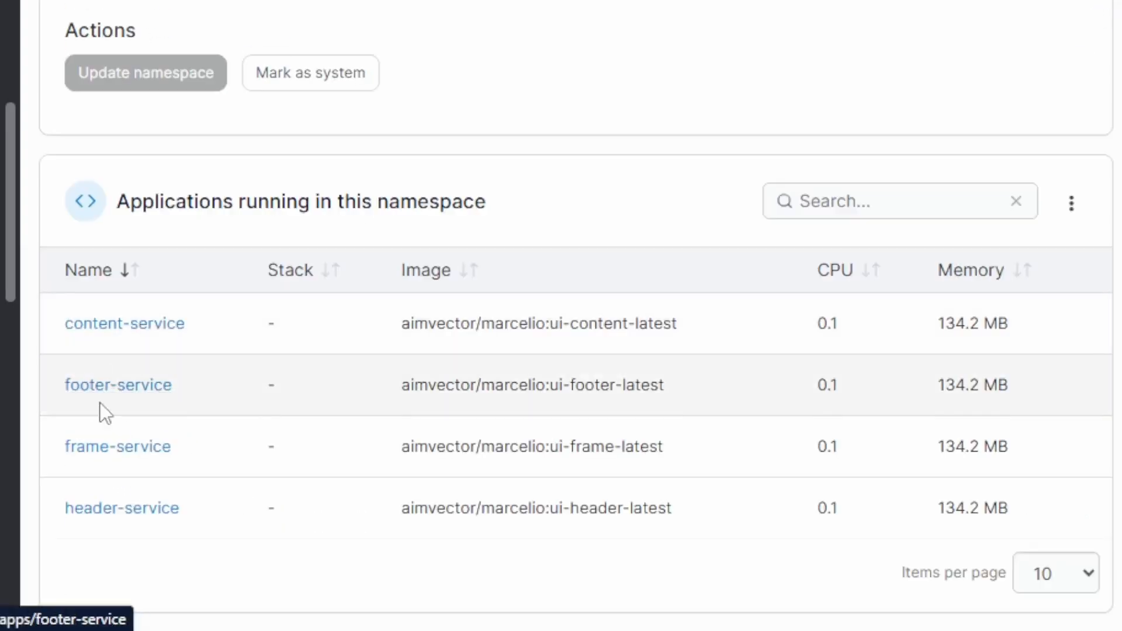
{"action": "mouse_move", "coordinate": [157, 159]}
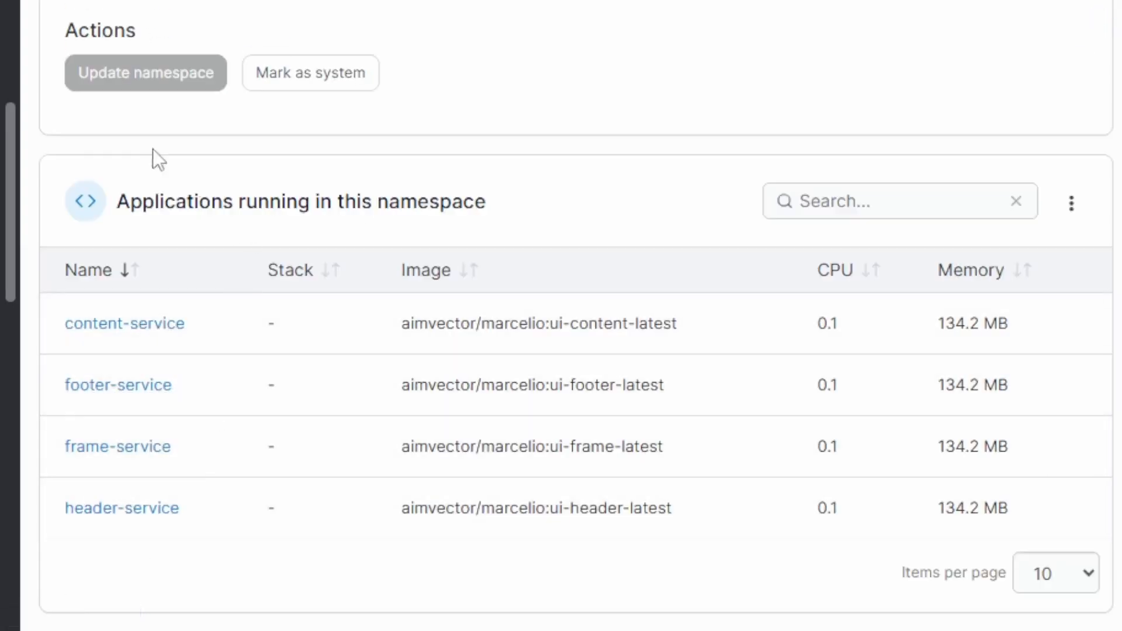
{"action": "left_click", "coordinate": [147, 577]}
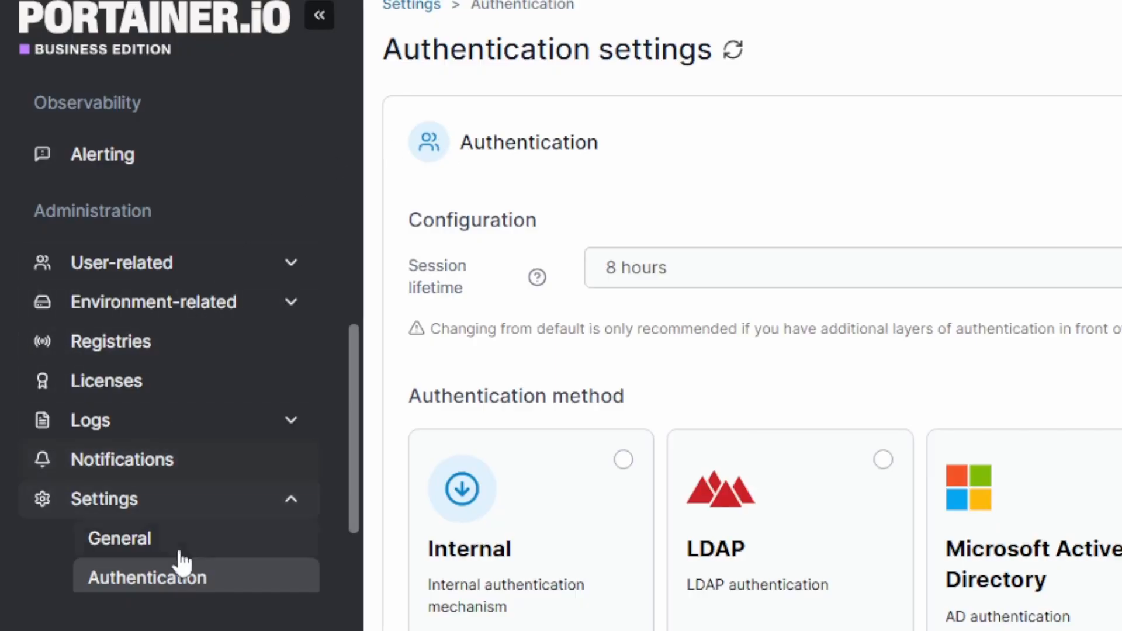
{"action": "mouse_move", "coordinate": [330, 473]}
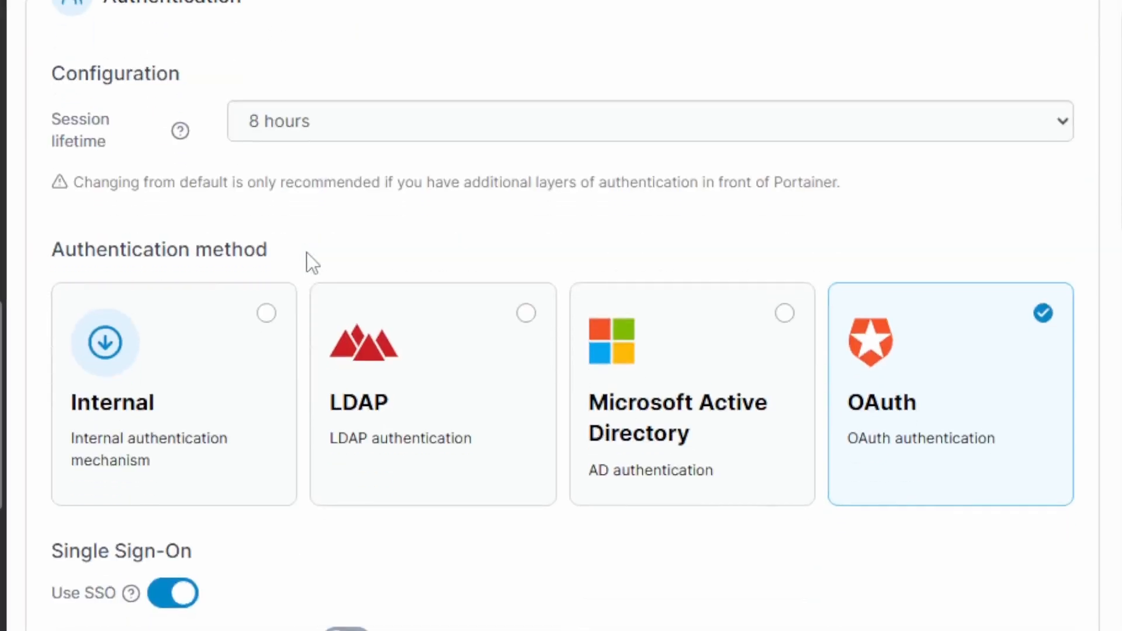
Step: Save Microsoft OAuth SSO authentication with automatic user provisioning
{"action": "scroll", "scroll_direction": "down", "scroll_amount": 3}
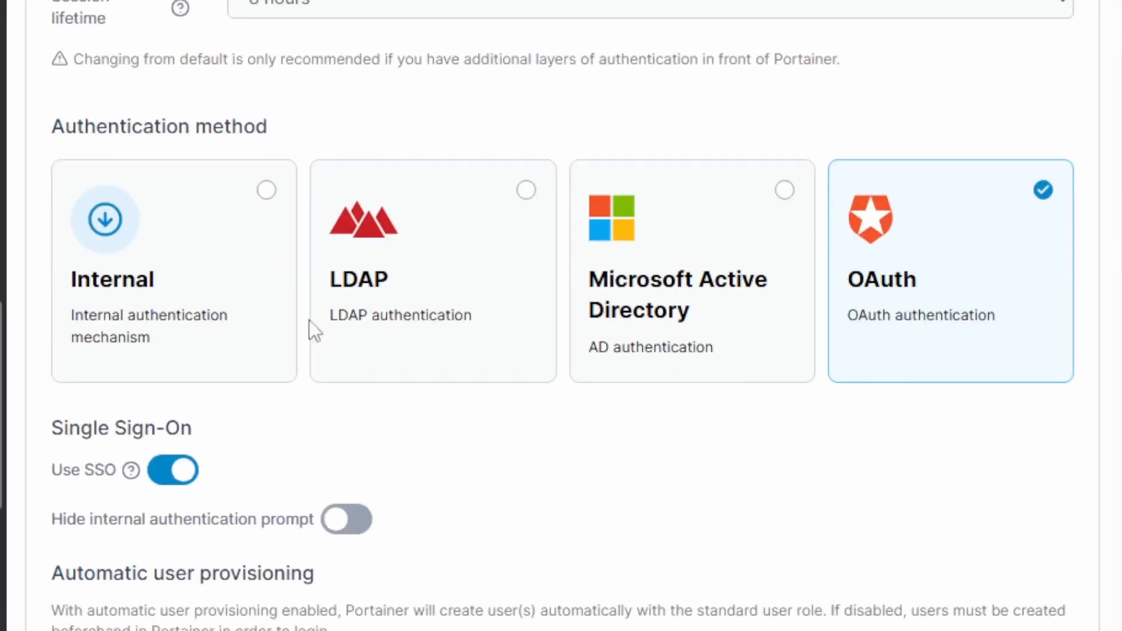
{"action": "mouse_move", "coordinate": [837, 283]}
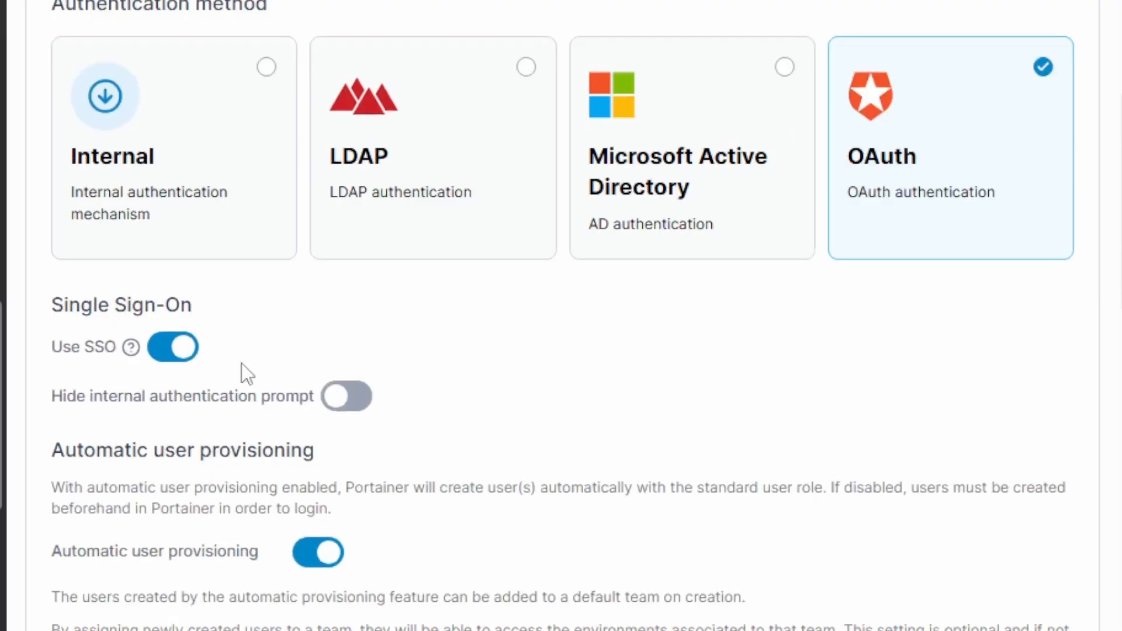
{"action": "scroll", "scroll_direction": "down", "scroll_amount": 3}
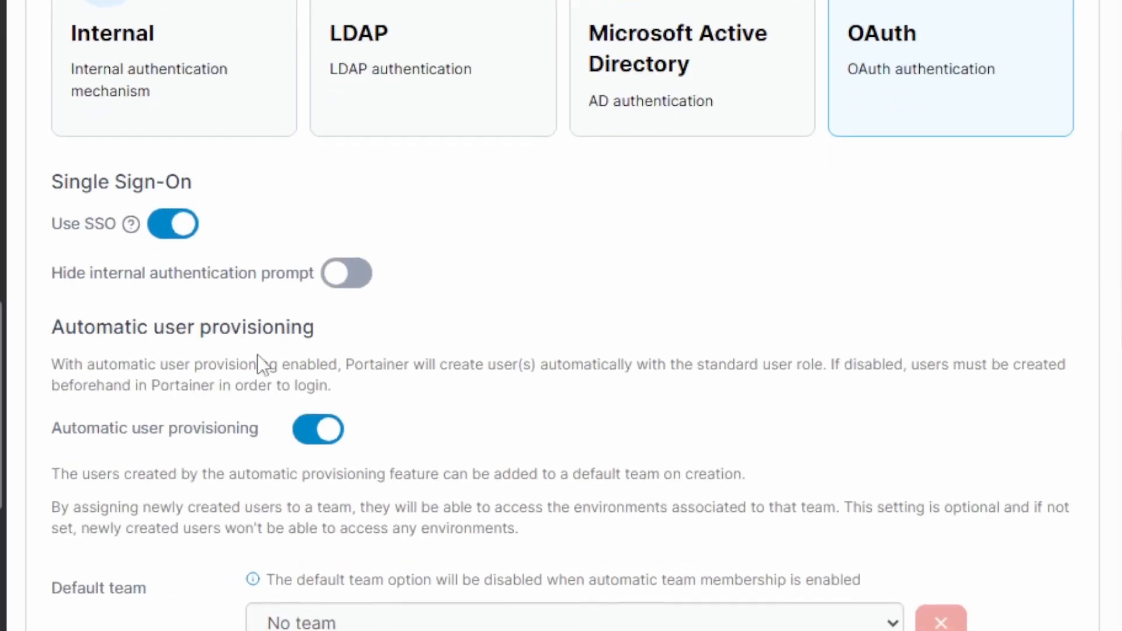
{"action": "scroll", "scroll_direction": "down", "scroll_amount": 3}
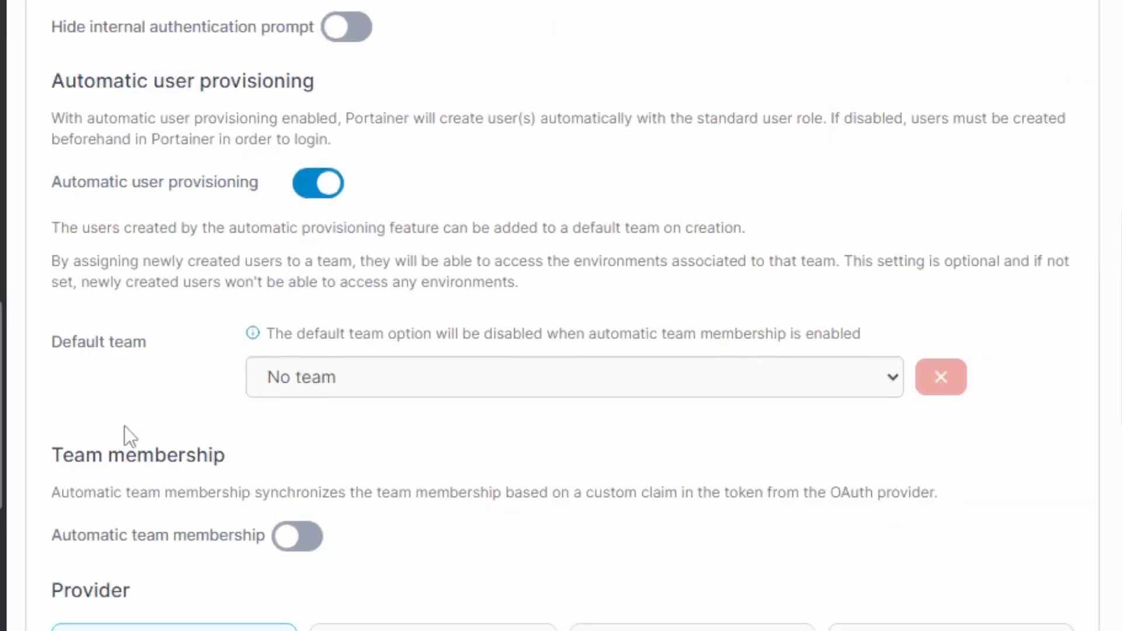
{"action": "scroll", "scroll_direction": "down", "scroll_amount": 3}
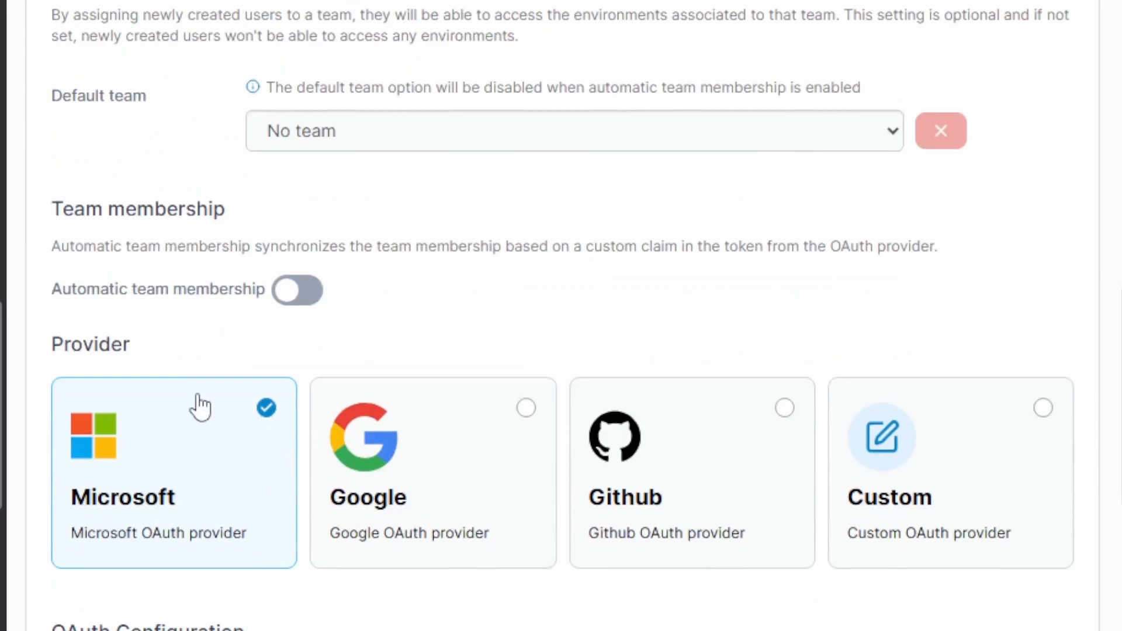
{"action": "scroll", "scroll_direction": "down", "scroll_amount": 3}
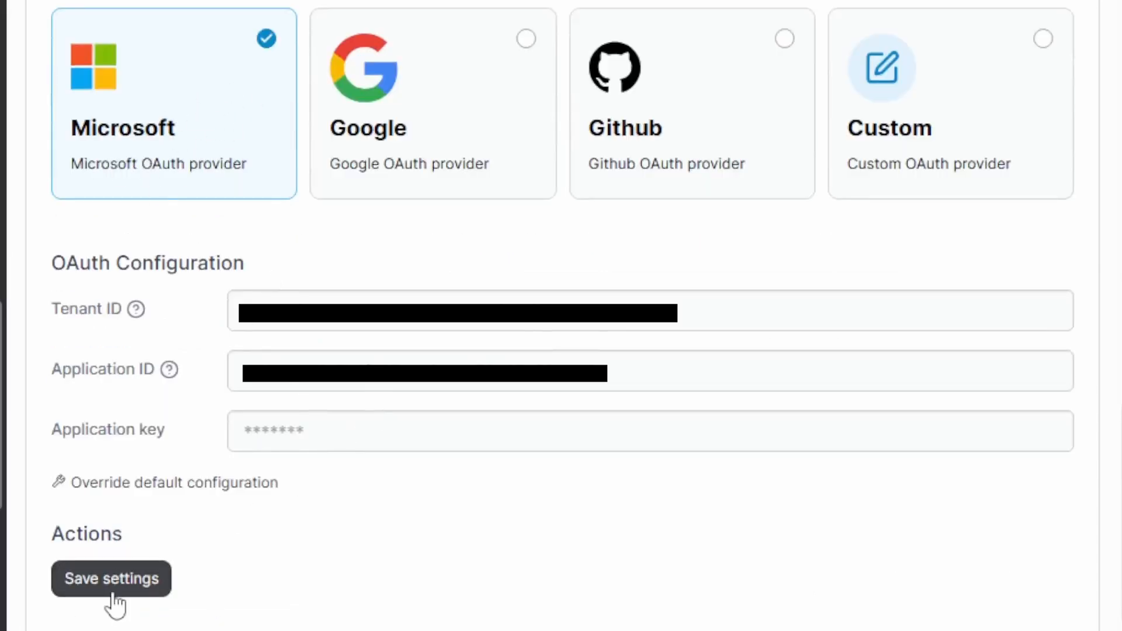
{"action": "left_click", "coordinate": [111, 579]}
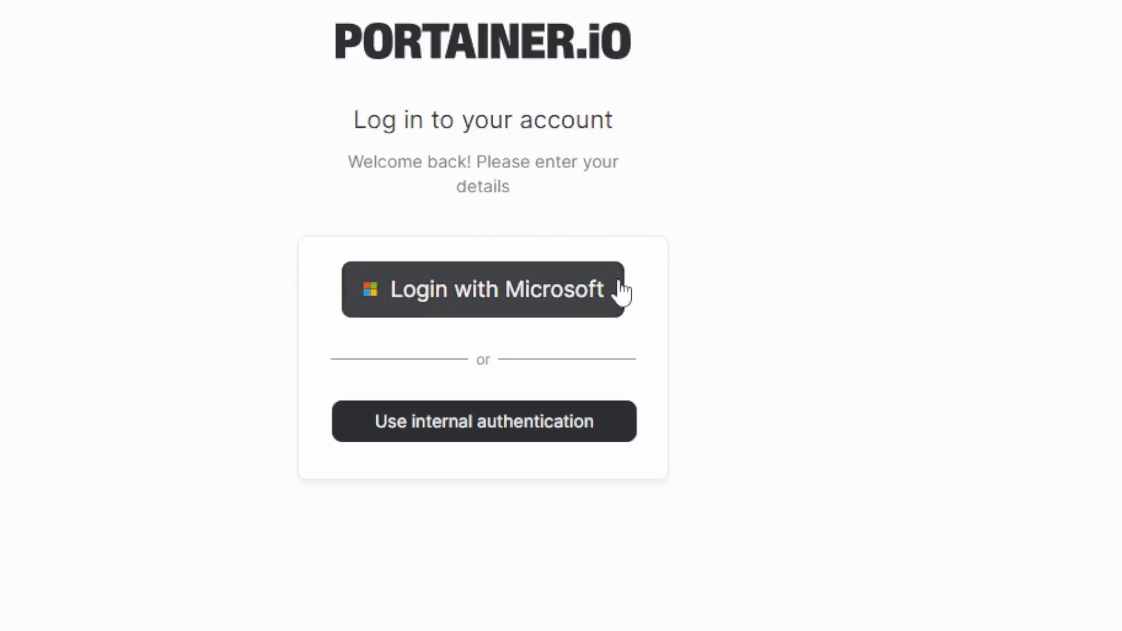
{"action": "mouse_move", "coordinate": [492, 297]}
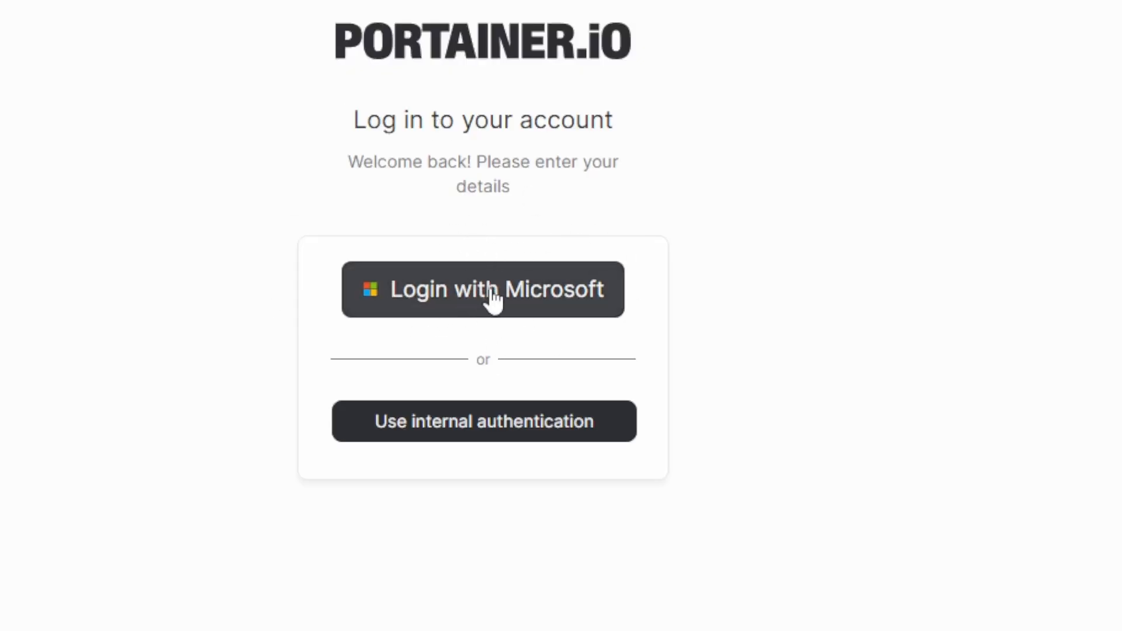
{"action": "mouse_move", "coordinate": [484, 421]}
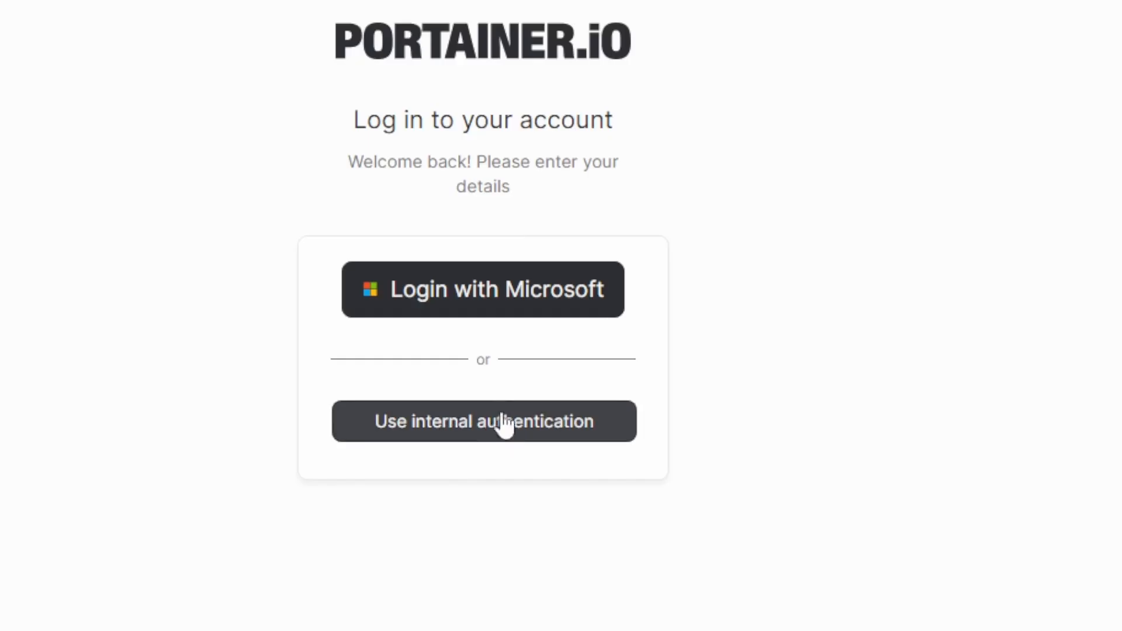
{"action": "mouse_move", "coordinate": [465, 427]}
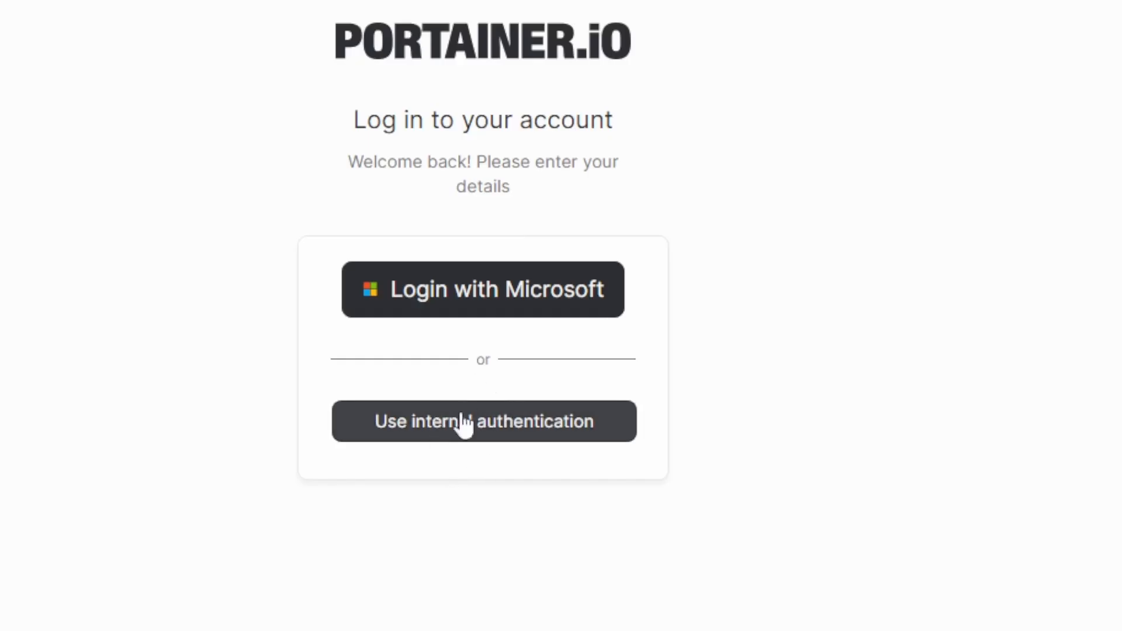
Step: Sign in through the Microsoft account to reach Portainer's home page
{"action": "left_click", "coordinate": [481, 288]}
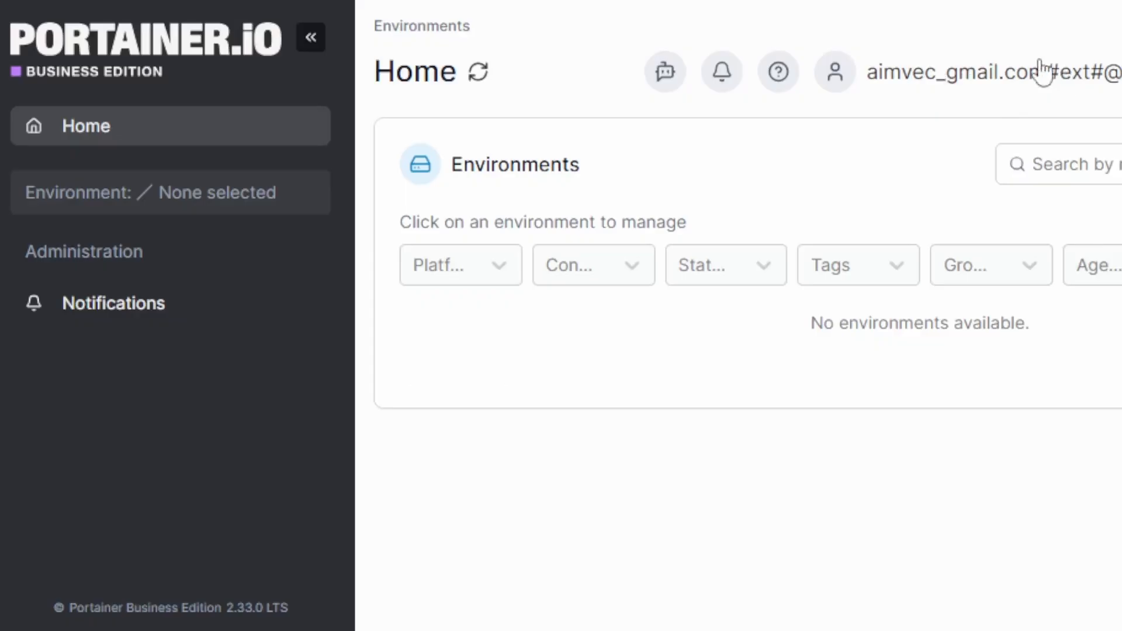
{"action": "mouse_move", "coordinate": [469, 155]}
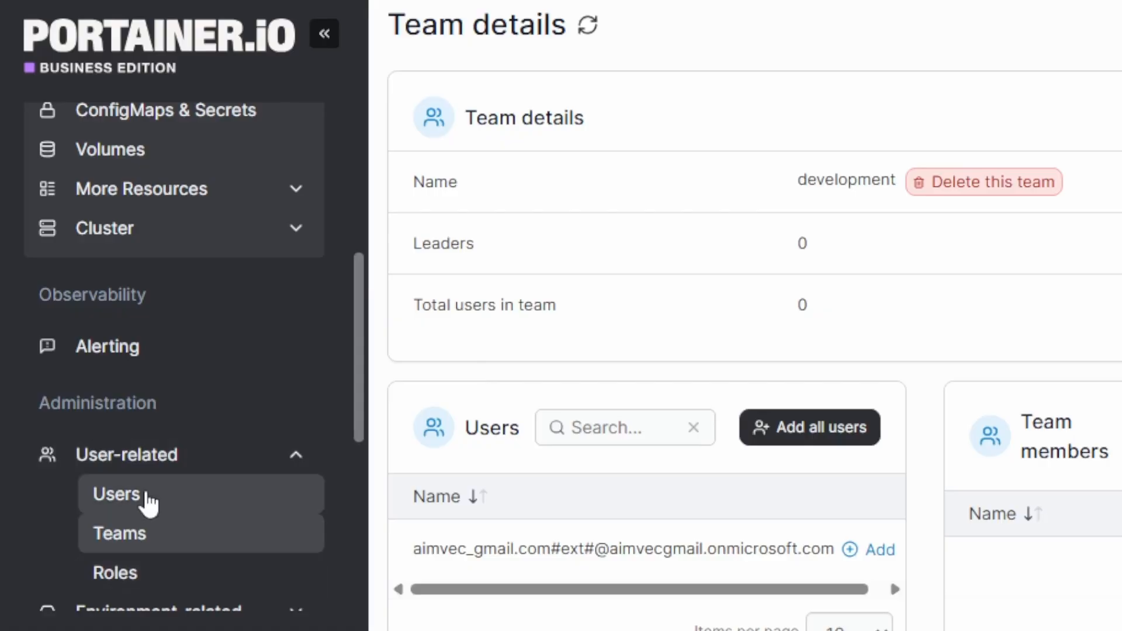
Step: Bring up the development team's details page, which lists no members yet
{"action": "left_click", "coordinate": [324, 34]}
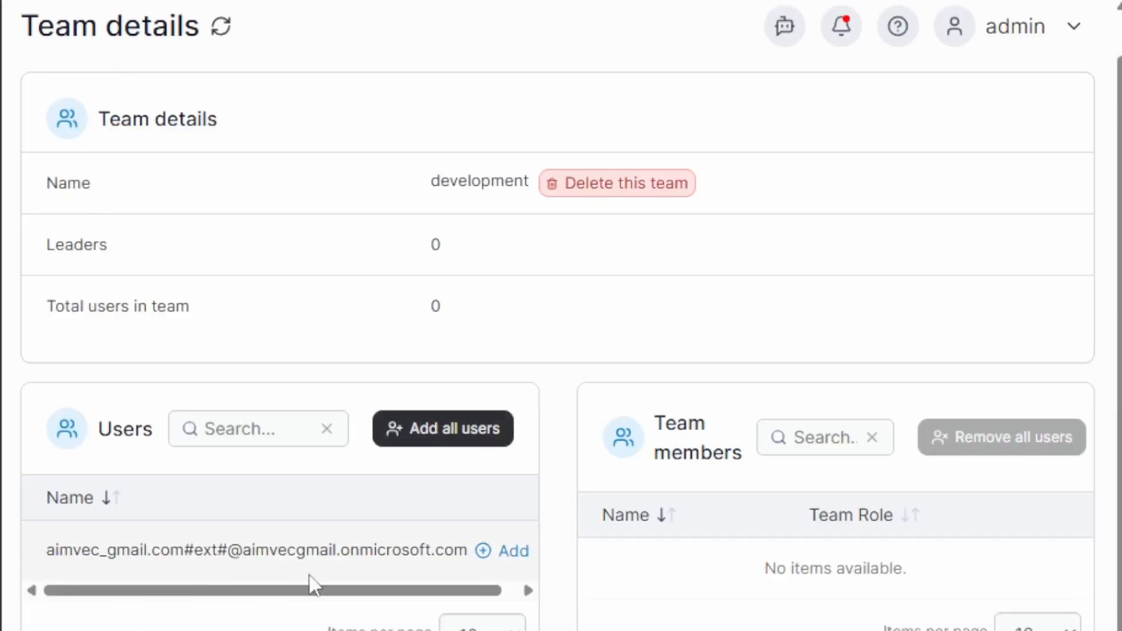
{"action": "left_click", "coordinate": [441, 427]}
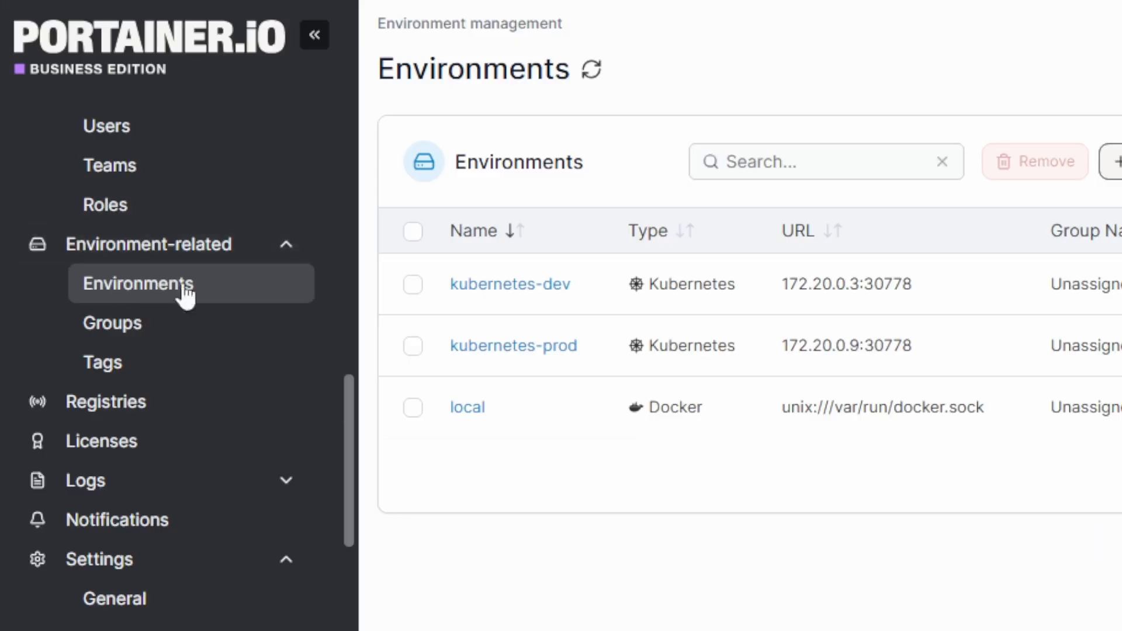
Step: In kubernetes-dev's access management, keep the development team's role as Standard User
{"action": "left_click", "coordinate": [313, 33]}
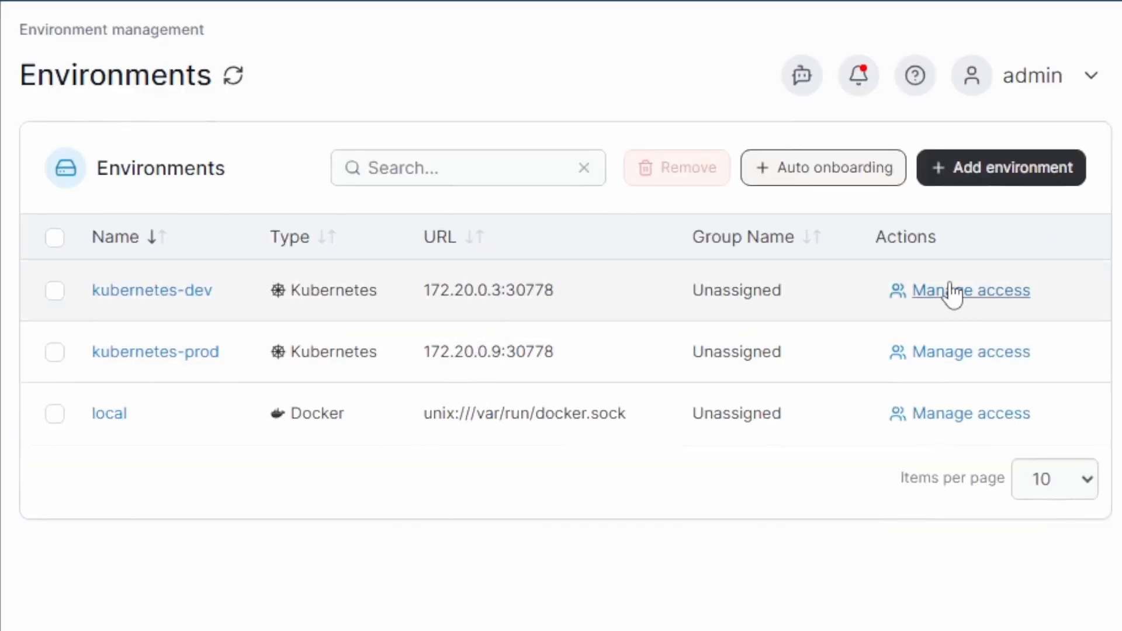
{"action": "left_click", "coordinate": [972, 290]}
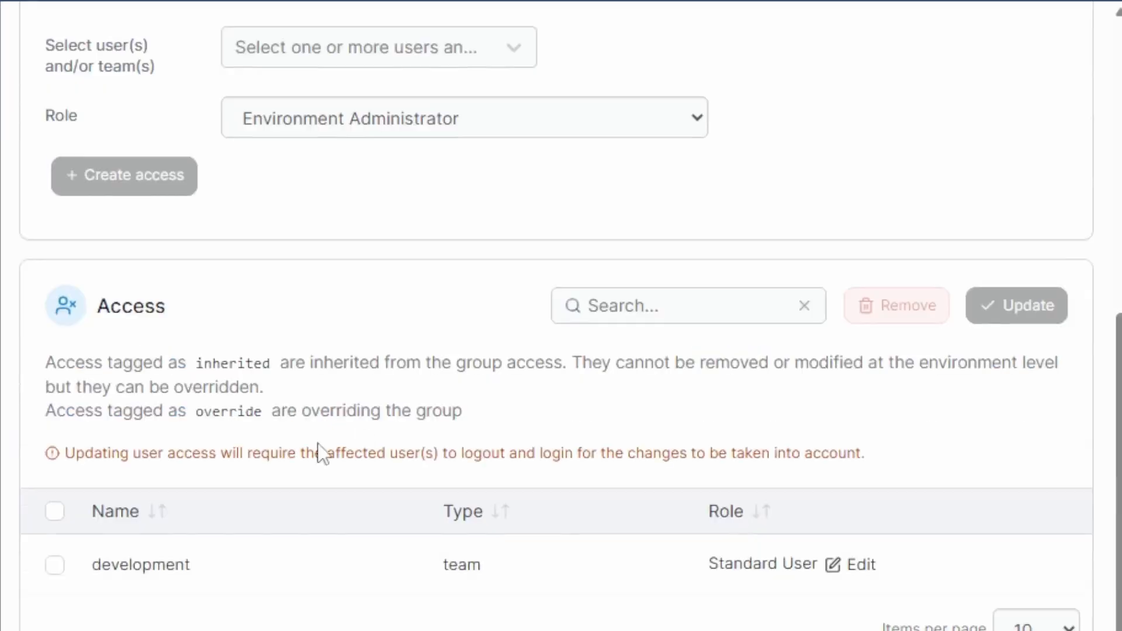
{"action": "mouse_move", "coordinate": [77, 290]}
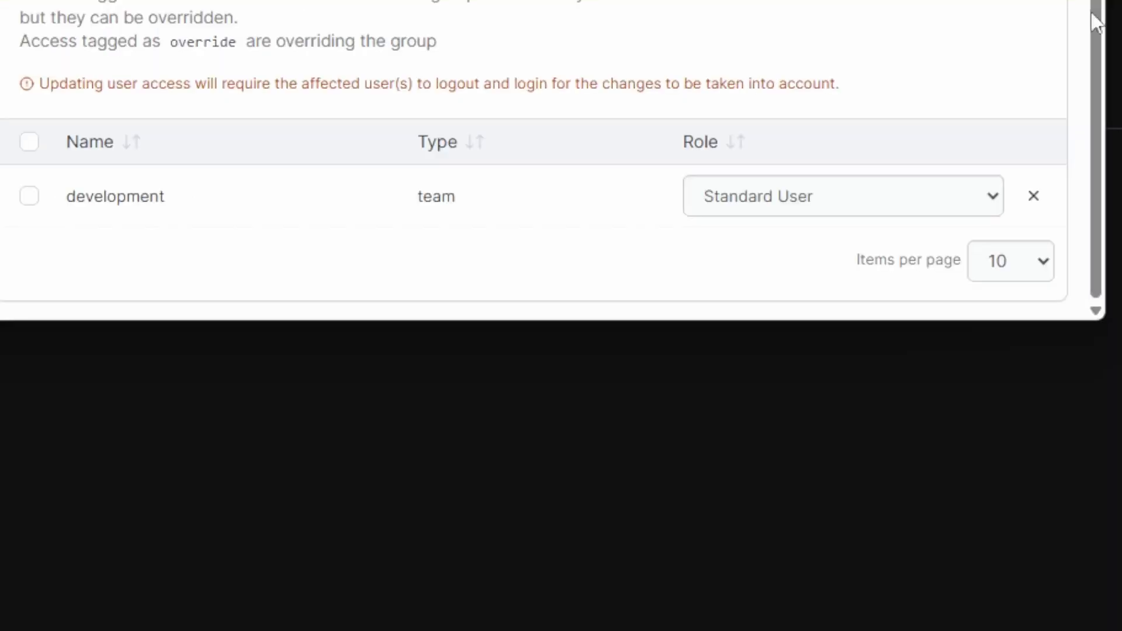
{"action": "left_click", "coordinate": [842, 195]}
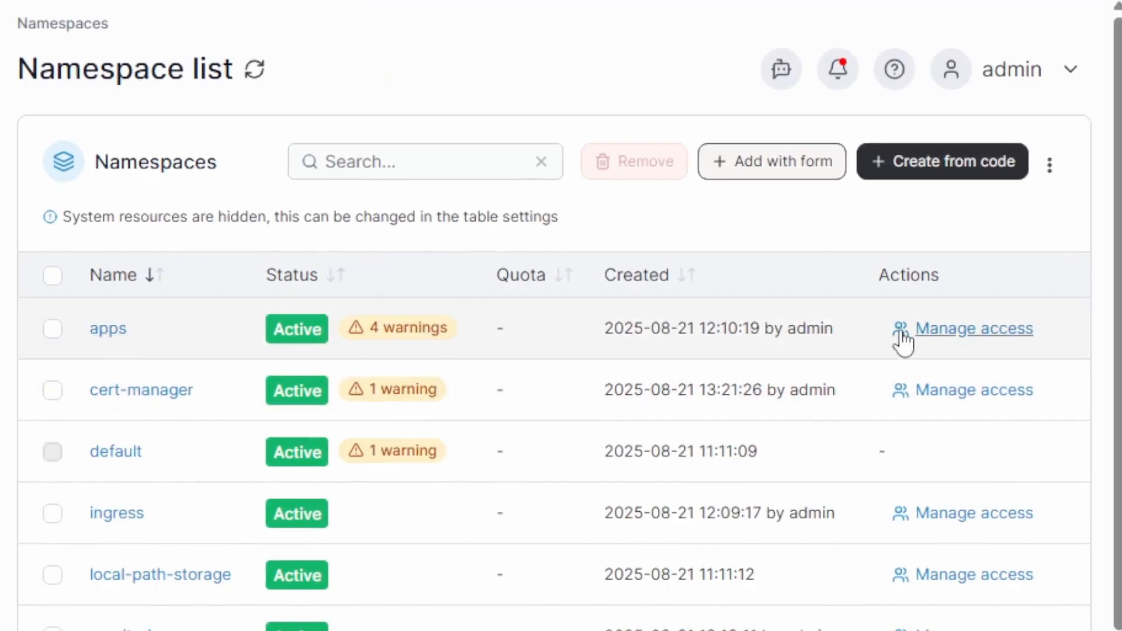
Step: Grant the development team access to the apps namespace, then return to the kubernetes-prod dashboard
{"action": "left_click", "coordinate": [971, 327]}
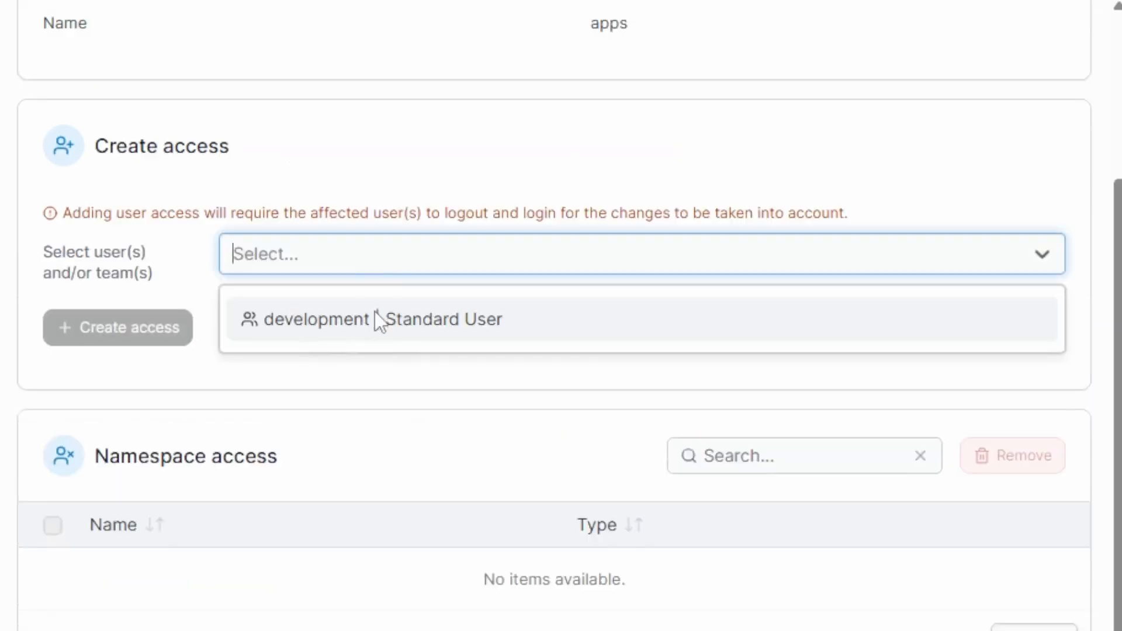
{"action": "left_click", "coordinate": [368, 319]}
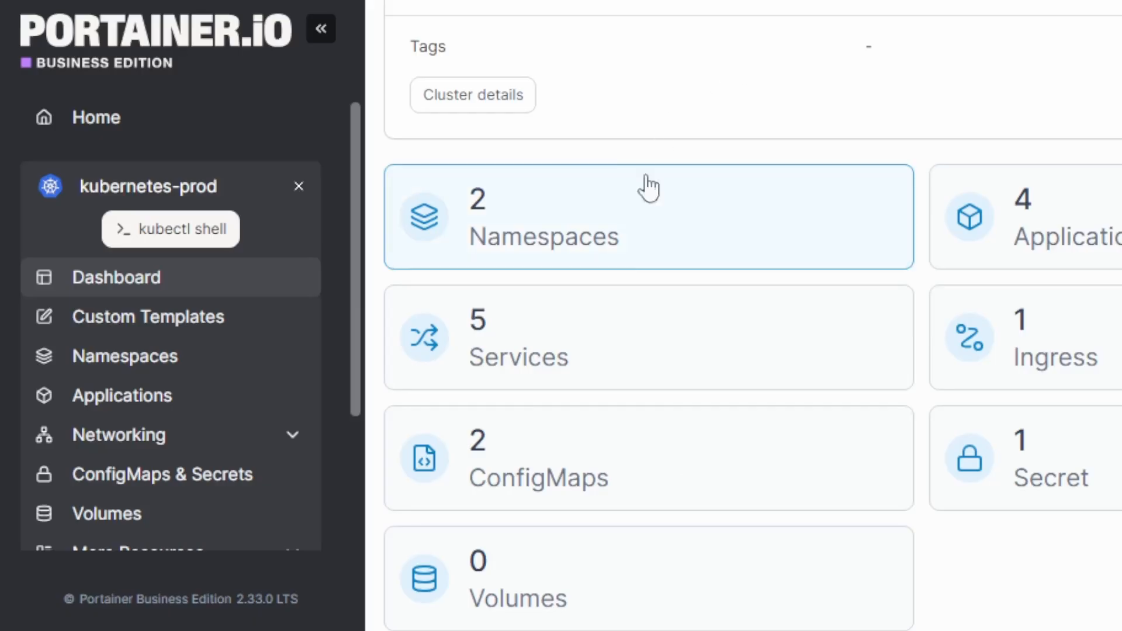
{"action": "left_click", "coordinate": [648, 216]}
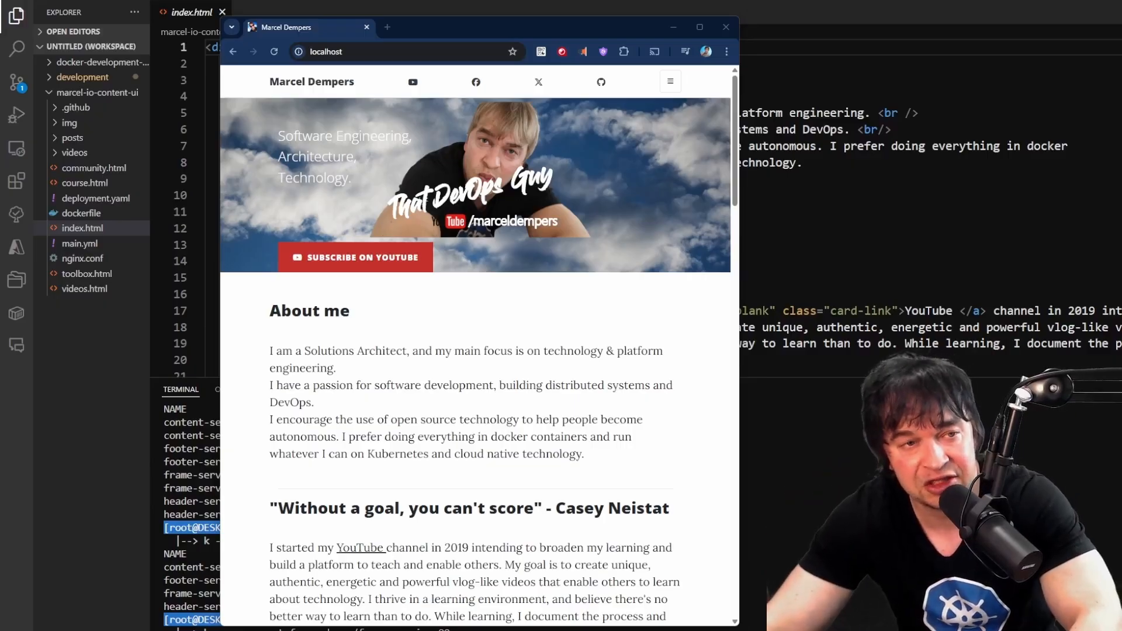
Step: After checking the localhost preview, delete the old About me paragraph from index.html, keeping the new text
{"action": "left_click", "coordinate": [699, 27]}
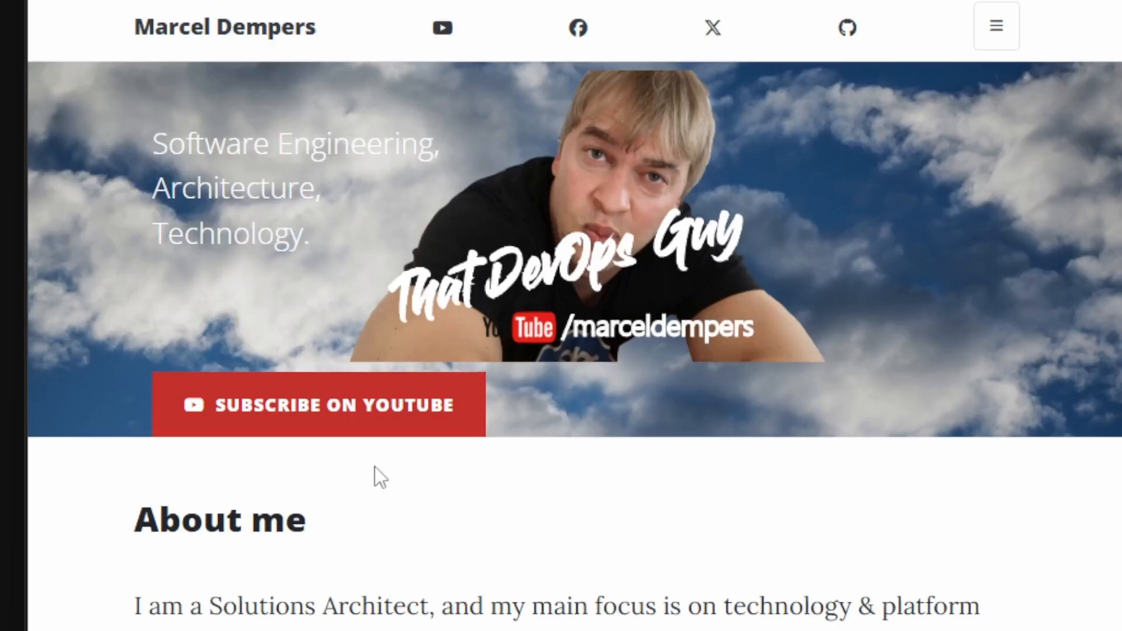
{"action": "scroll", "scroll_direction": "down", "scroll_amount": 3}
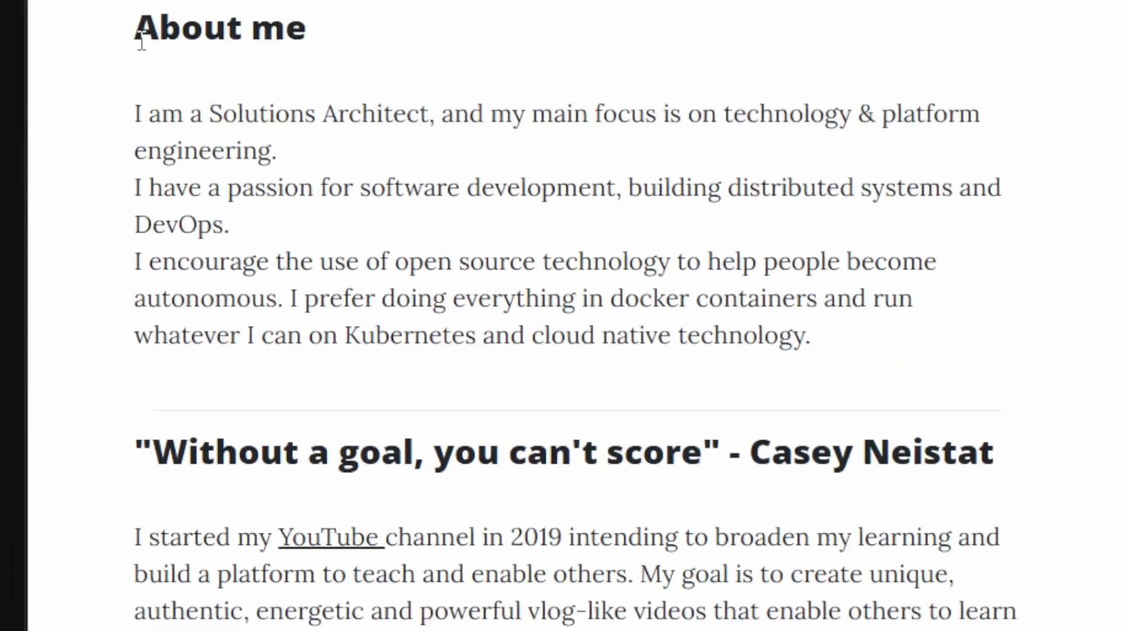
{"action": "left_click_drag", "start_coordinate": [136, 27], "coordinate": [526, 336]}
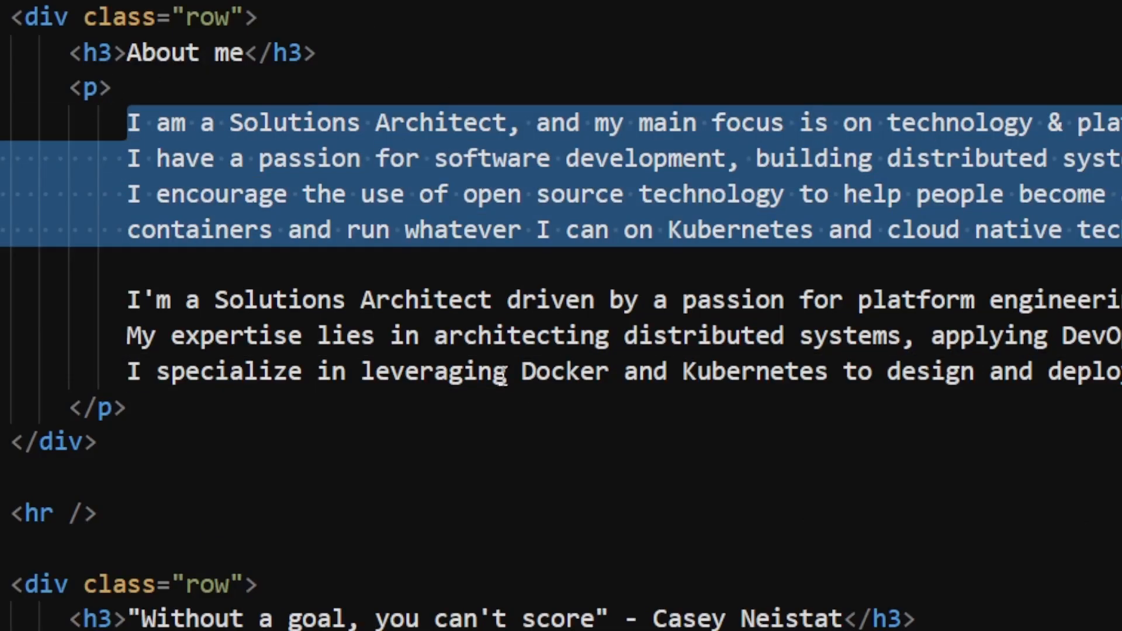
{"action": "key", "text": "Delete"}
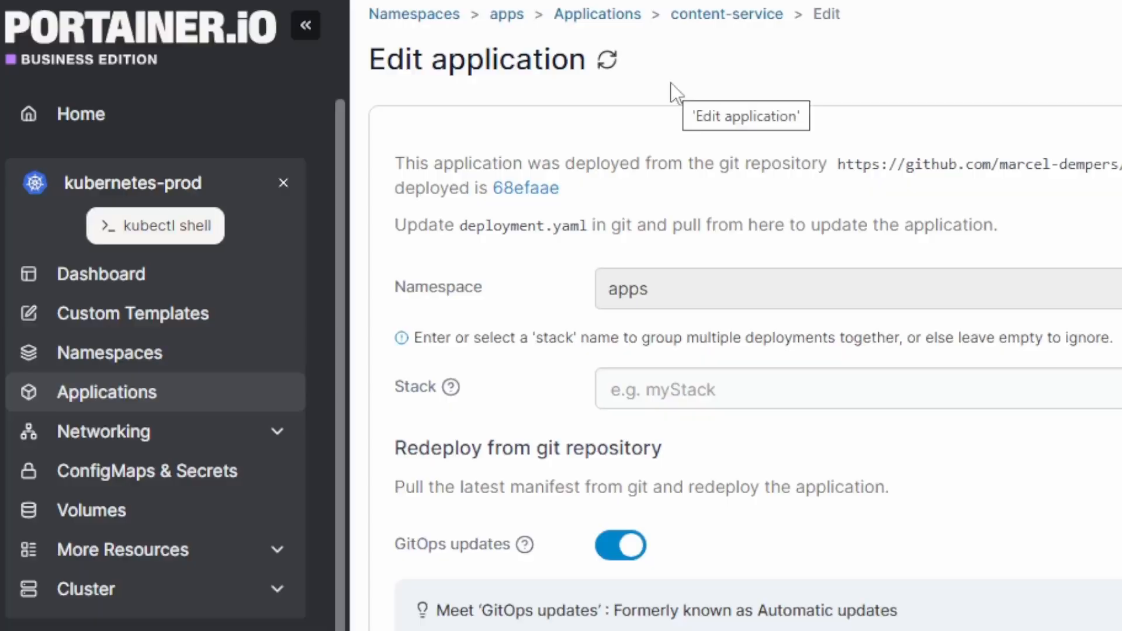
{"action": "mouse_move", "coordinate": [505, 50]}
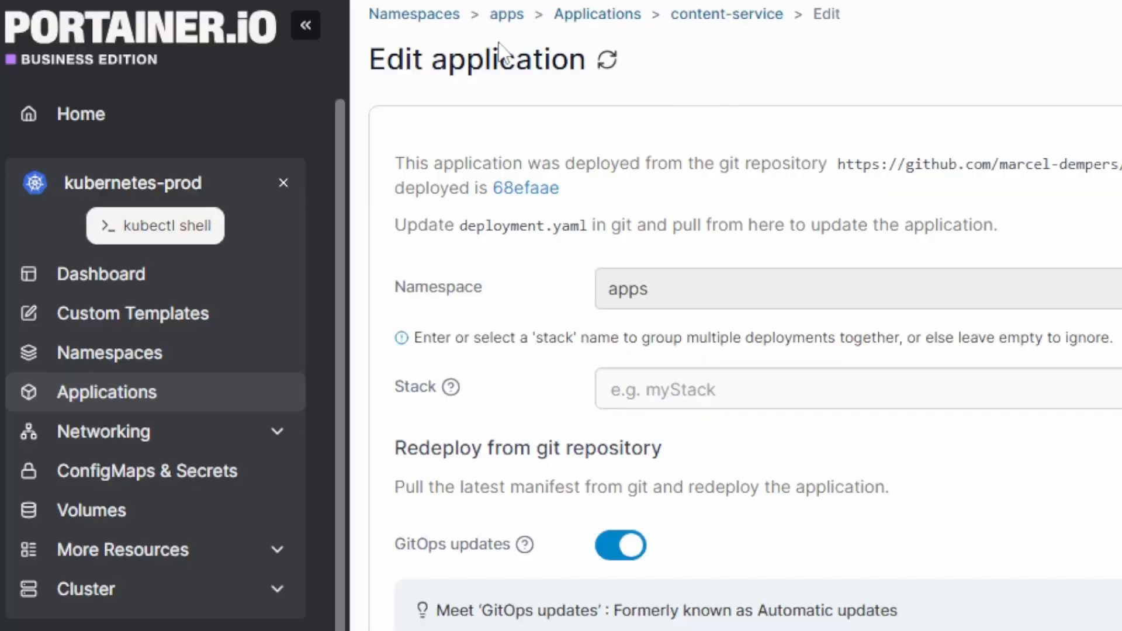
Step: Set content-service's repository reference to refs/heads/development
{"action": "scroll", "scroll_direction": "down", "scroll_amount": 3}
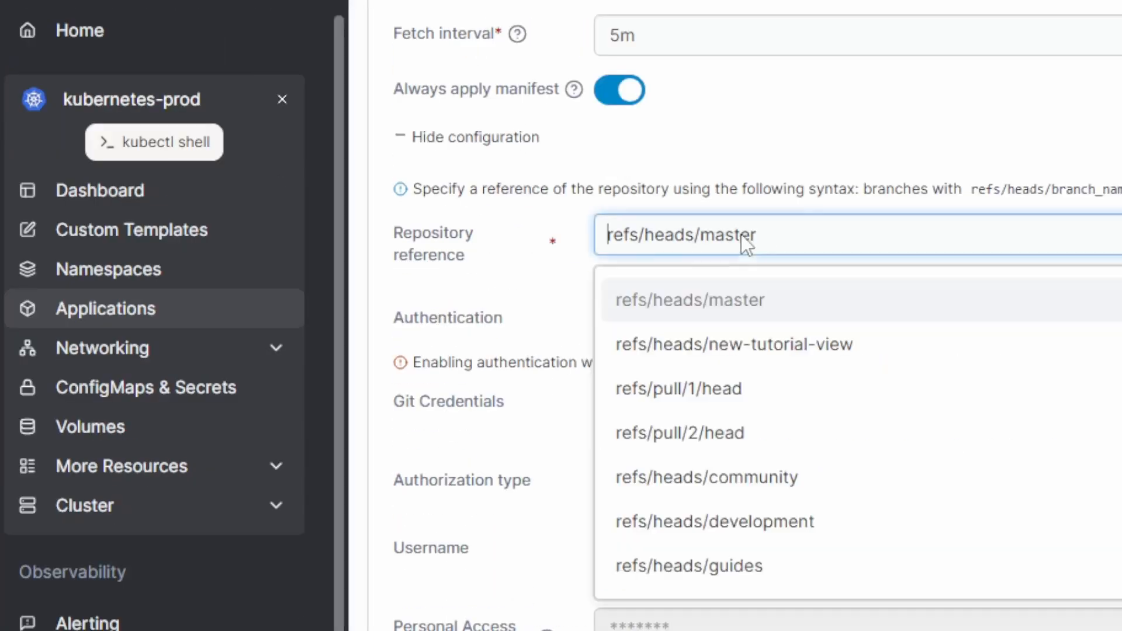
{"action": "mouse_move", "coordinate": [724, 476]}
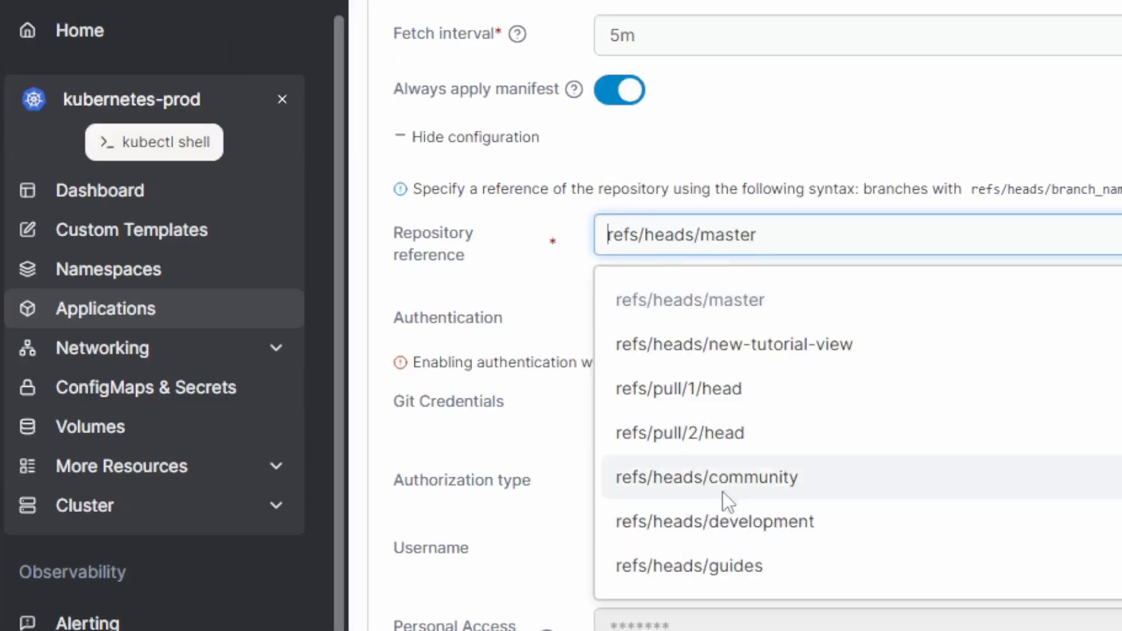
{"action": "mouse_move", "coordinate": [769, 533]}
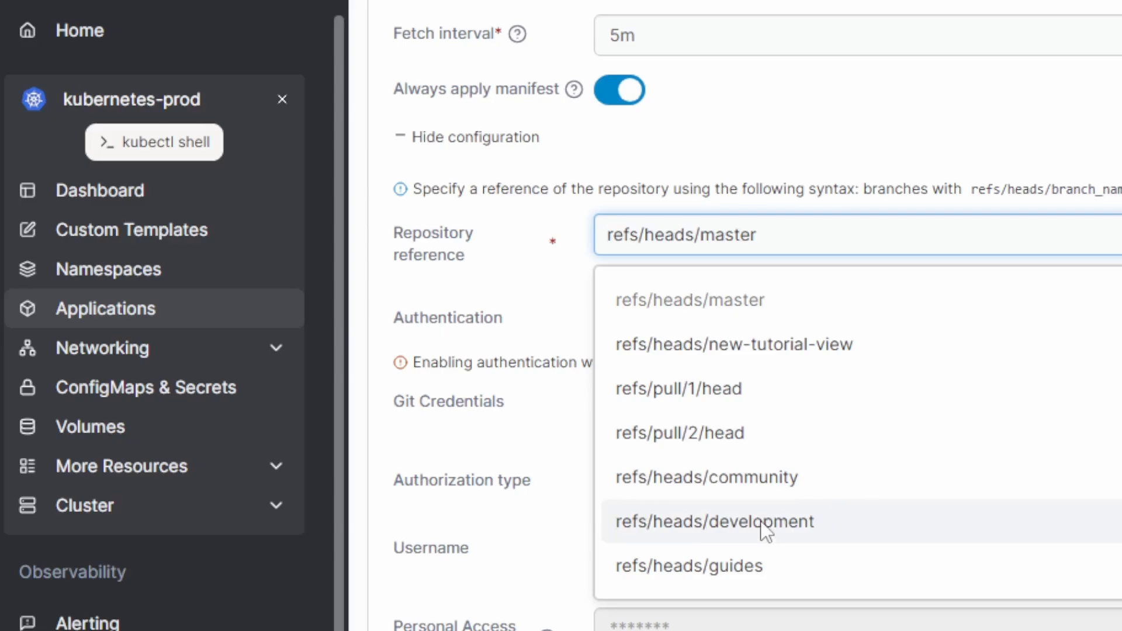
{"action": "left_click", "coordinate": [704, 521]}
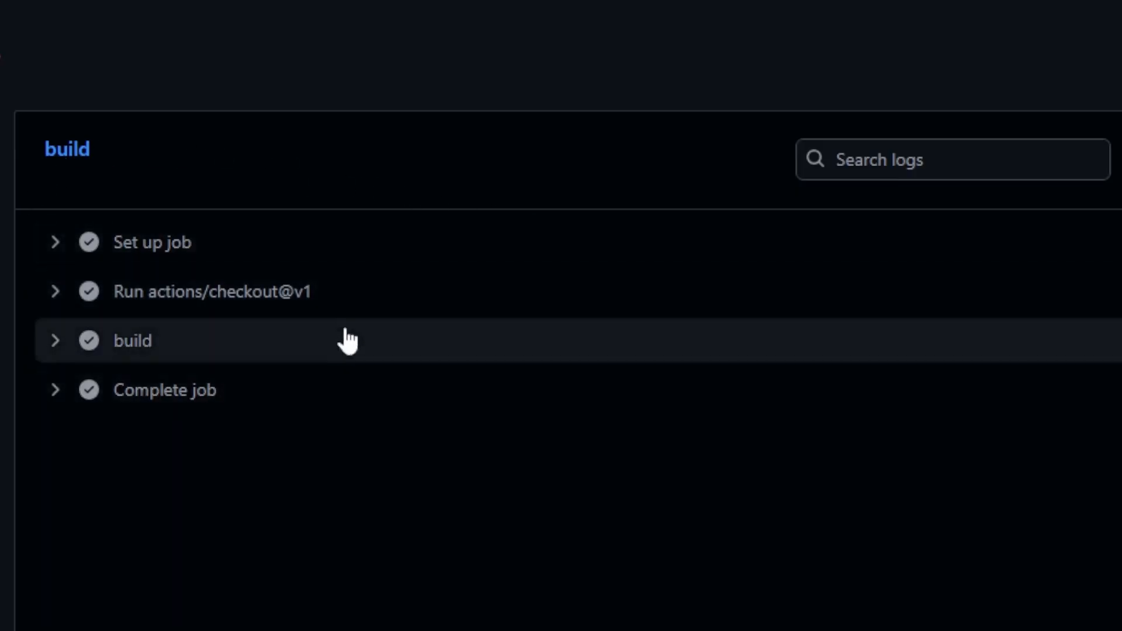
Step: Expand the build step of the workflow run and read through the docker build log
{"action": "left_click", "coordinate": [132, 340]}
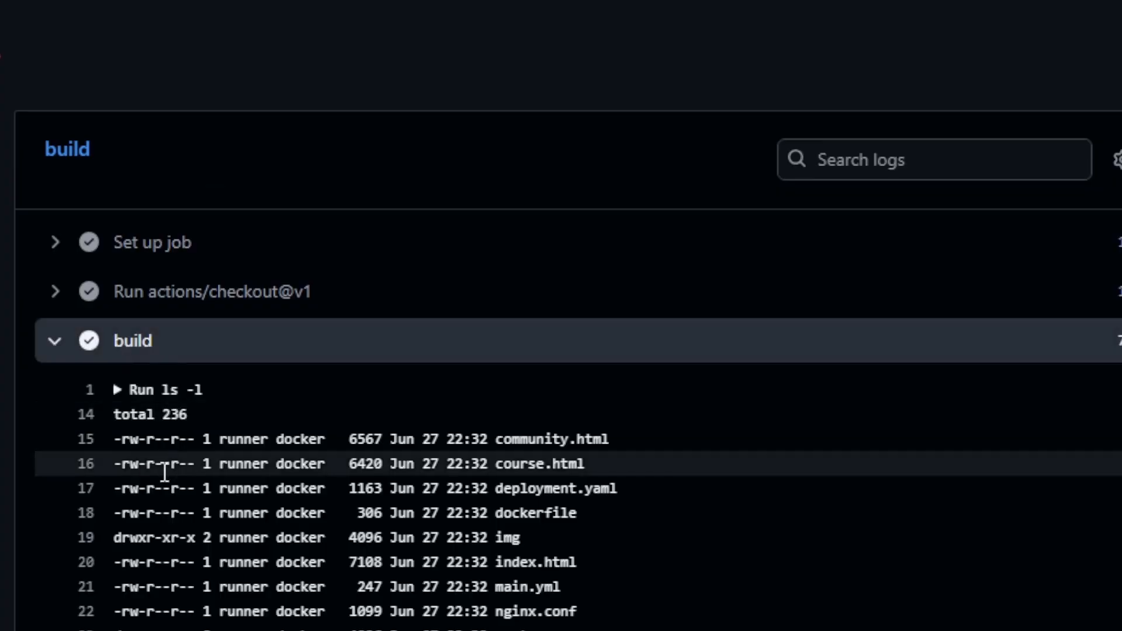
{"action": "scroll", "scroll_direction": "down", "scroll_amount": 3}
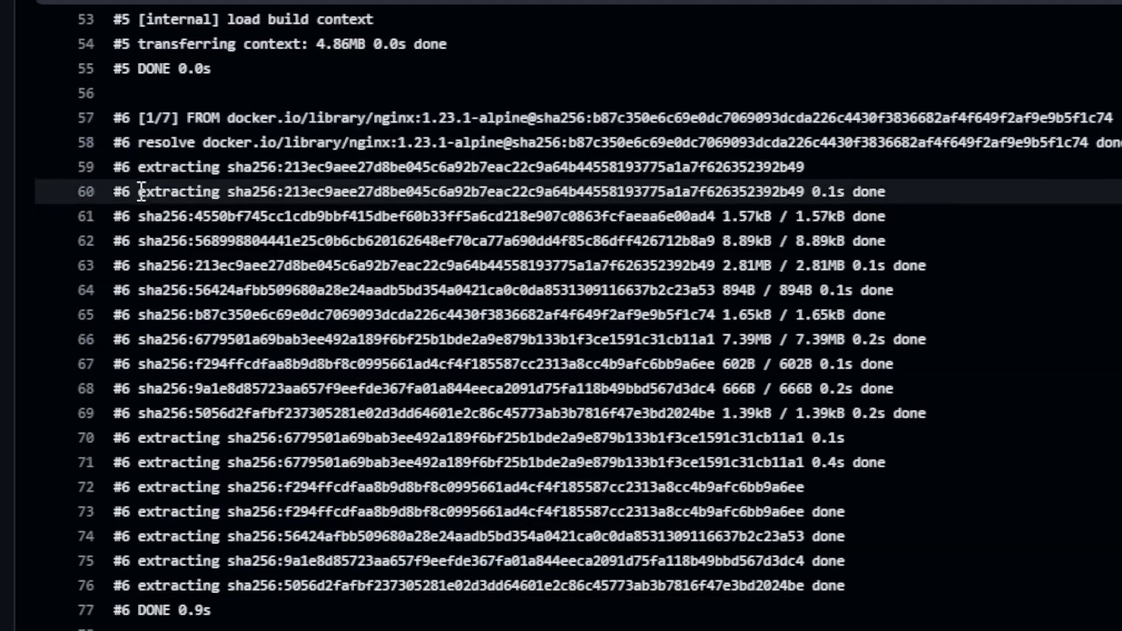
{"action": "scroll", "scroll_direction": "down", "scroll_amount": 3}
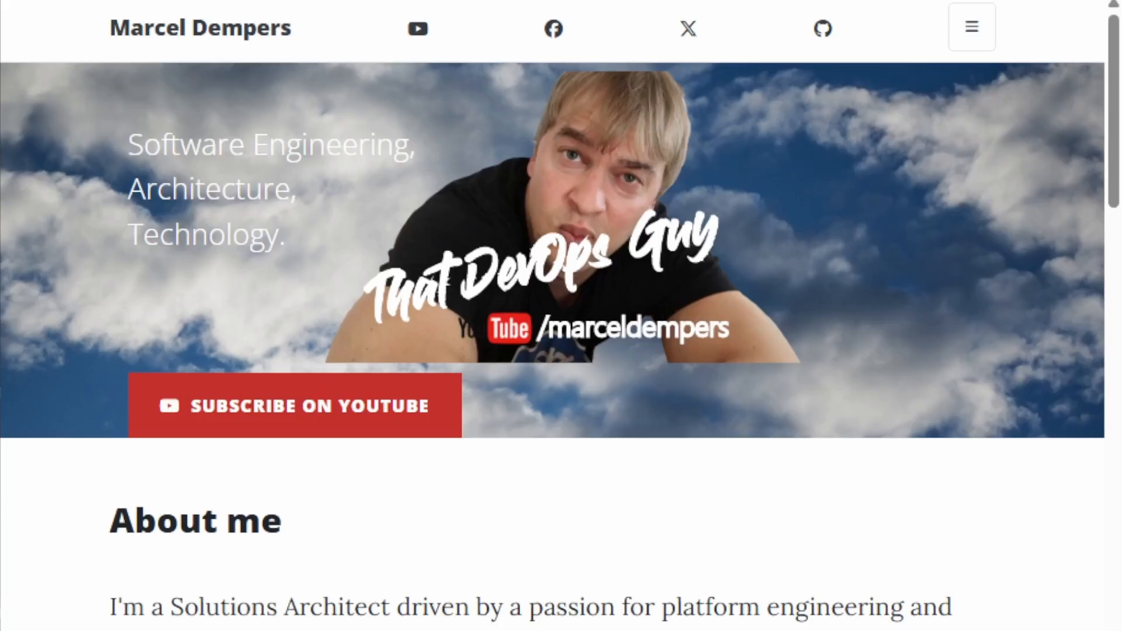
Step: Scroll the reloaded site down to the rewritten About me section
{"action": "scroll", "scroll_direction": "down", "scroll_amount": 3}
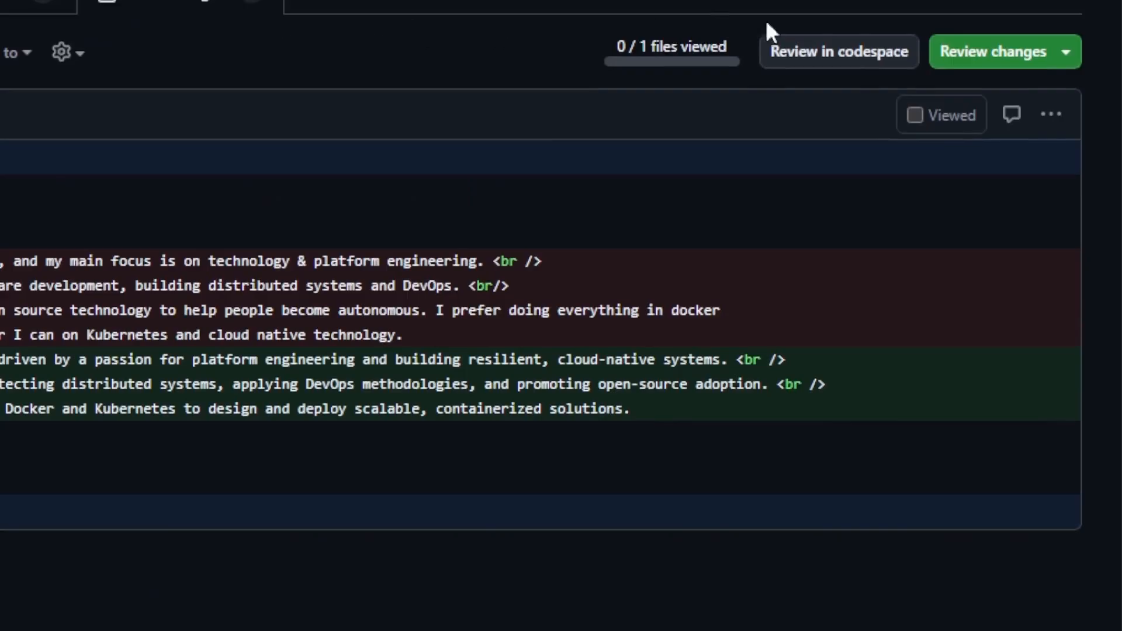
{"action": "mouse_move", "coordinate": [604, 308]}
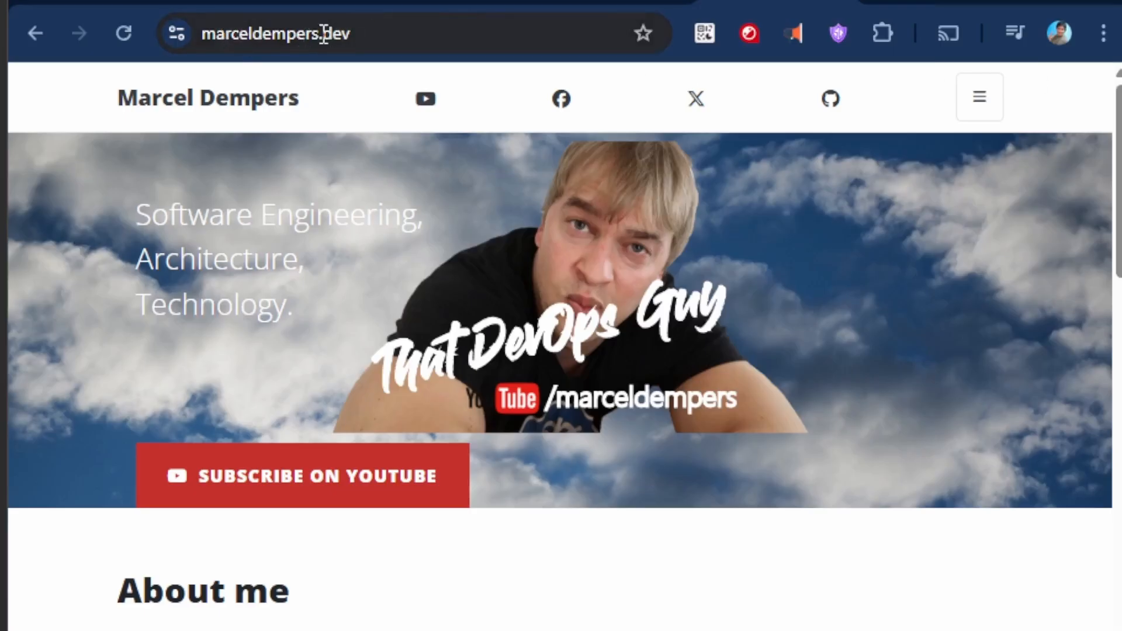
Step: Scroll the live marceldempers.dev site down to its About me section
{"action": "scroll", "scroll_direction": "down", "scroll_amount": 3}
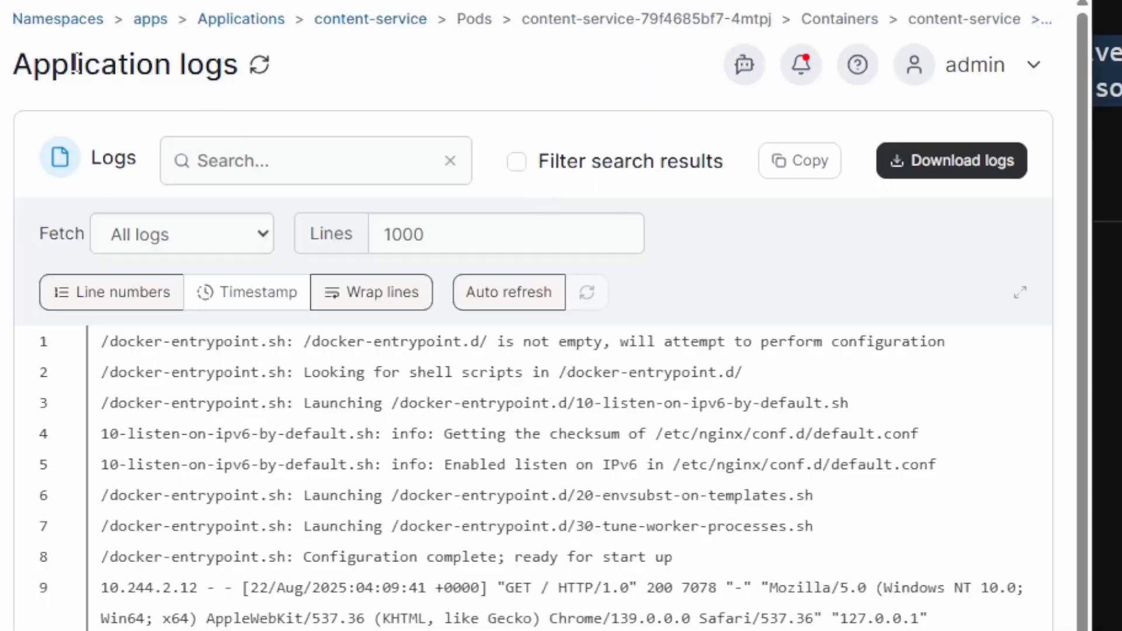
Step: Show the content-service container's logs and select the recent nginx GET request lines
{"action": "double_click", "coordinate": [121, 64]}
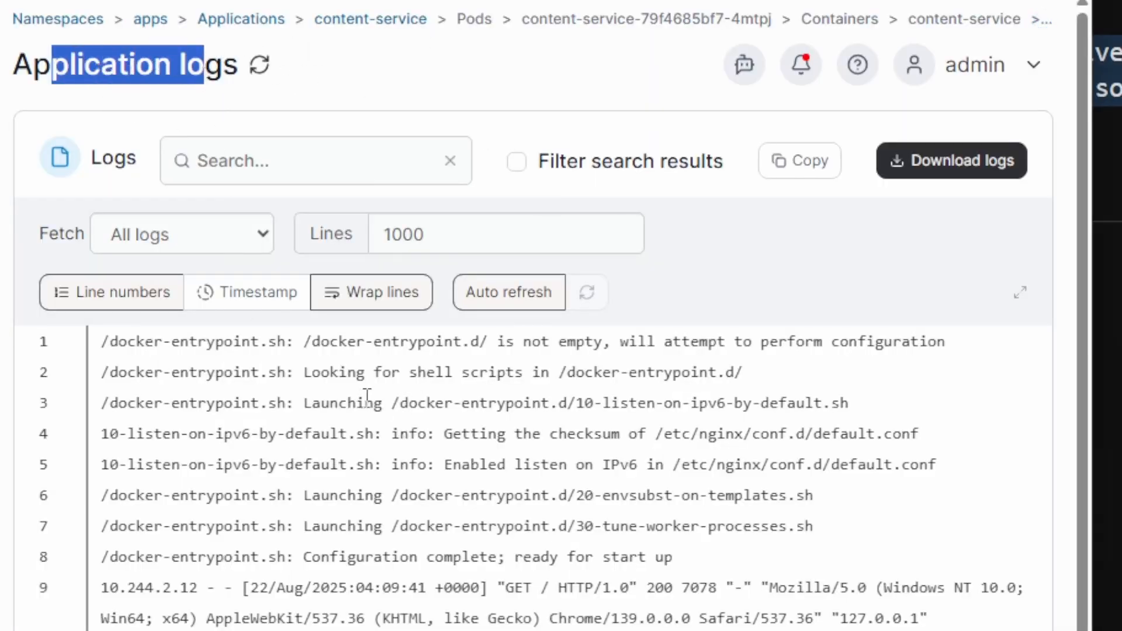
{"action": "left_click_drag", "start_coordinate": [304, 372], "coordinate": [494, 525]}
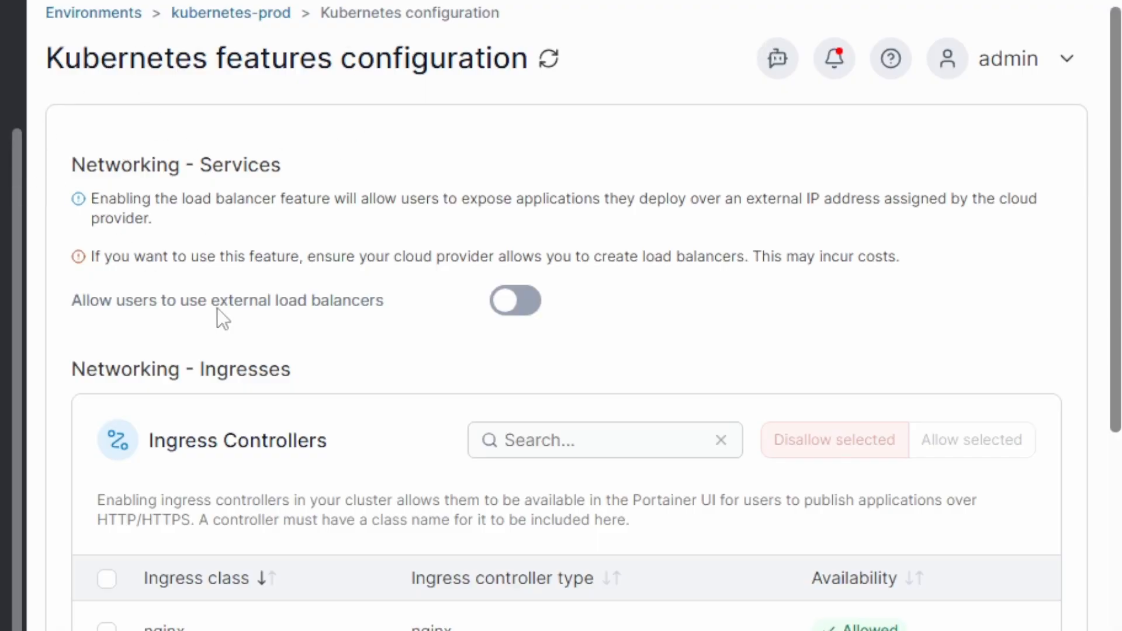
{"action": "mouse_move", "coordinate": [93, 297]}
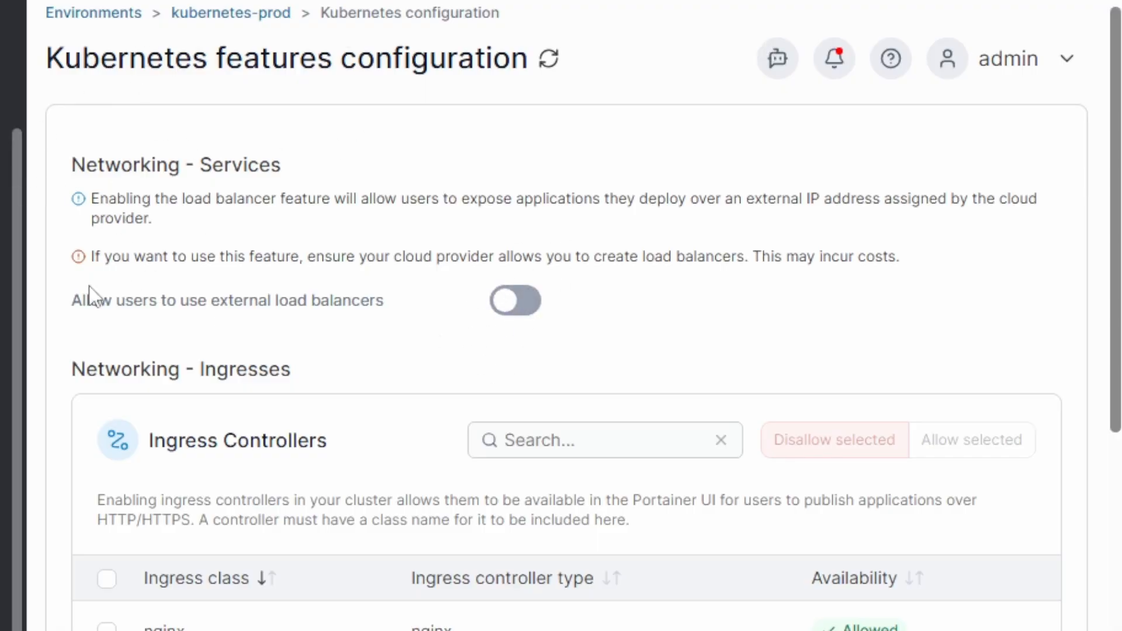
{"action": "mouse_move", "coordinate": [293, 290]}
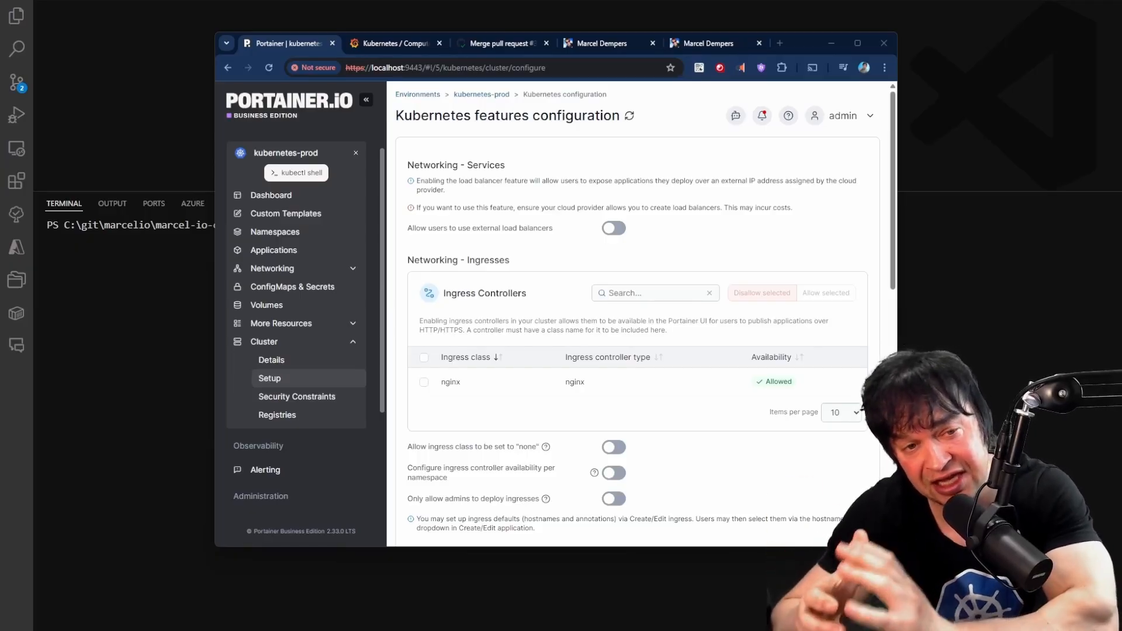
{"action": "scroll", "scroll_direction": "down", "scroll_amount": 3}
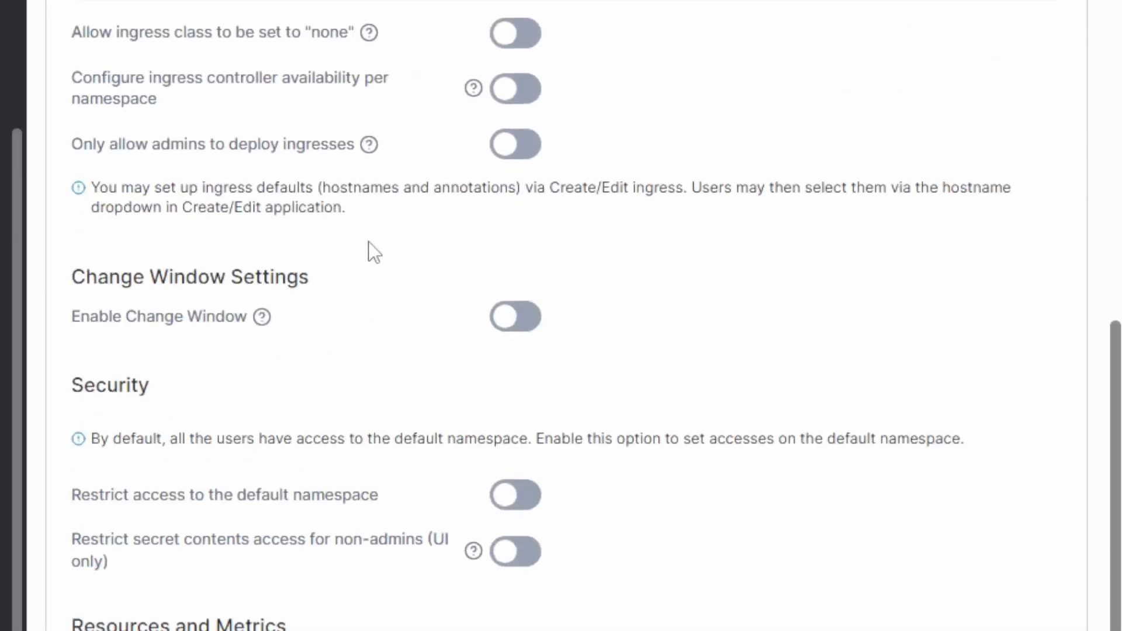
{"action": "double_click", "coordinate": [107, 277]}
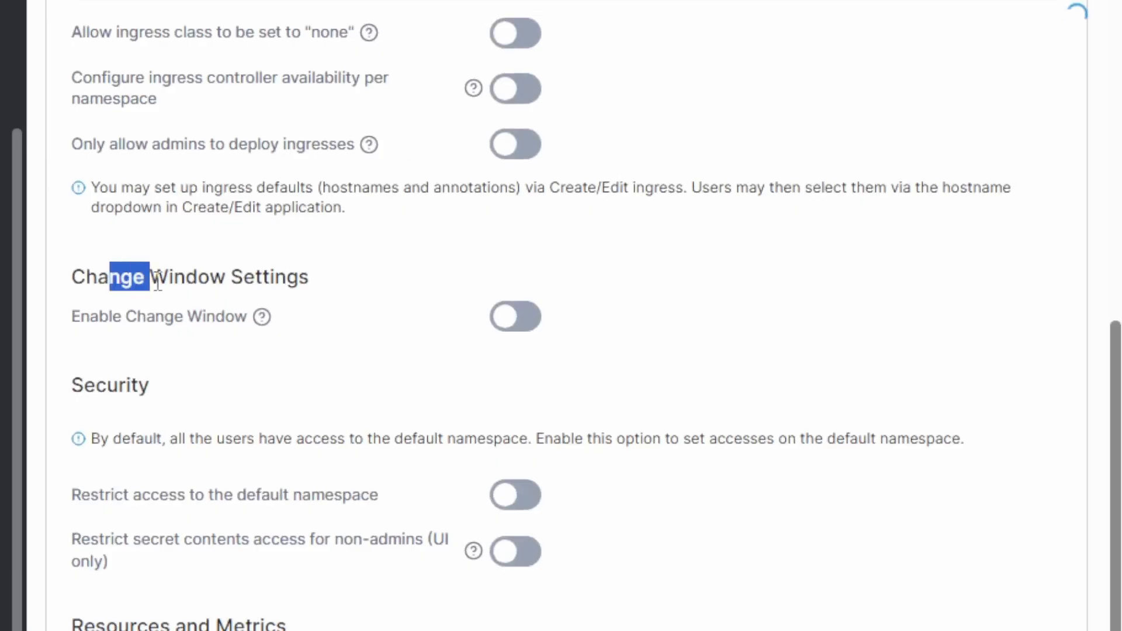
{"action": "scroll", "scroll_direction": "down", "scroll_amount": 3}
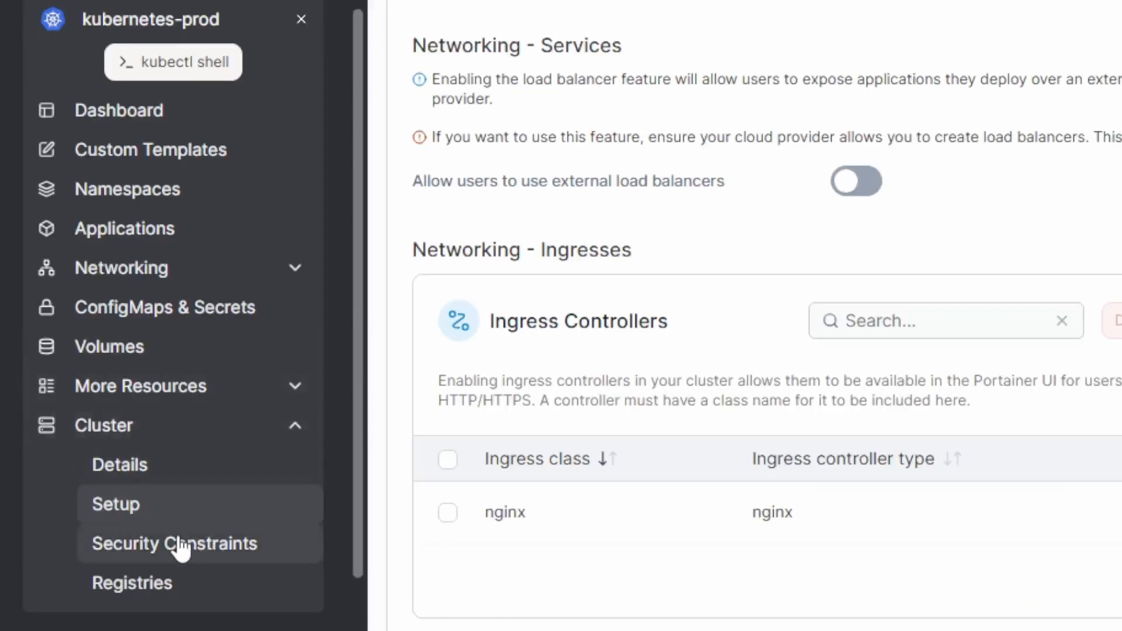
Step: In Security Constraints for kubernetes-prod, enable pod security constraints and restrict host namespace sharing
{"action": "left_click", "coordinate": [174, 544]}
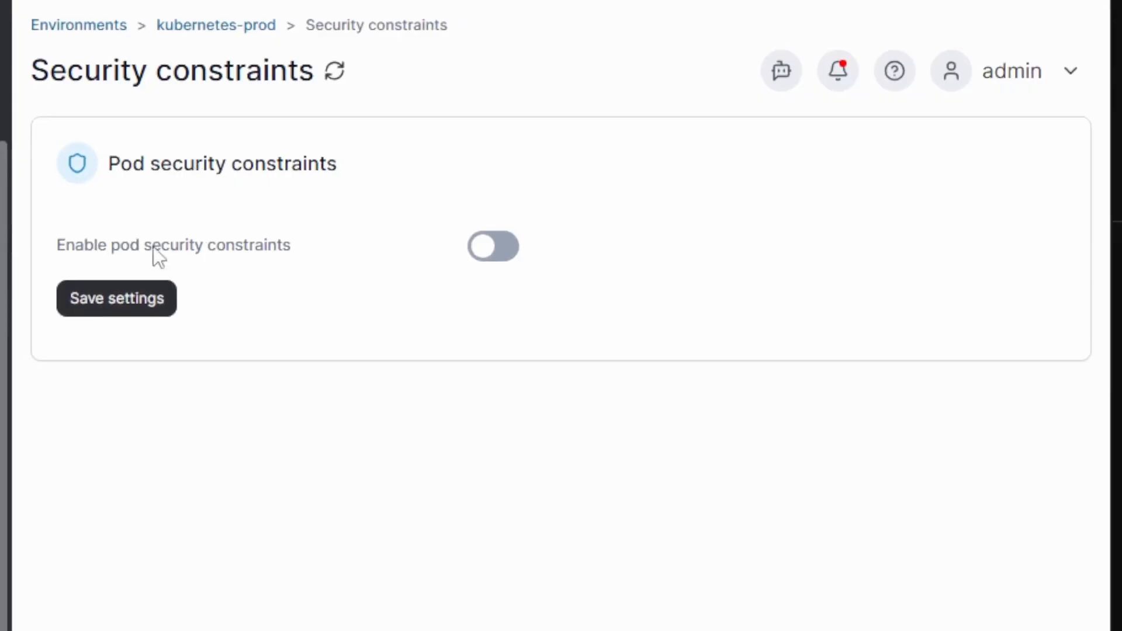
{"action": "left_click", "coordinate": [492, 247]}
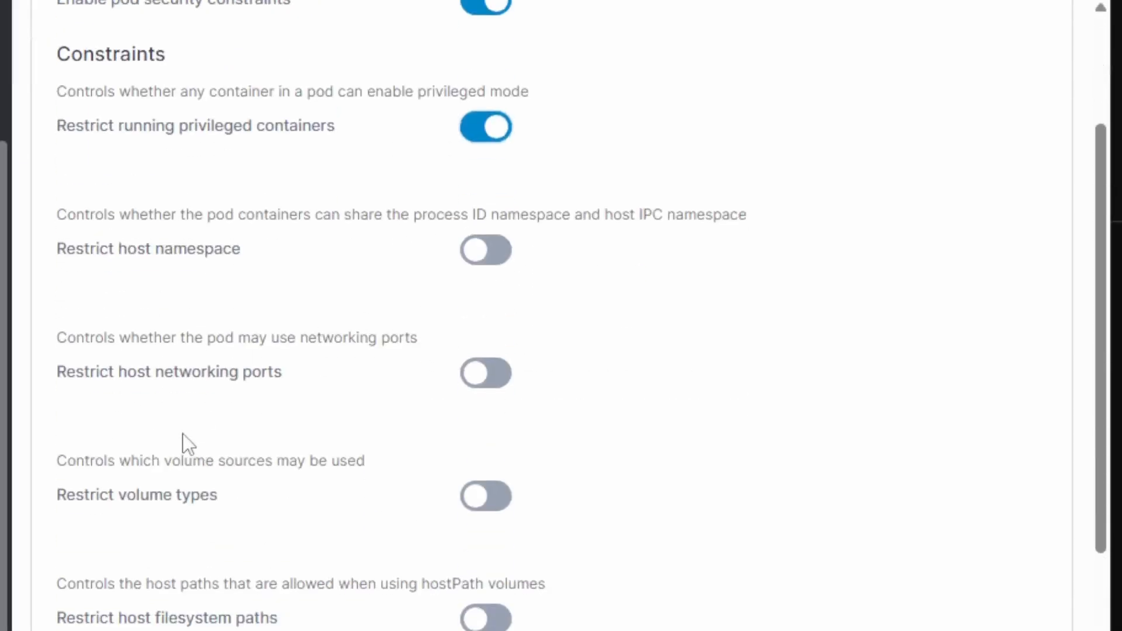
{"action": "left_click", "coordinate": [485, 249]}
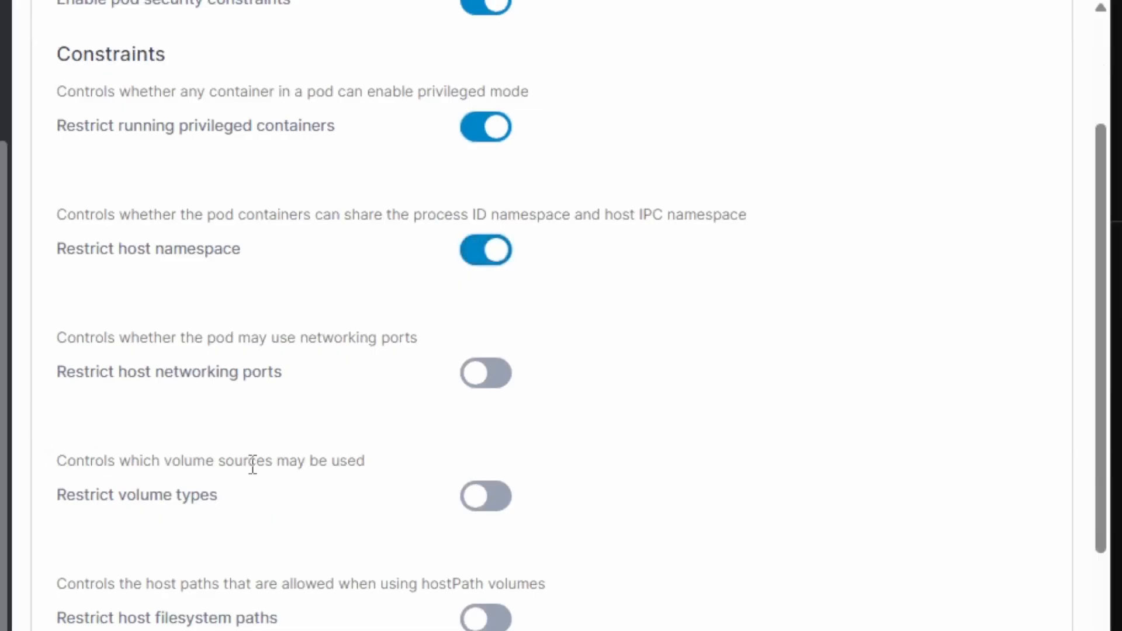
{"action": "scroll", "scroll_direction": "down", "scroll_amount": 3}
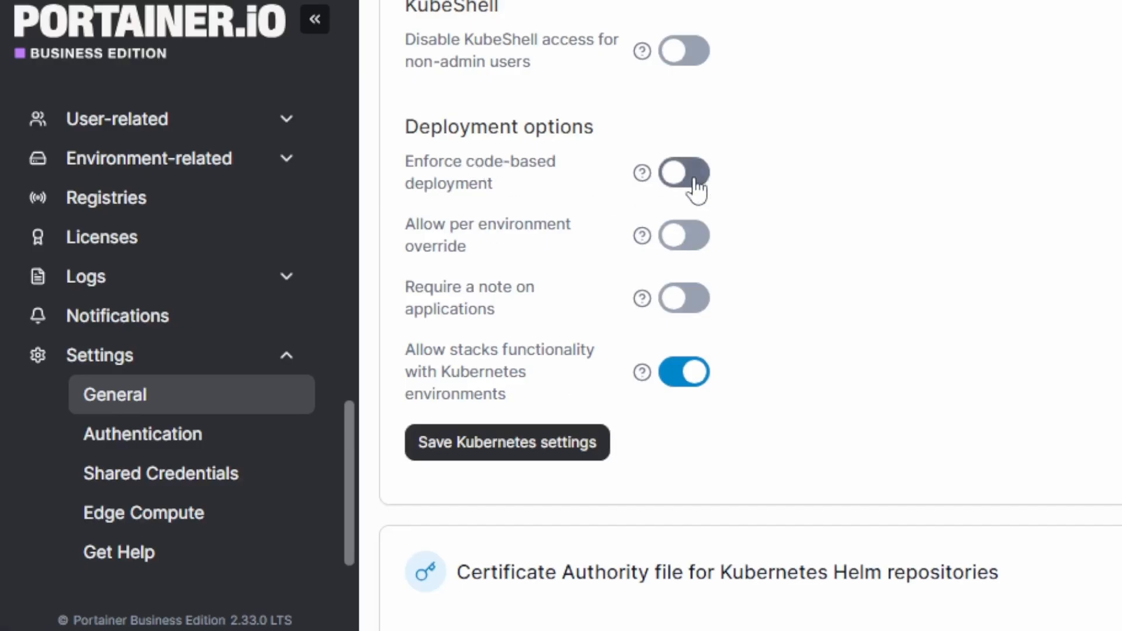
Step: Switch on Enforce code-based deployment under Deployment options in General settings
{"action": "left_click", "coordinate": [681, 174]}
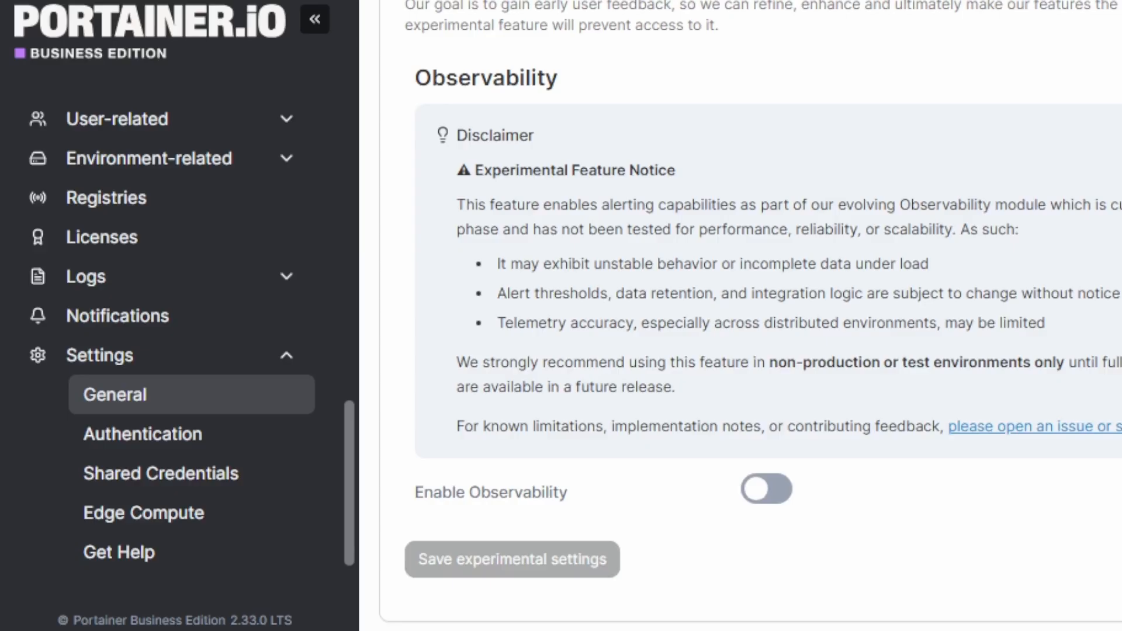
Step: Enable the experimental Observability feature, save the experimental settings, and go to Alerting
{"action": "double_click", "coordinate": [437, 77]}
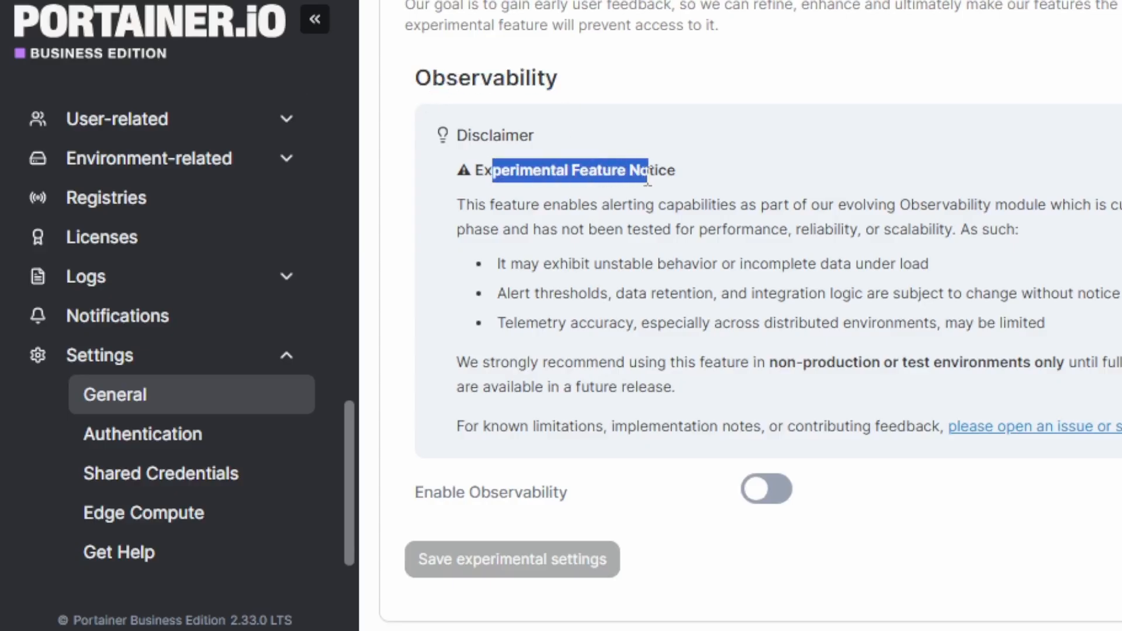
{"action": "left_click", "coordinate": [764, 489]}
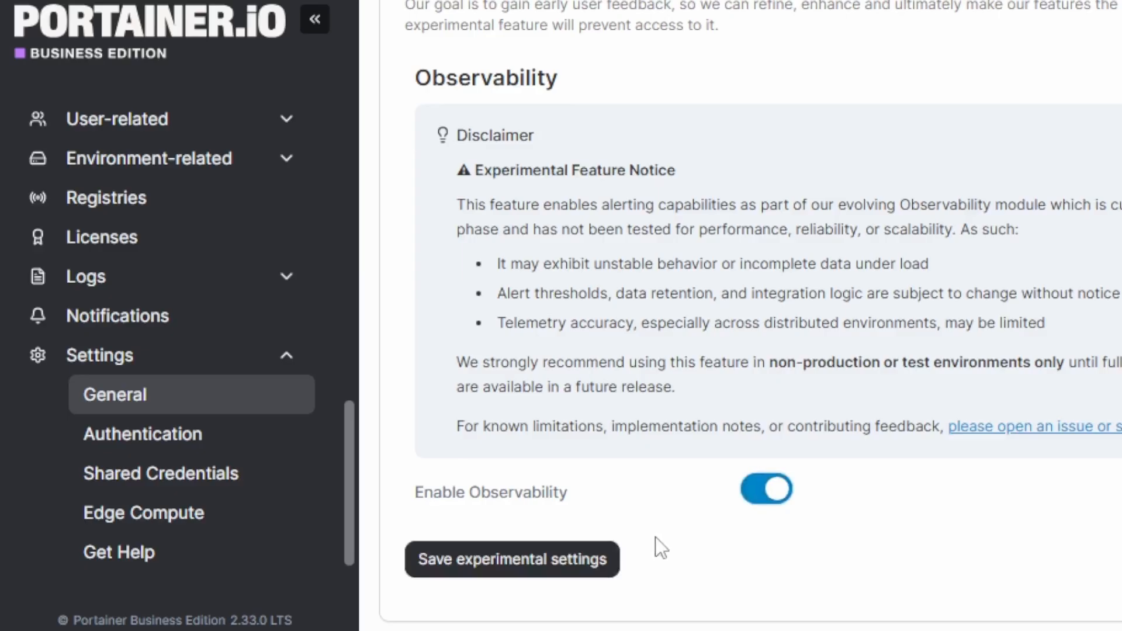
{"action": "mouse_move", "coordinate": [690, 469]}
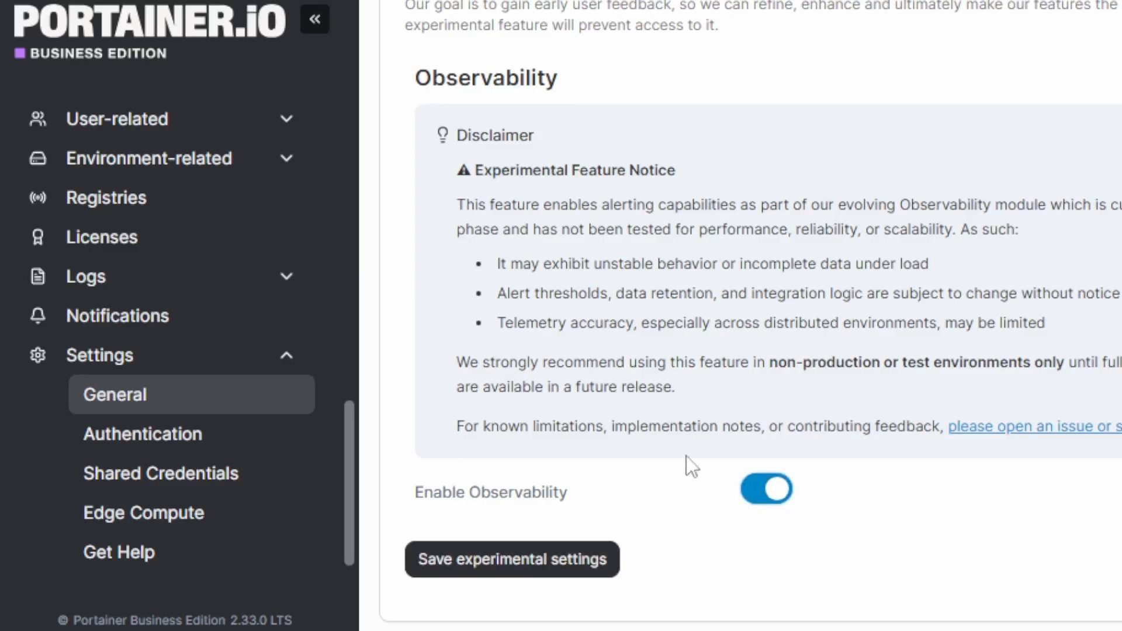
{"action": "mouse_move", "coordinate": [776, 418]}
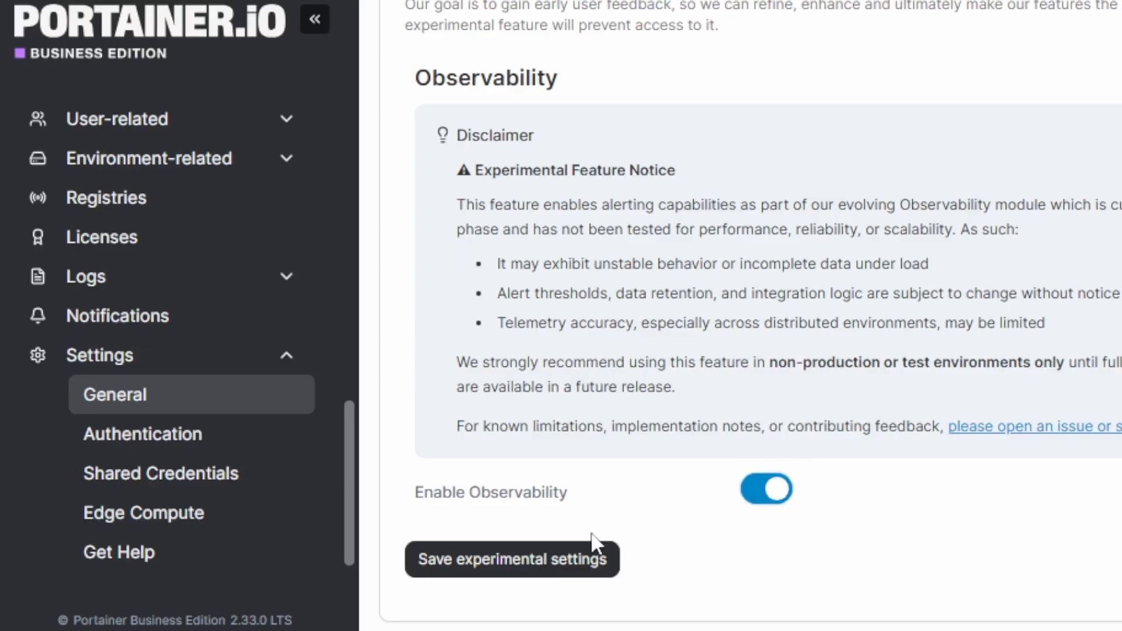
{"action": "left_click", "coordinate": [511, 559]}
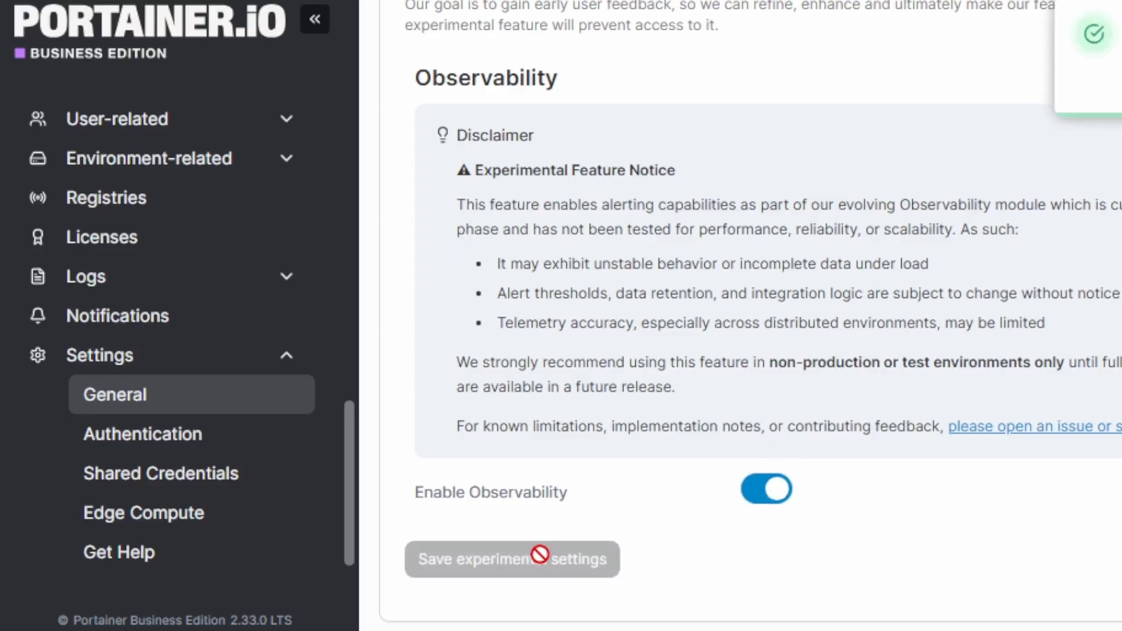
{"action": "left_click", "coordinate": [98, 380]}
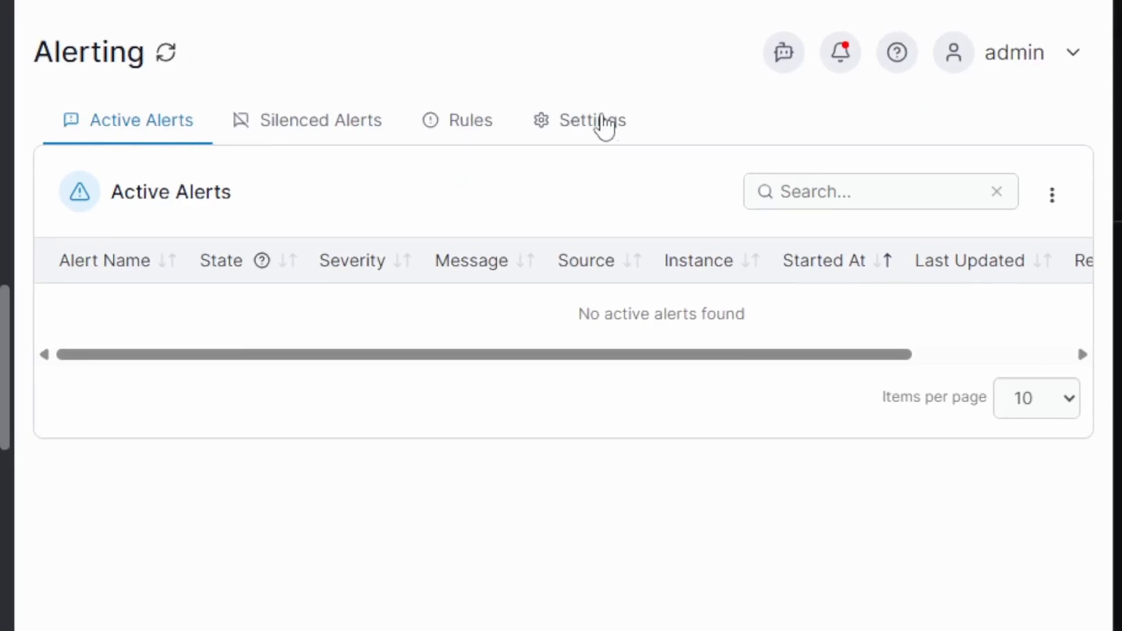
Step: View the Rules list of built-in alert rules such as Backup Failure and Environment Down
{"action": "left_click", "coordinate": [470, 120]}
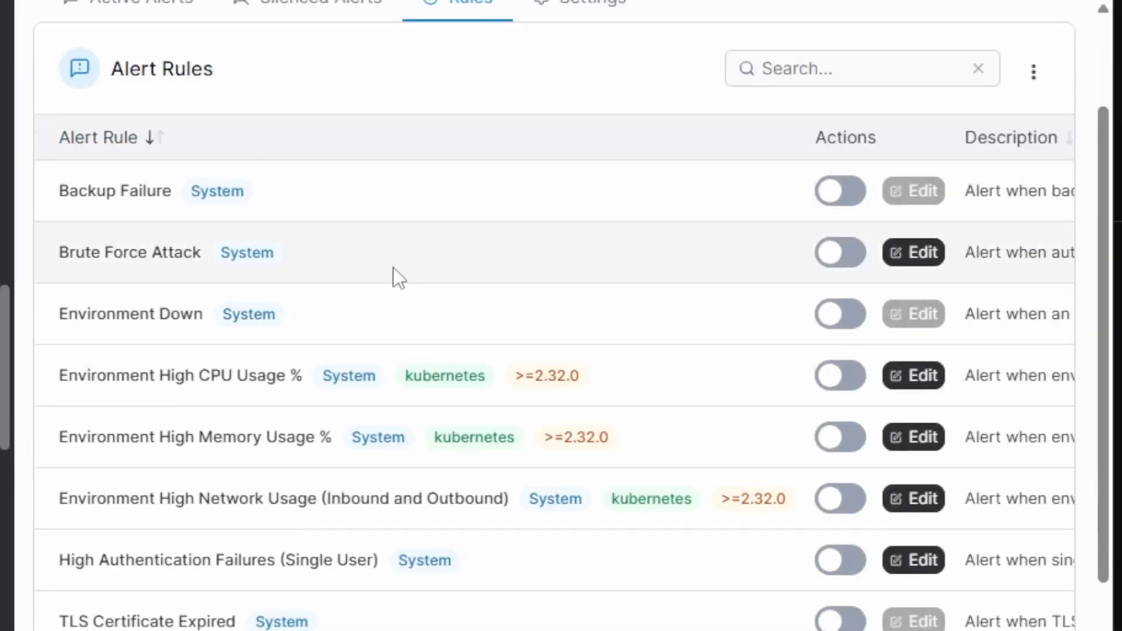
{"action": "mouse_move", "coordinate": [347, 222]}
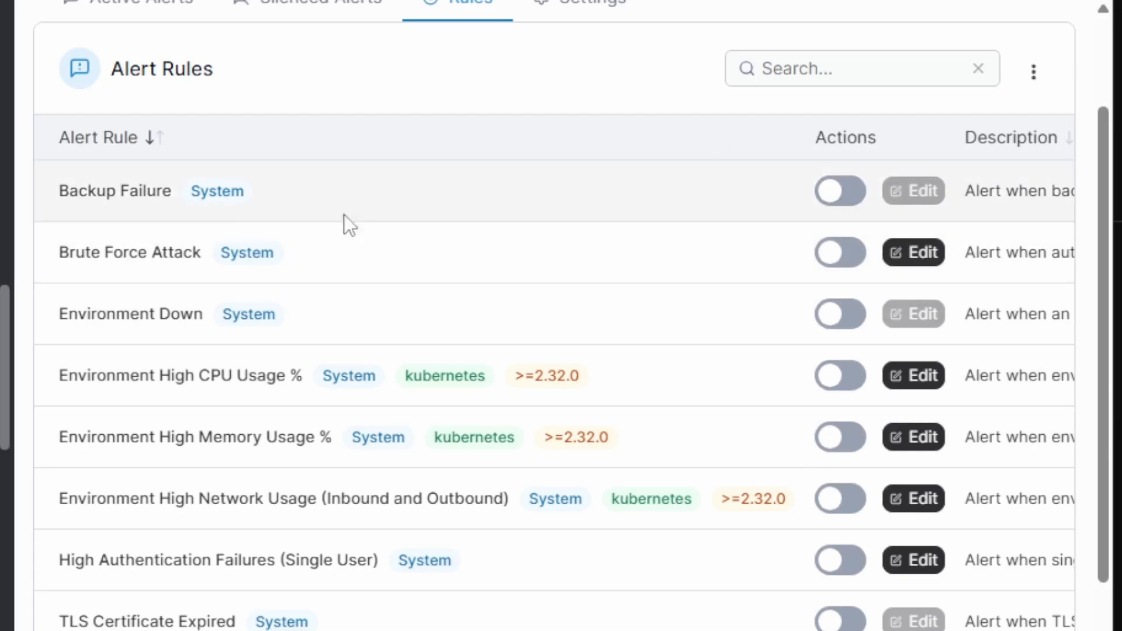
{"action": "mouse_move", "coordinate": [121, 301]}
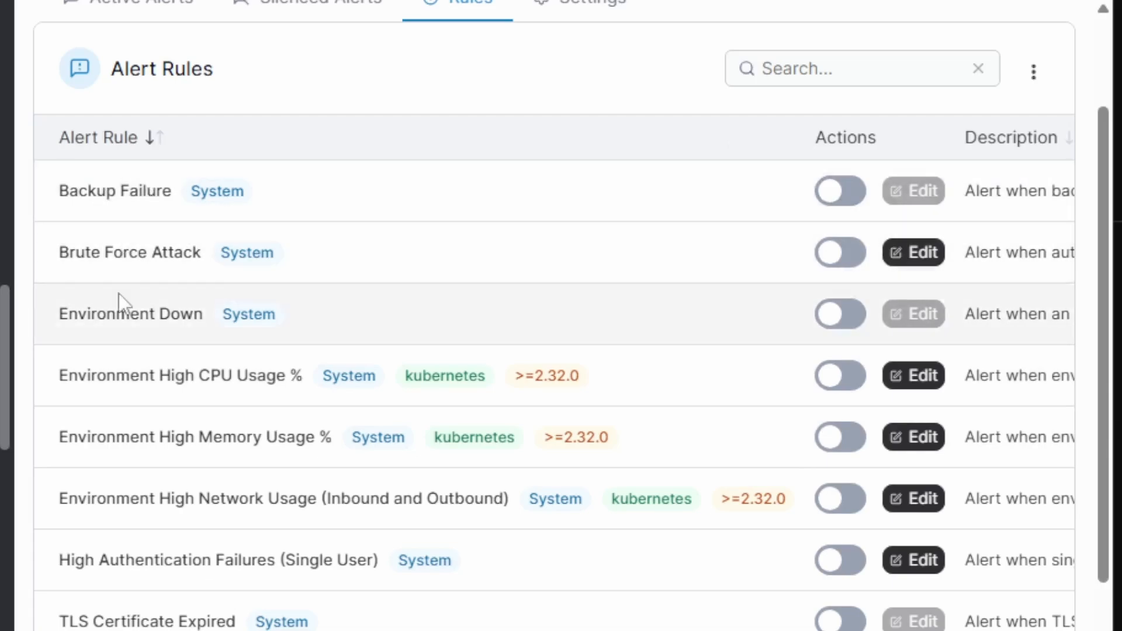
{"action": "scroll", "scroll_direction": "down", "scroll_amount": 3}
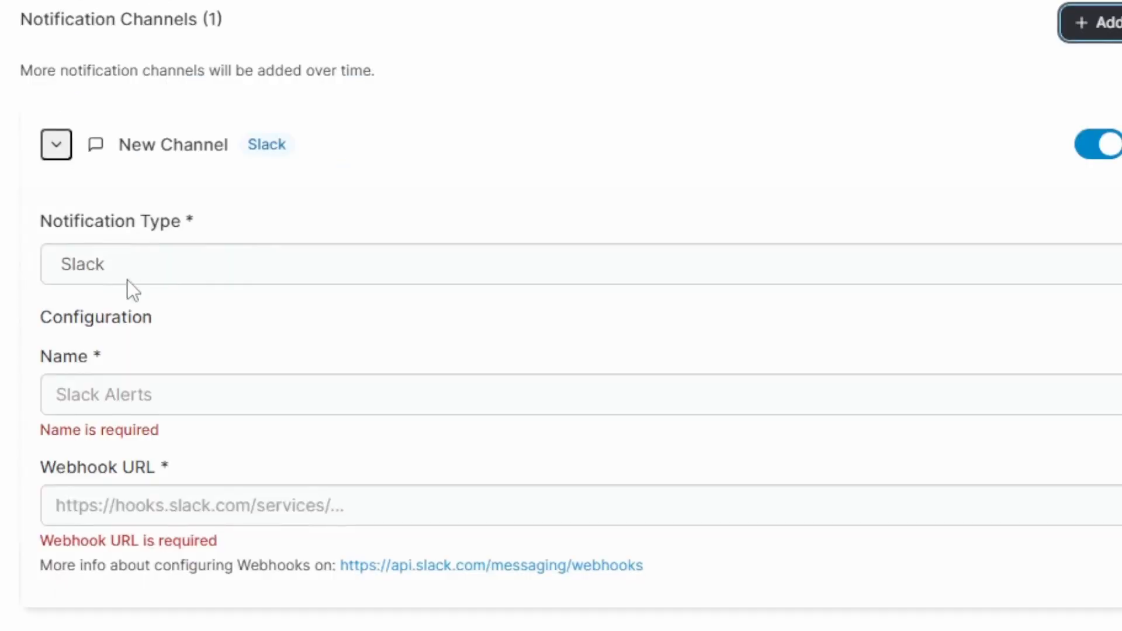
{"action": "left_click", "coordinate": [286, 263]}
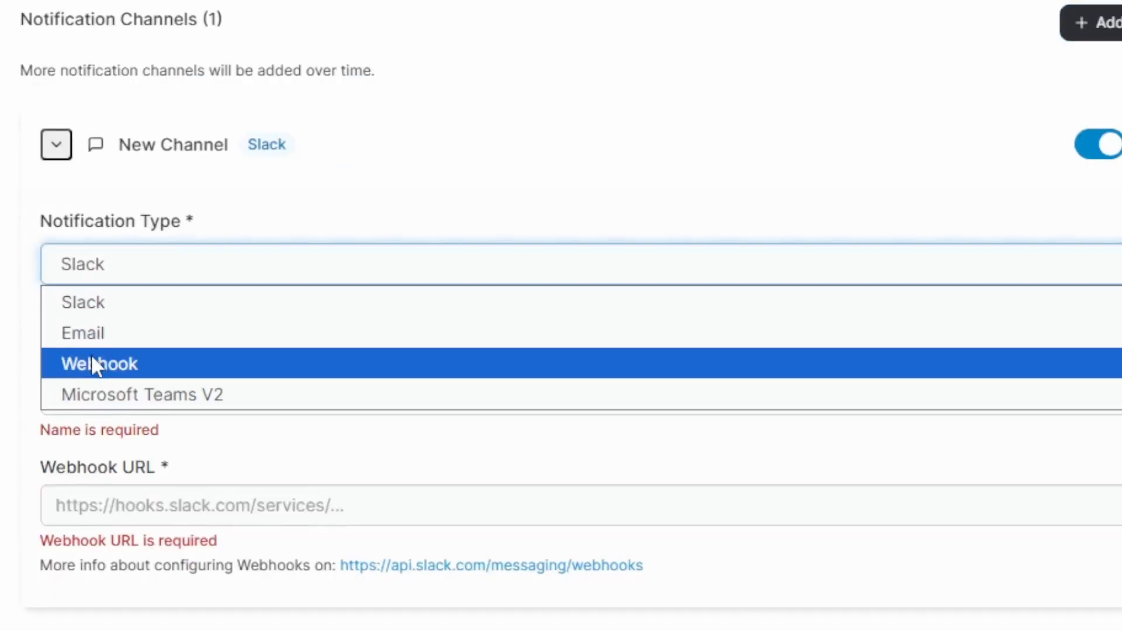
{"action": "mouse_move", "coordinate": [143, 394]}
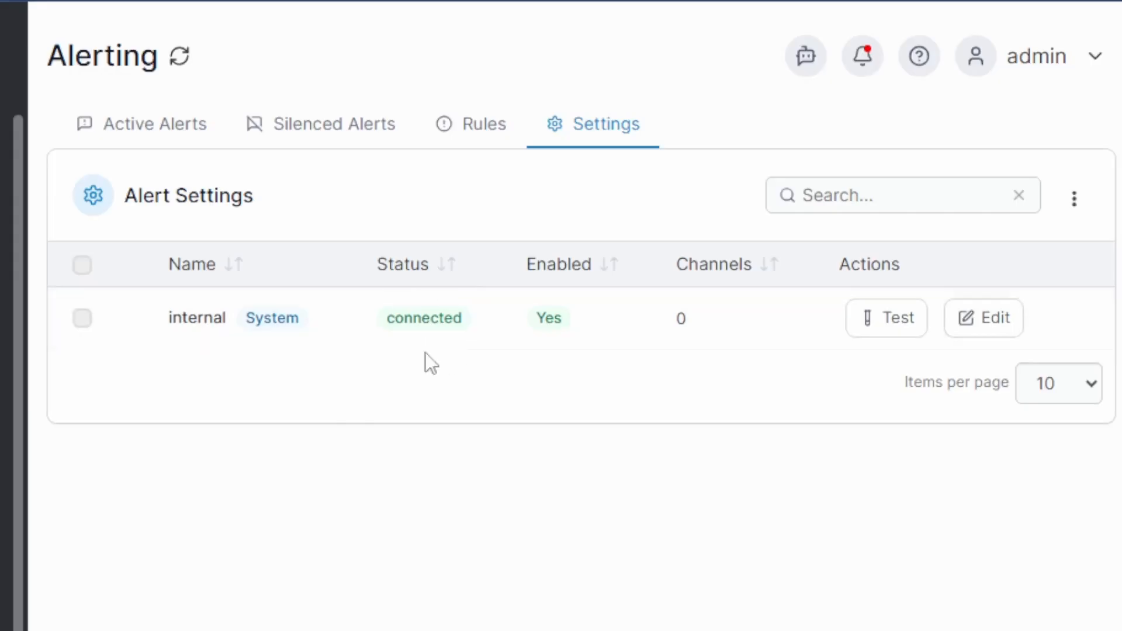
{"action": "mouse_move", "coordinate": [489, 269]}
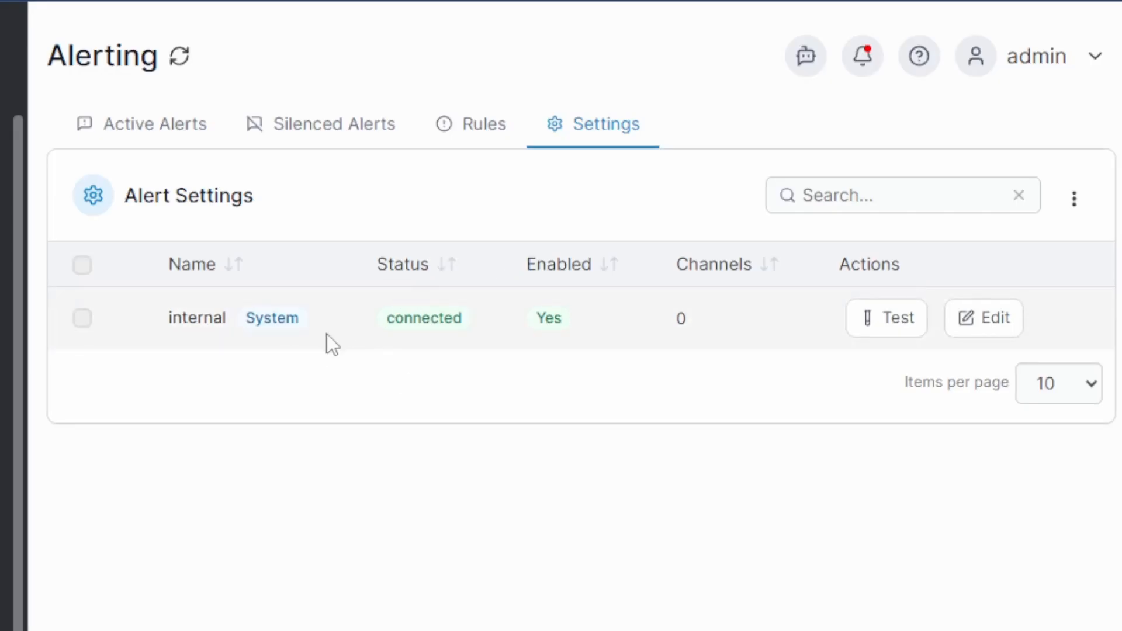
Step: From Active Alerts, start silencing the critical Environment Down alert on kubernetes-prod
{"action": "left_click", "coordinate": [154, 124]}
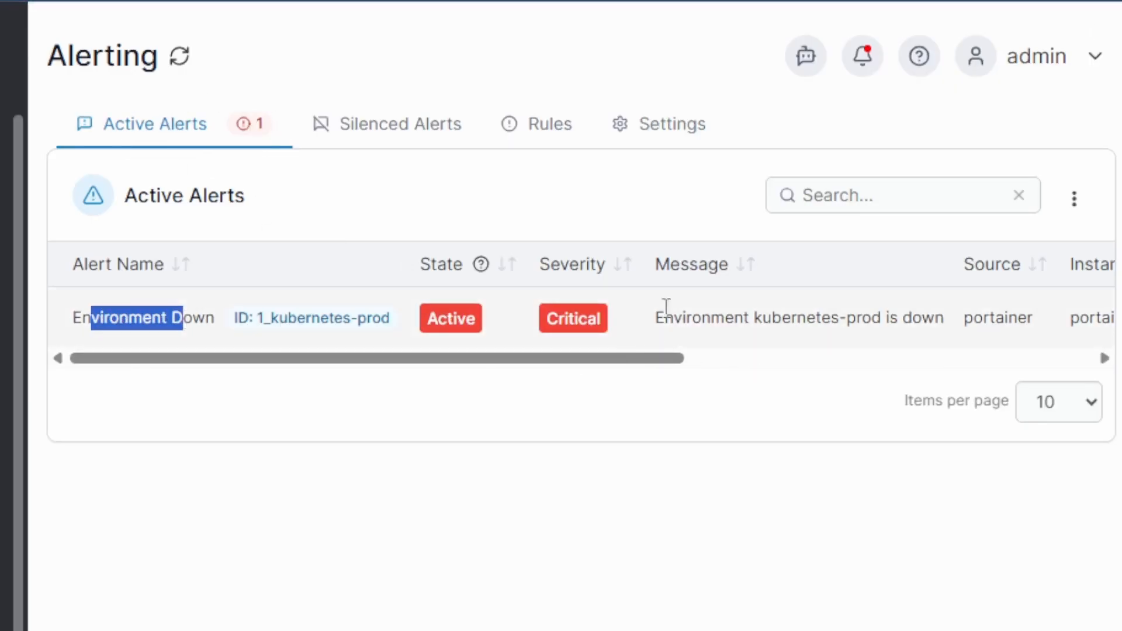
{"action": "scroll", "scroll_direction": "right", "scroll_amount": 3}
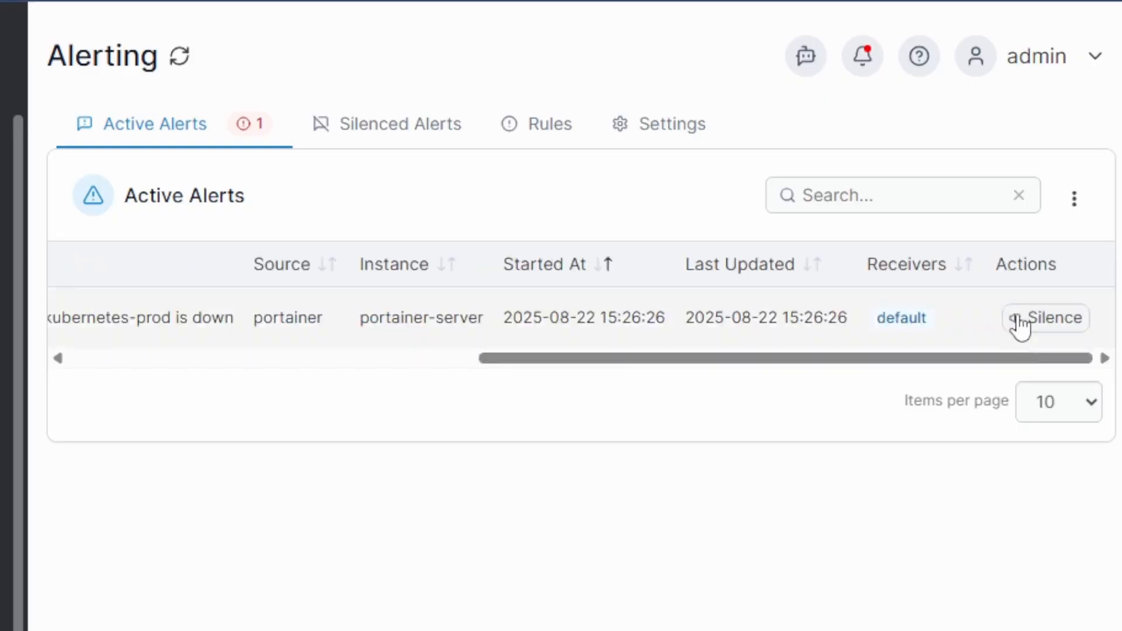
{"action": "left_click", "coordinate": [1045, 318]}
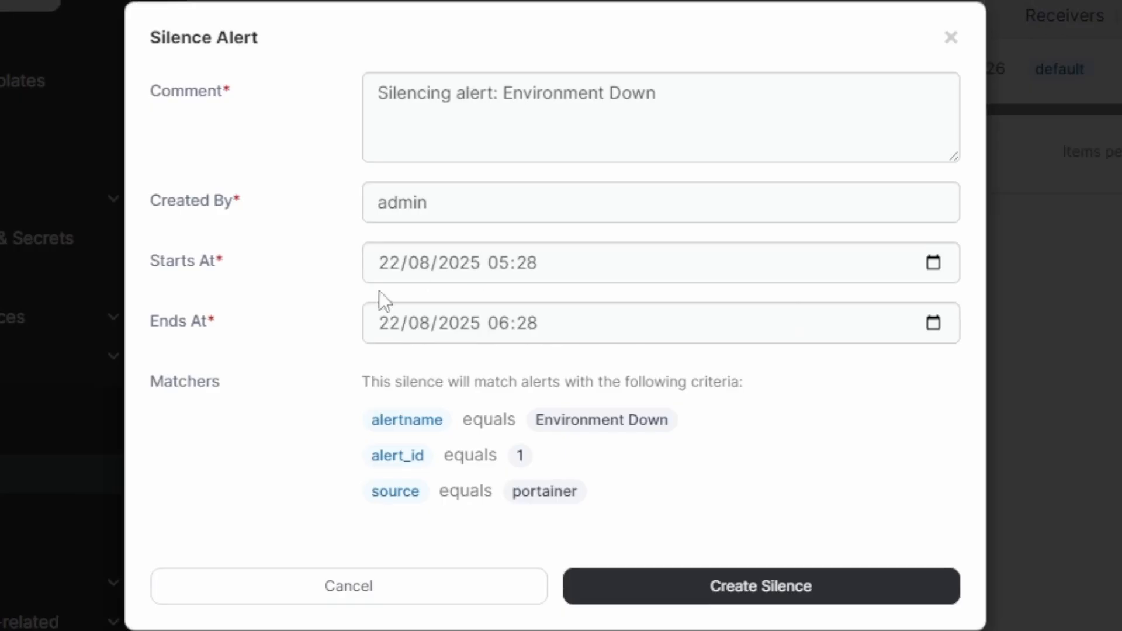
{"action": "mouse_move", "coordinate": [433, 350]}
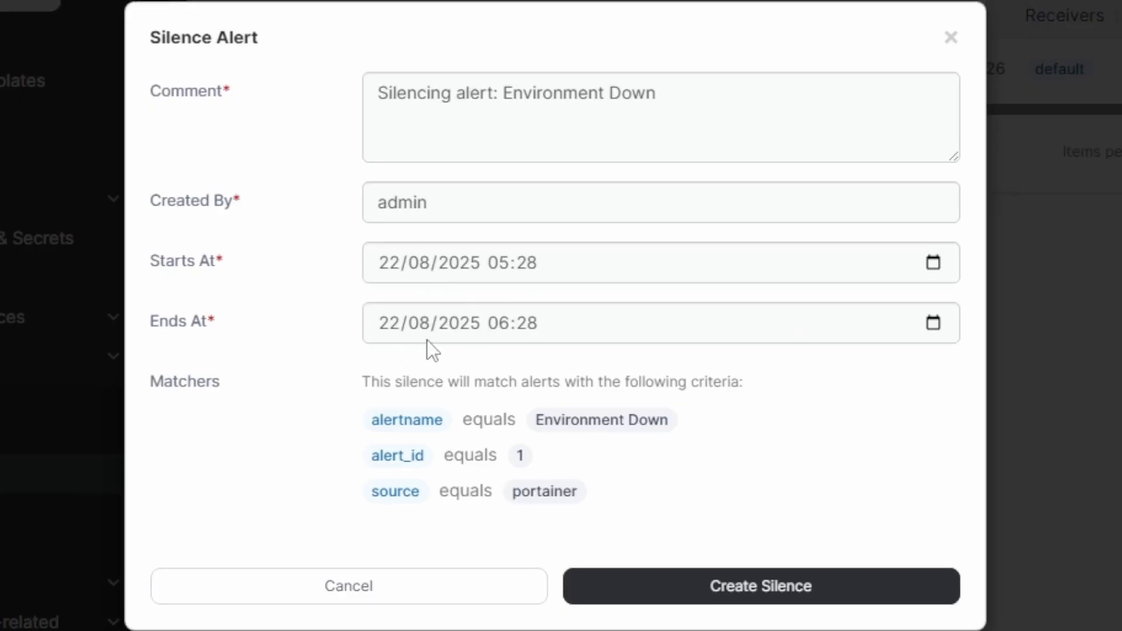